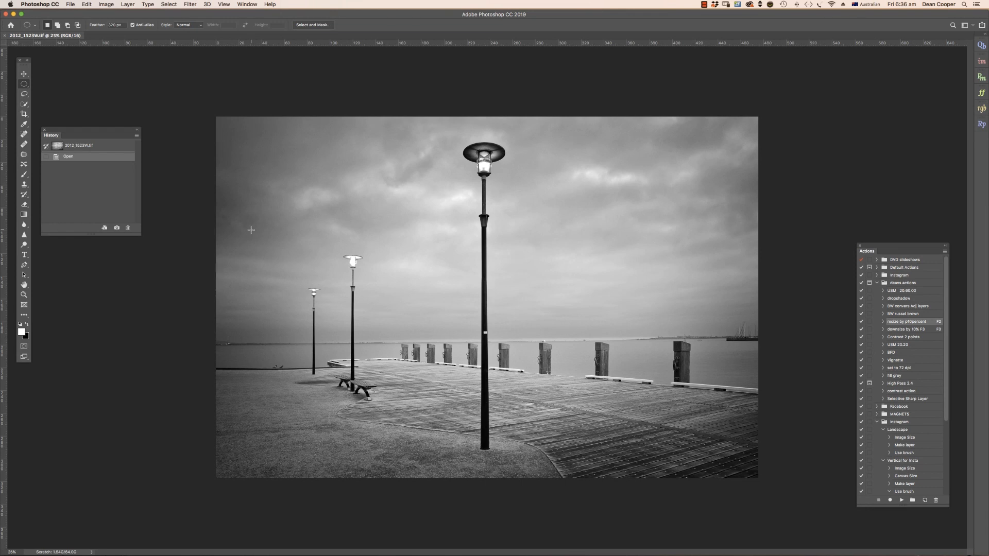
mouse_move(236, 241)
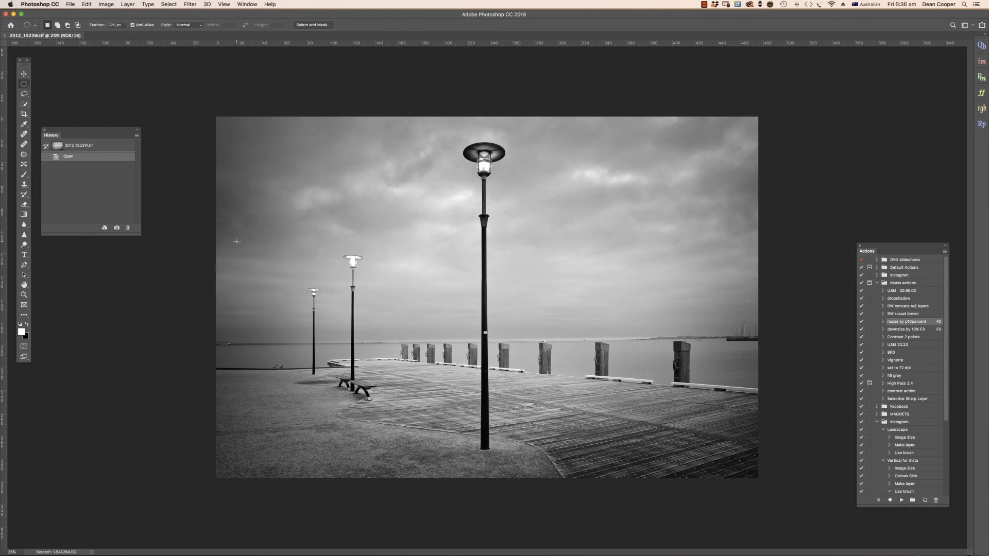
mouse_move(419, 216)
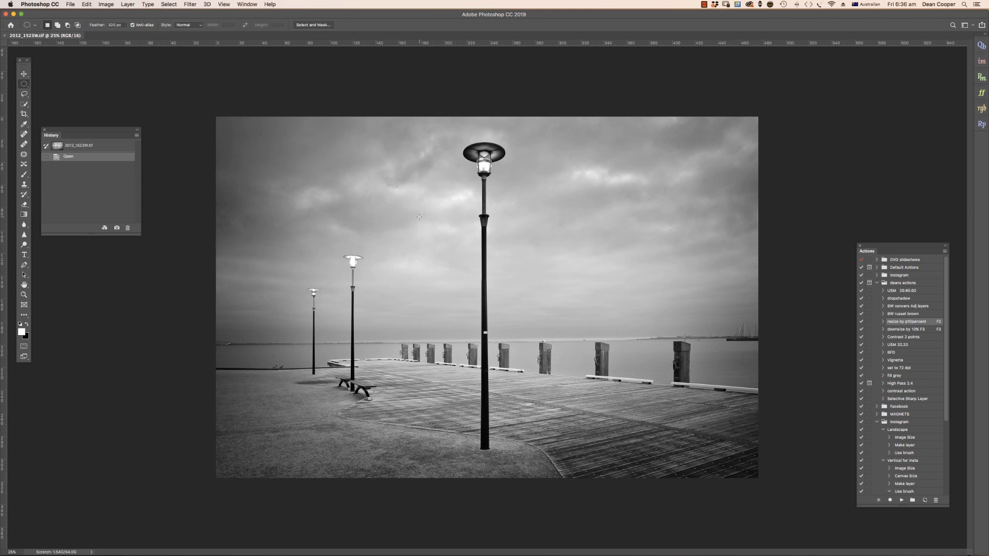
mouse_move(427, 202)
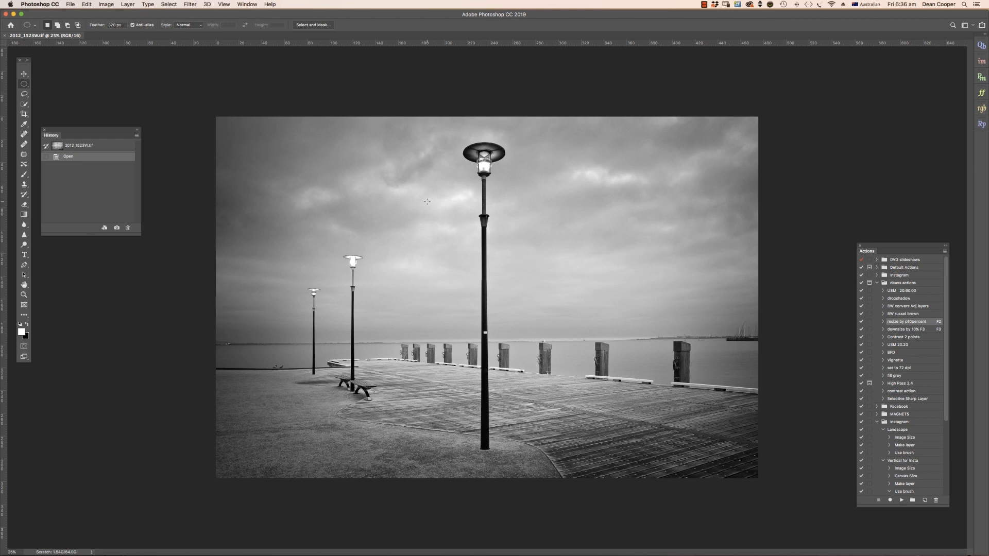
mouse_move(424, 205)
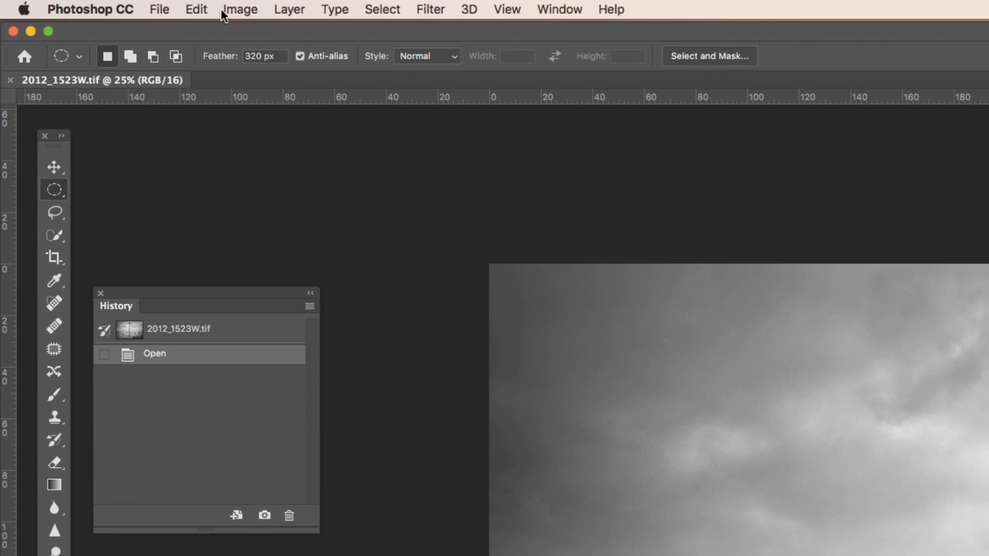
Open Image Size from the Image menu, showing 18.72 × 12.48 inches at 300 ppi
click(239, 8)
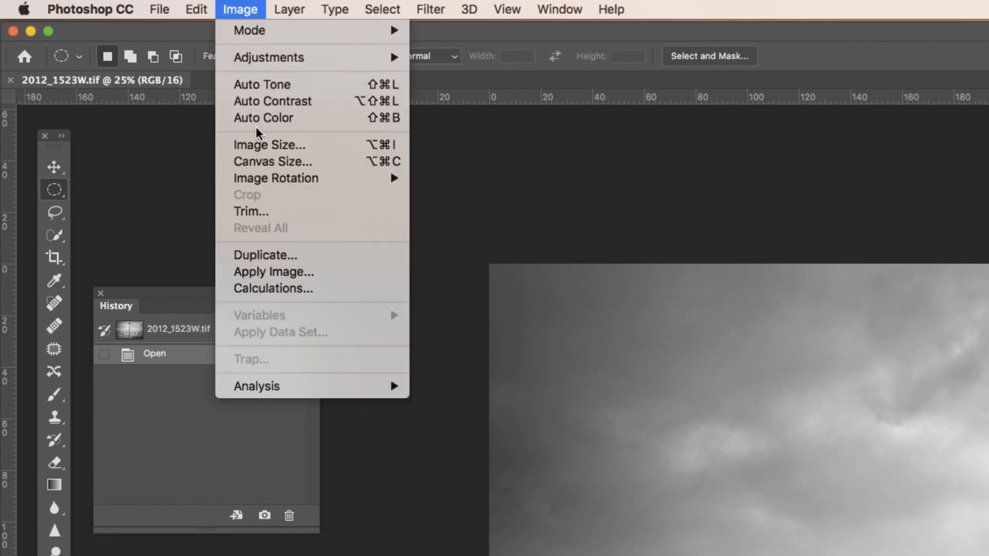
click(269, 145)
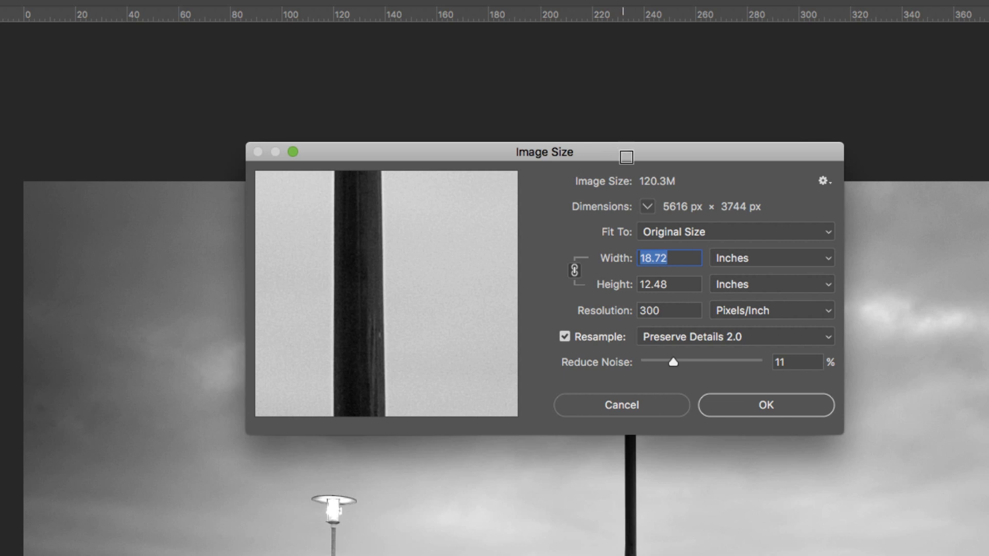
mouse_move(631, 193)
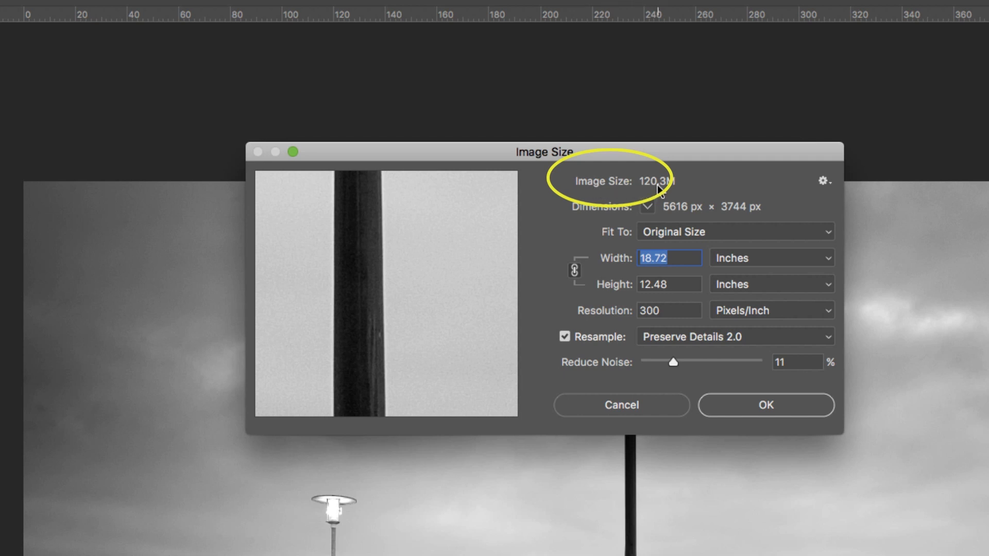
mouse_move(597, 192)
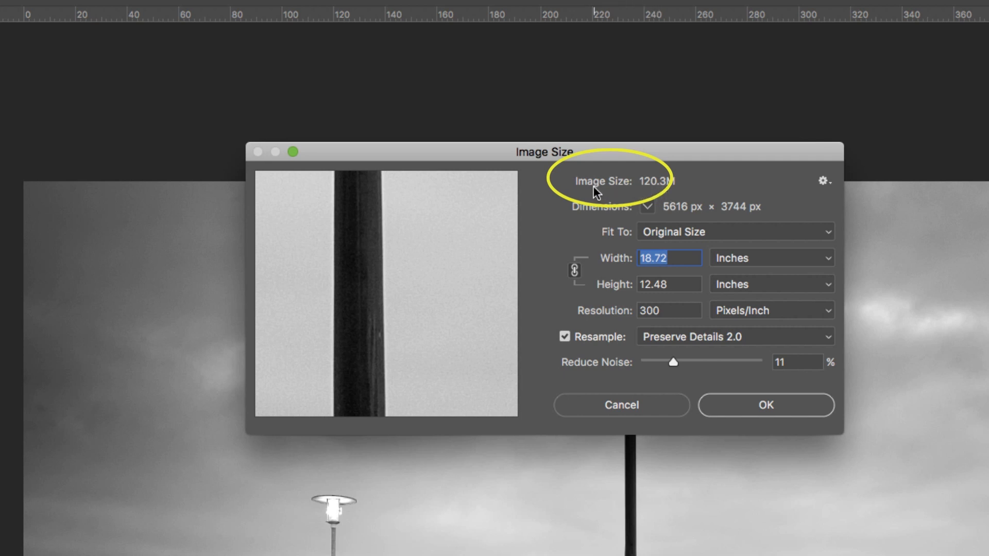
mouse_move(650, 194)
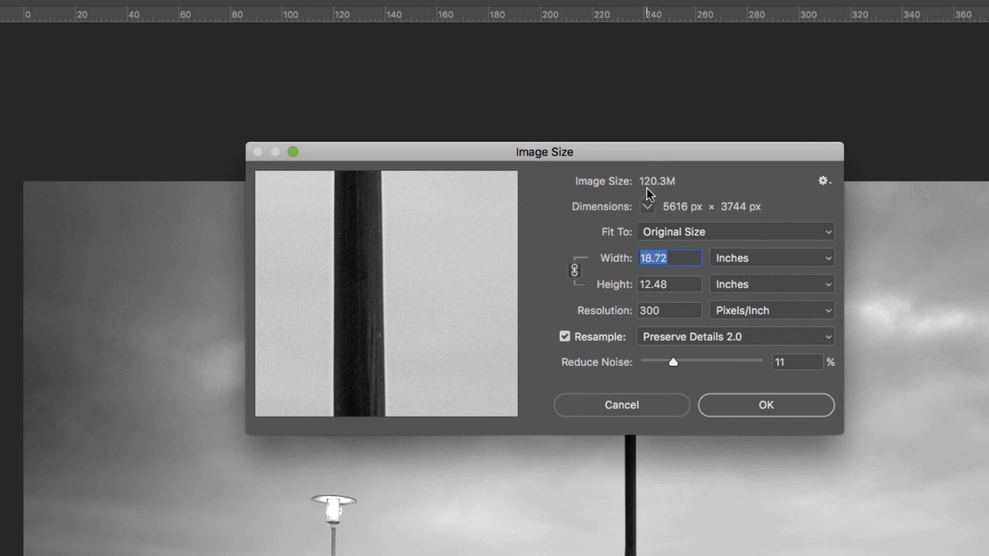
mouse_move(661, 193)
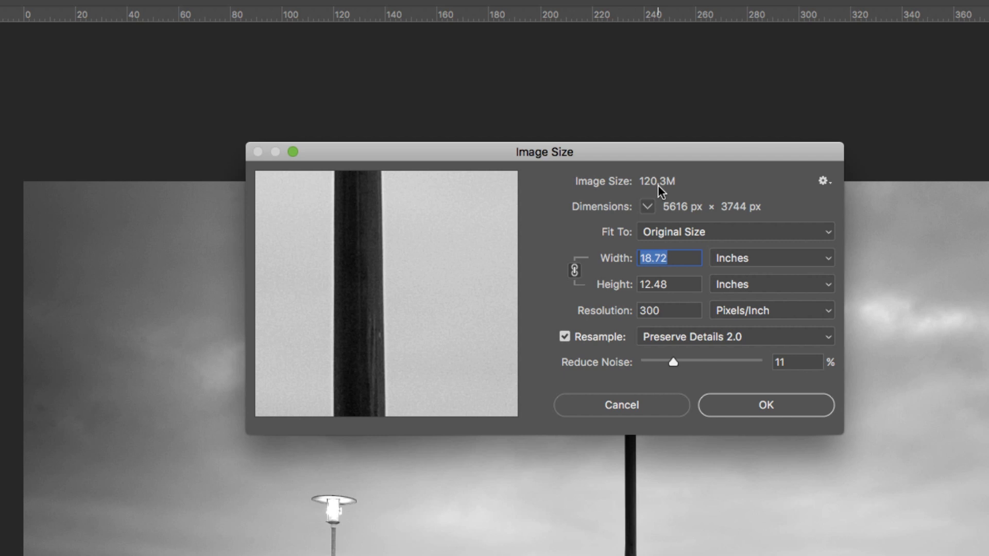
mouse_move(837, 164)
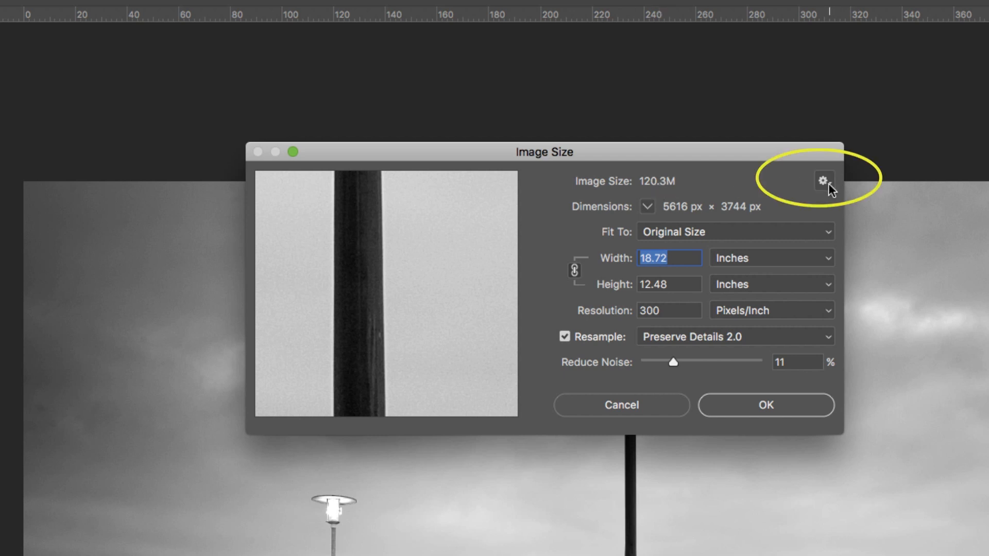
click(823, 180)
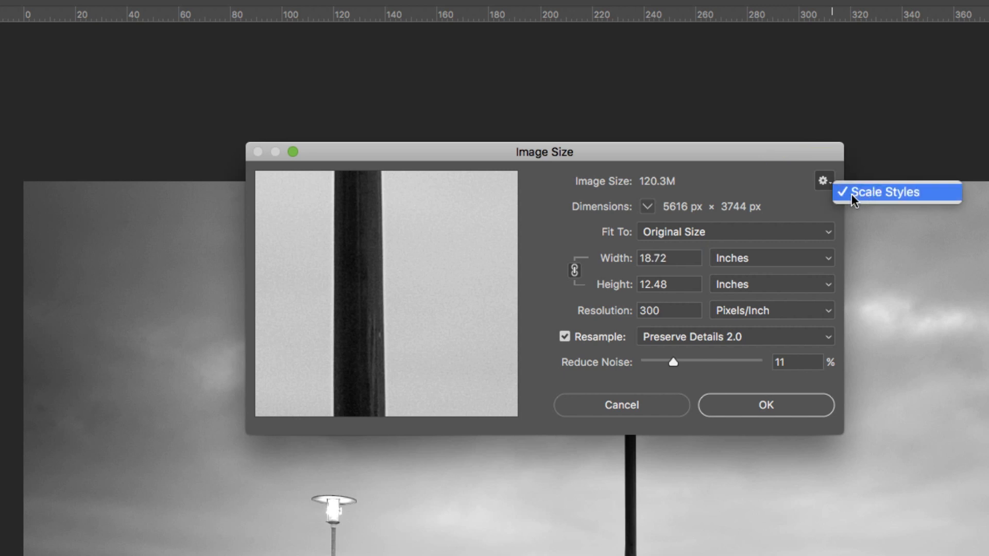
mouse_move(934, 197)
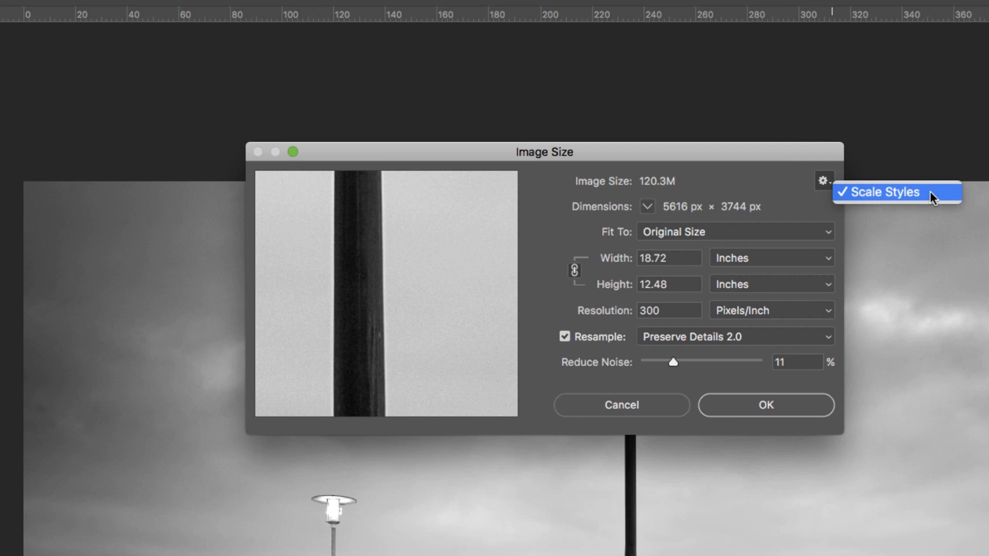
mouse_move(880, 199)
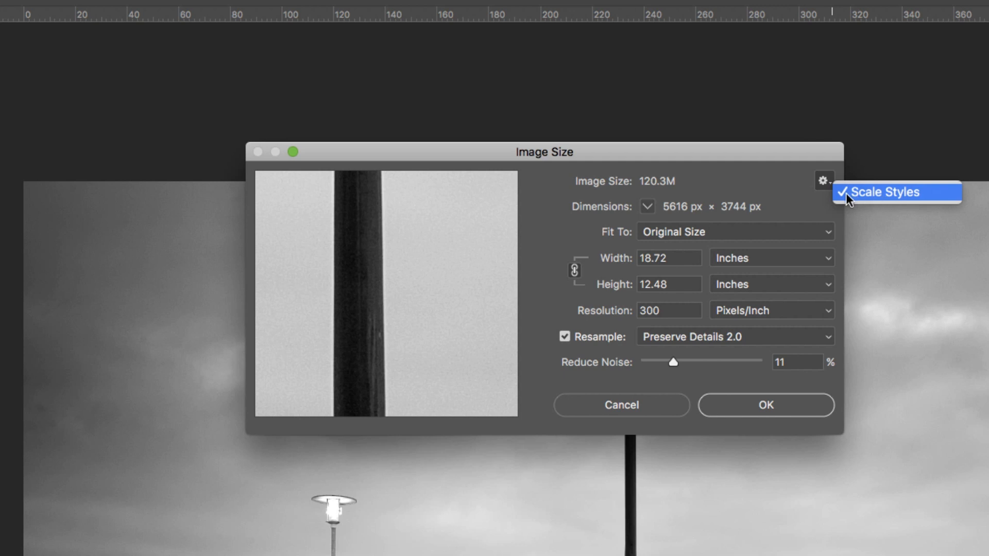
mouse_move(872, 199)
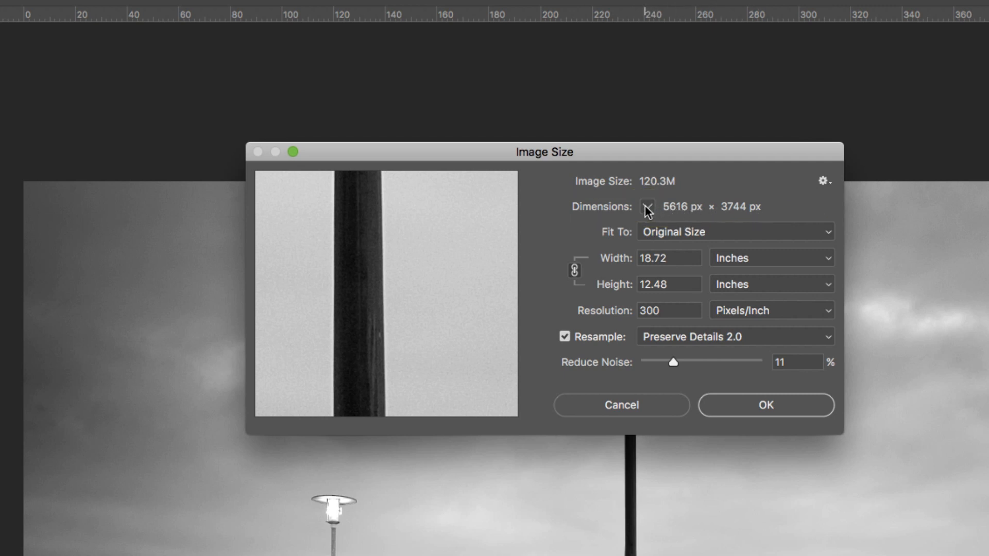
click(647, 206)
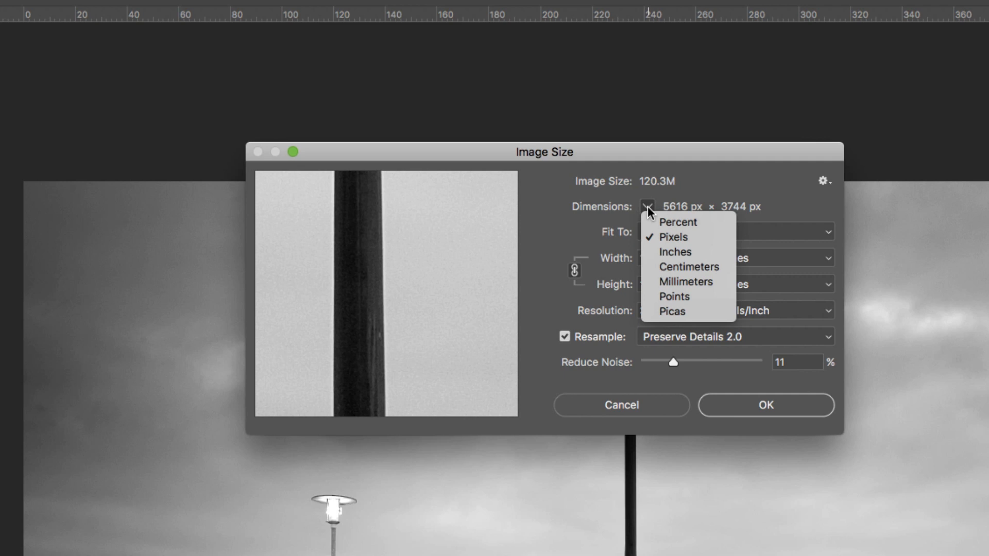
mouse_move(678, 222)
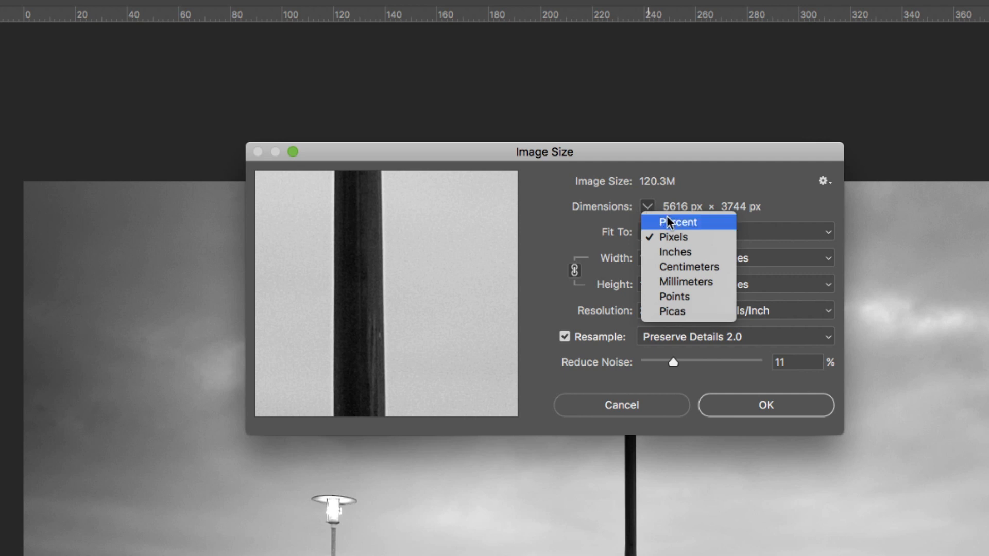
mouse_move(674, 252)
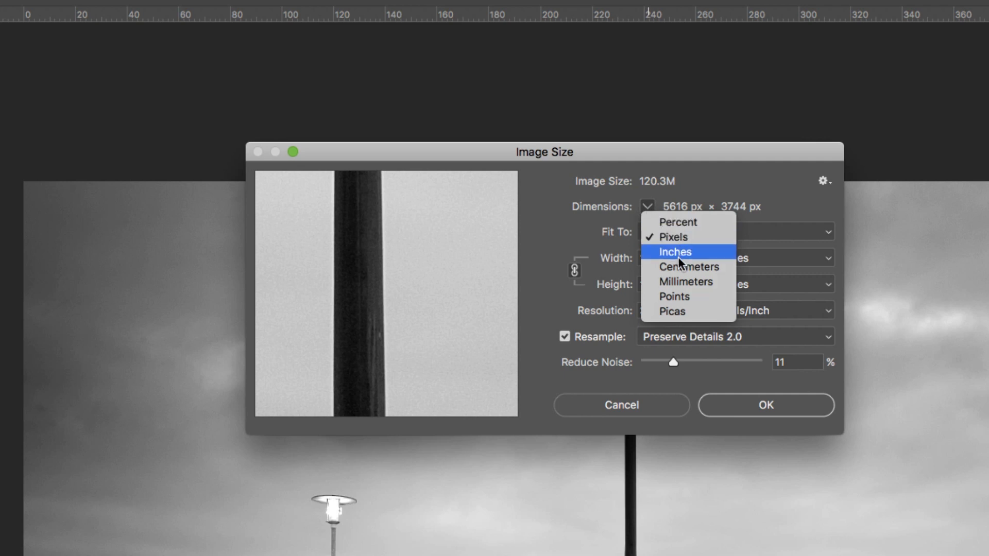
mouse_move(681, 271)
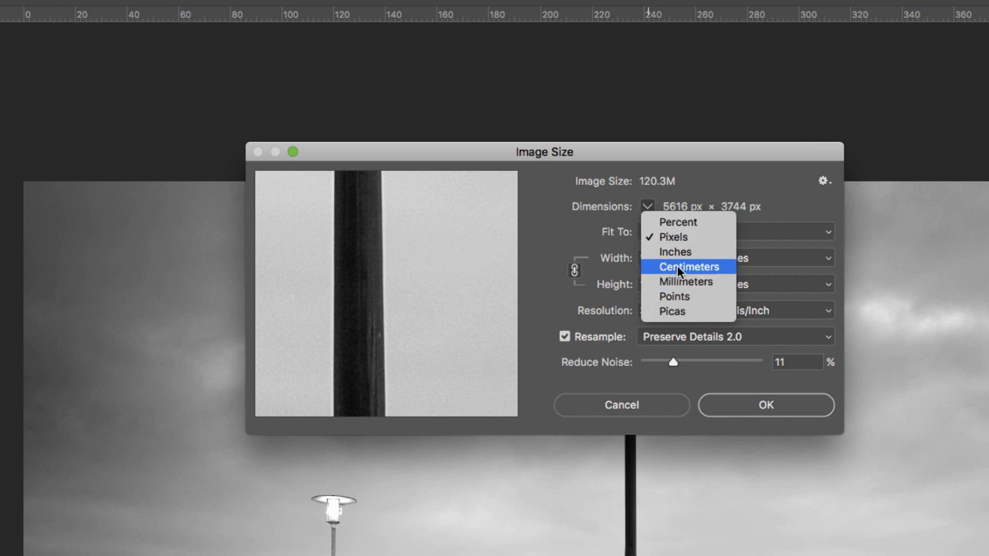
mouse_move(671, 211)
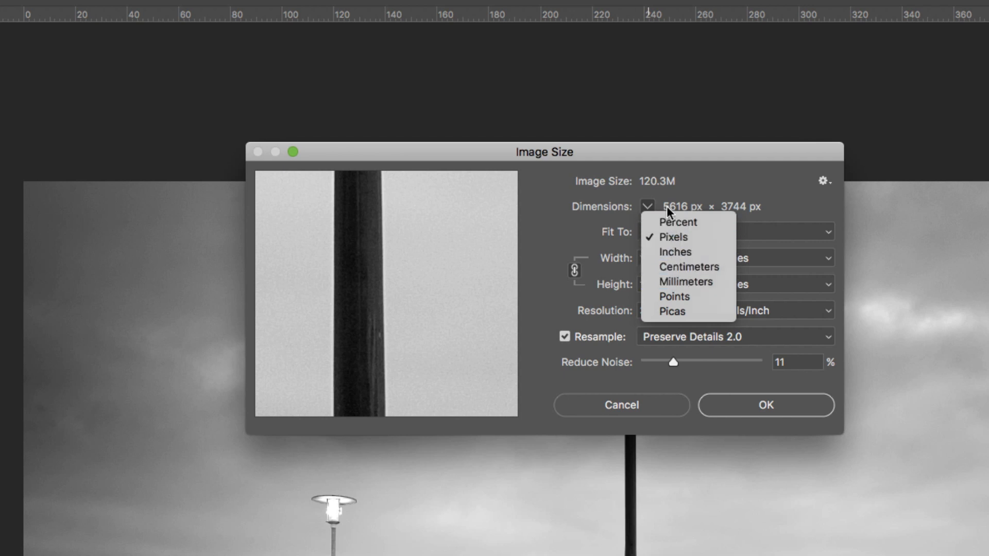
mouse_move(550, 209)
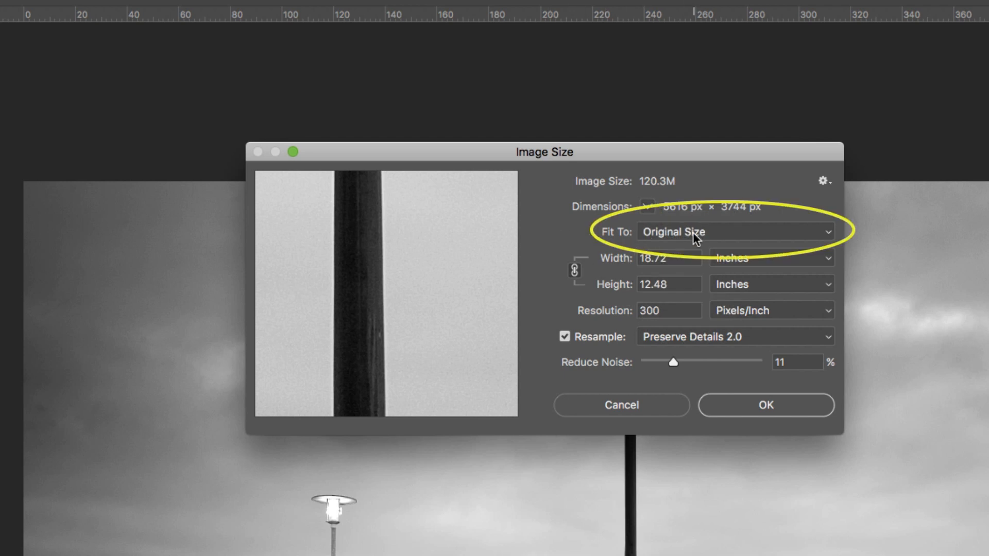
mouse_move(828, 238)
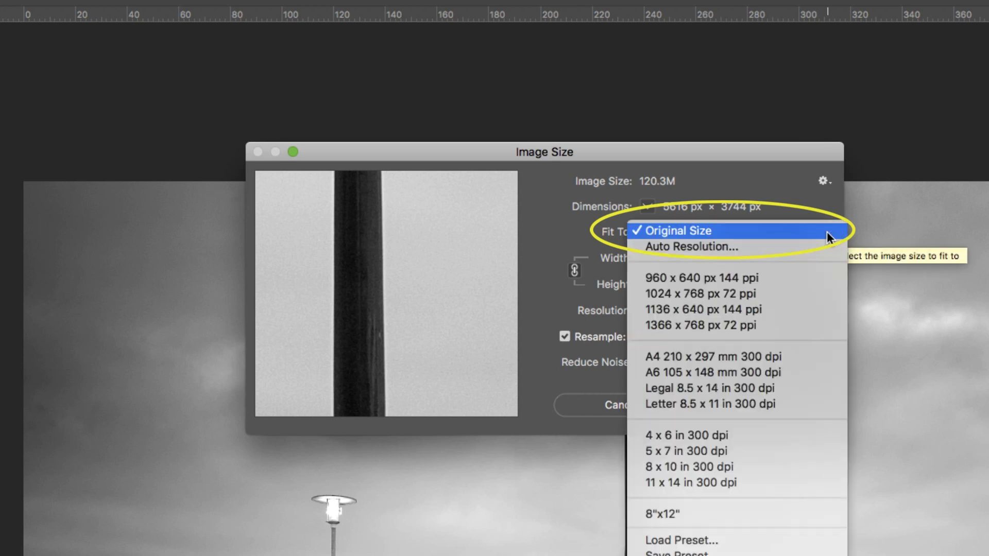
mouse_move(762, 310)
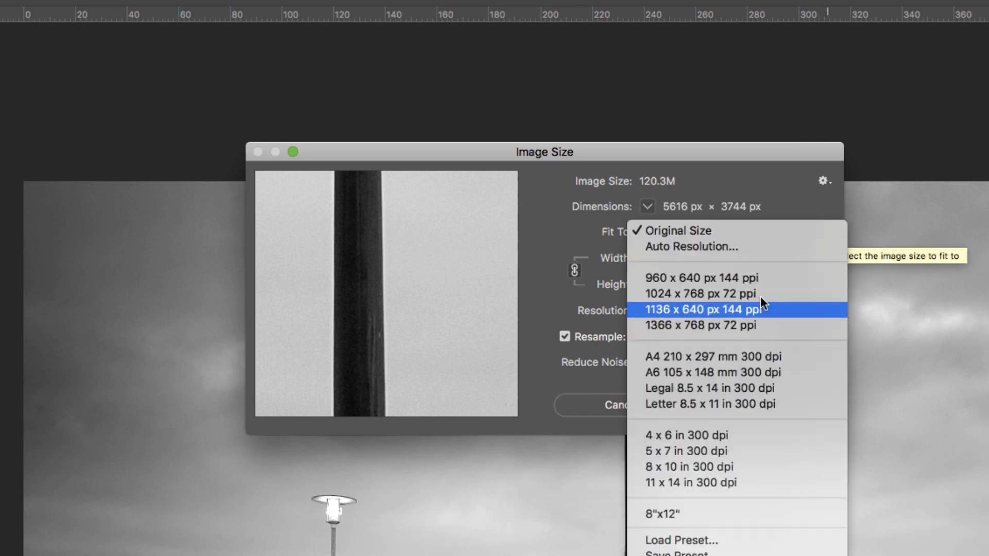
mouse_move(728, 357)
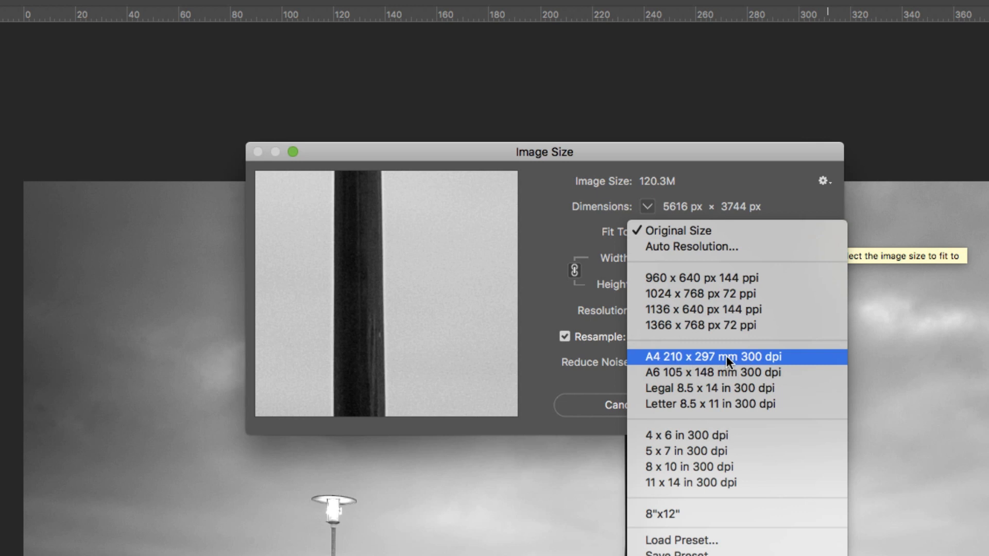
click(685, 230)
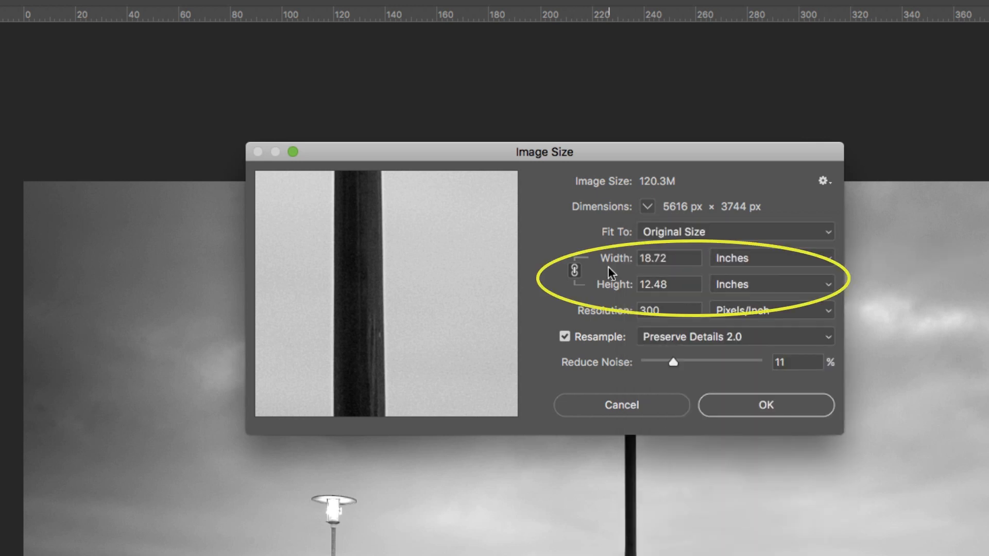
mouse_move(621, 298)
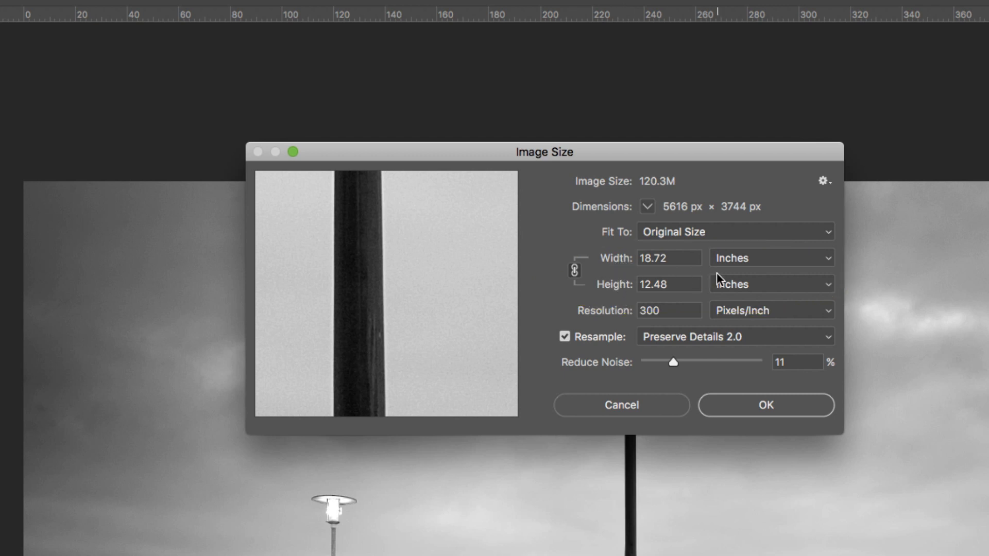
mouse_move(826, 265)
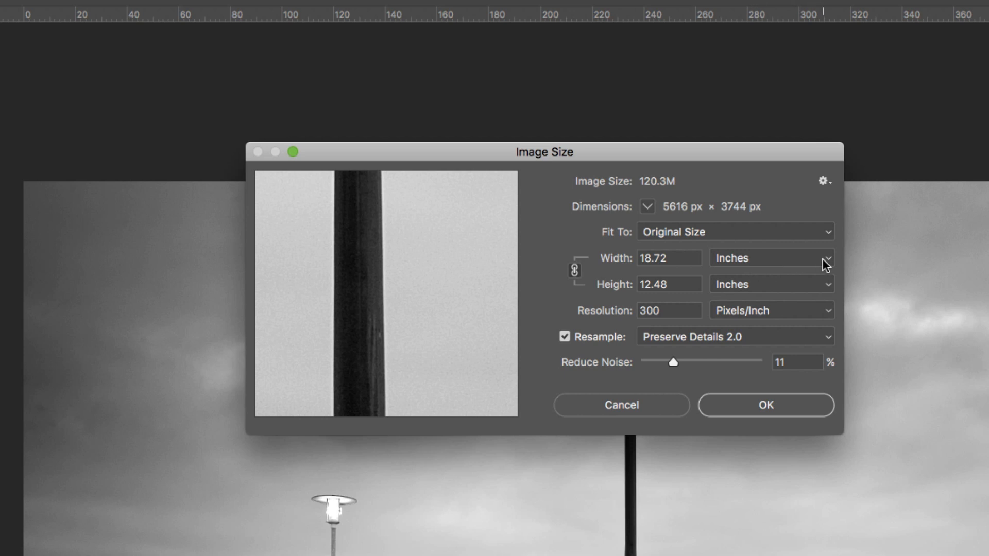
click(827, 258)
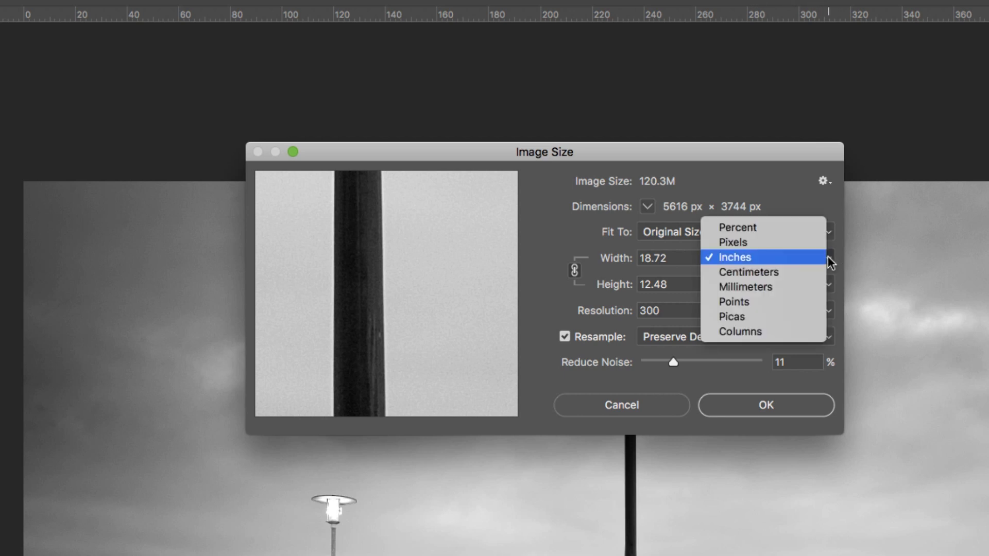
mouse_move(745, 245)
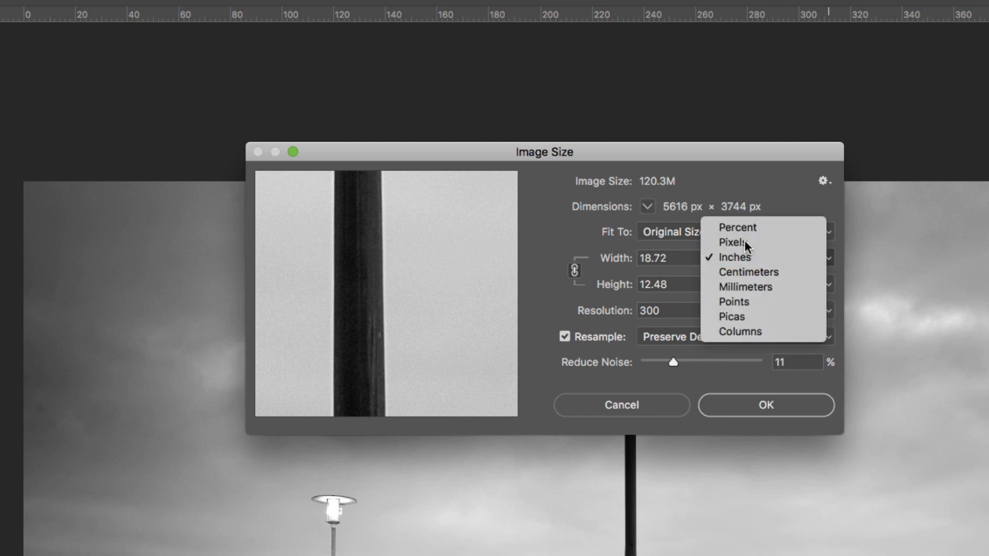
click(734, 243)
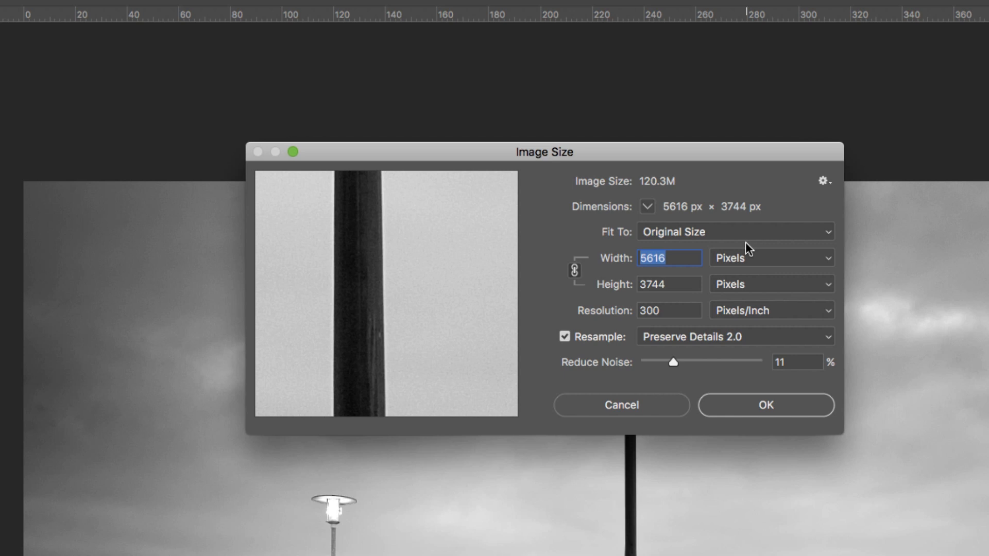
mouse_move(740, 301)
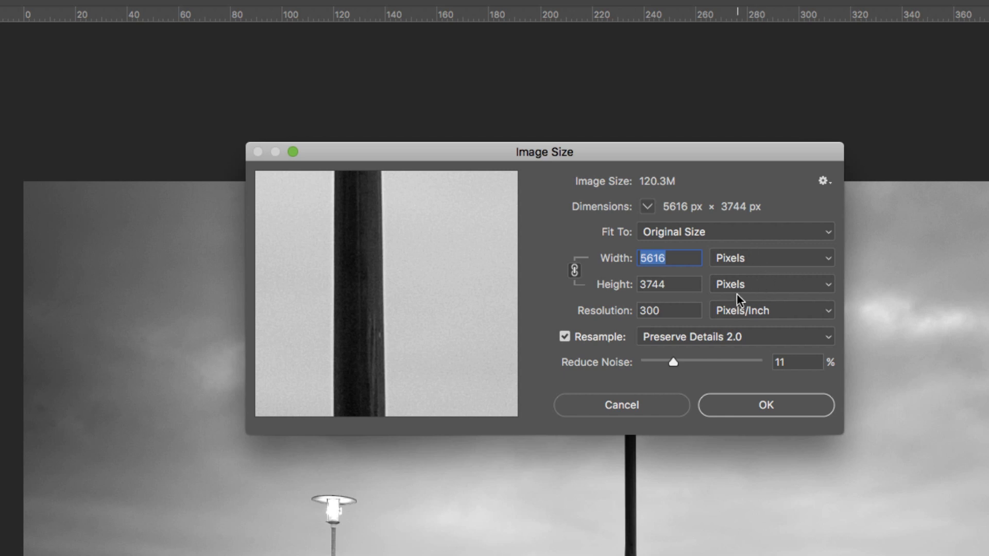
mouse_move(574, 270)
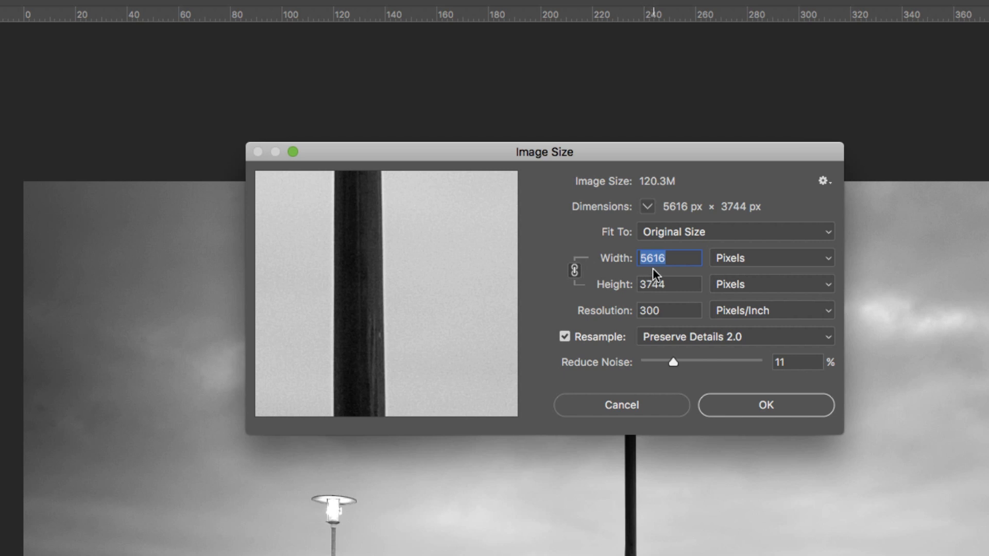
mouse_move(635, 280)
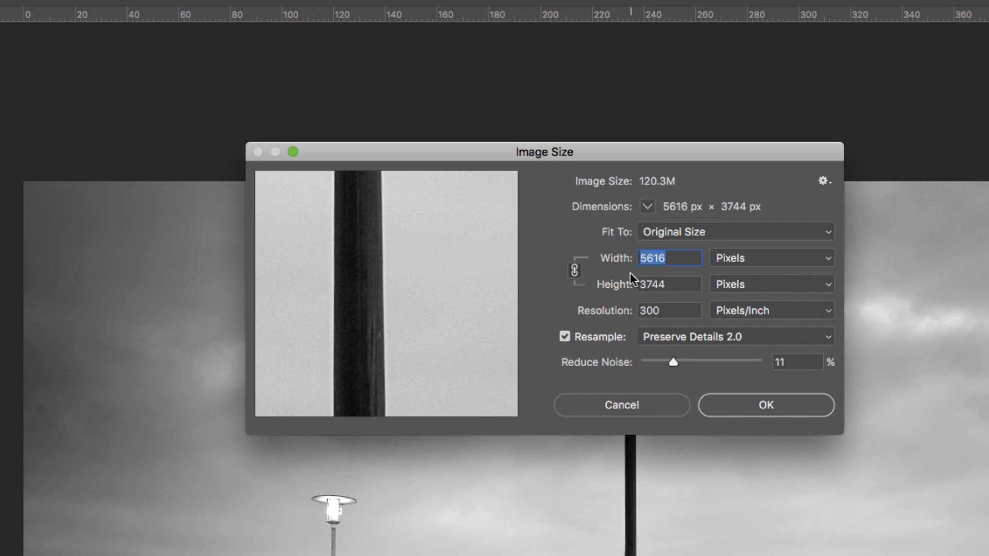
mouse_move(630, 280)
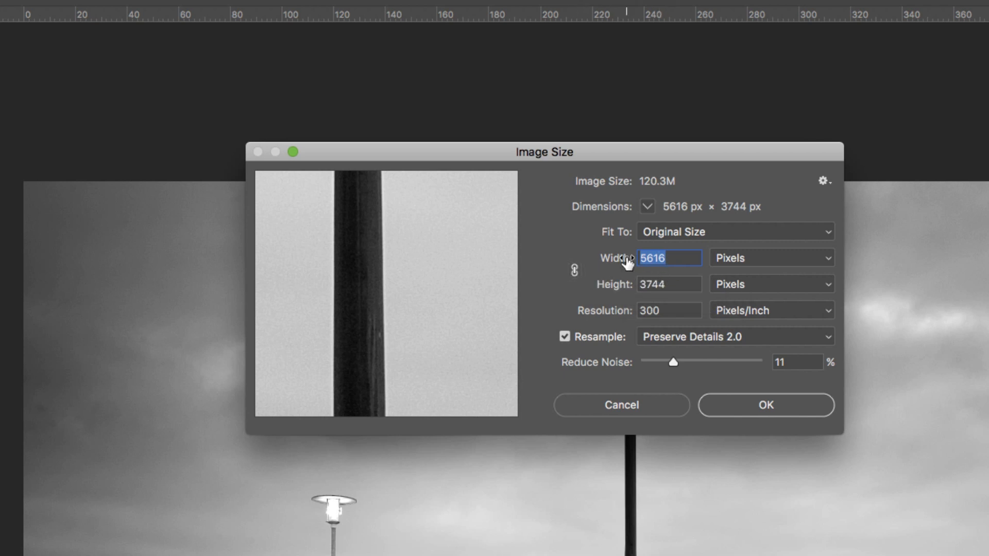
mouse_move(661, 269)
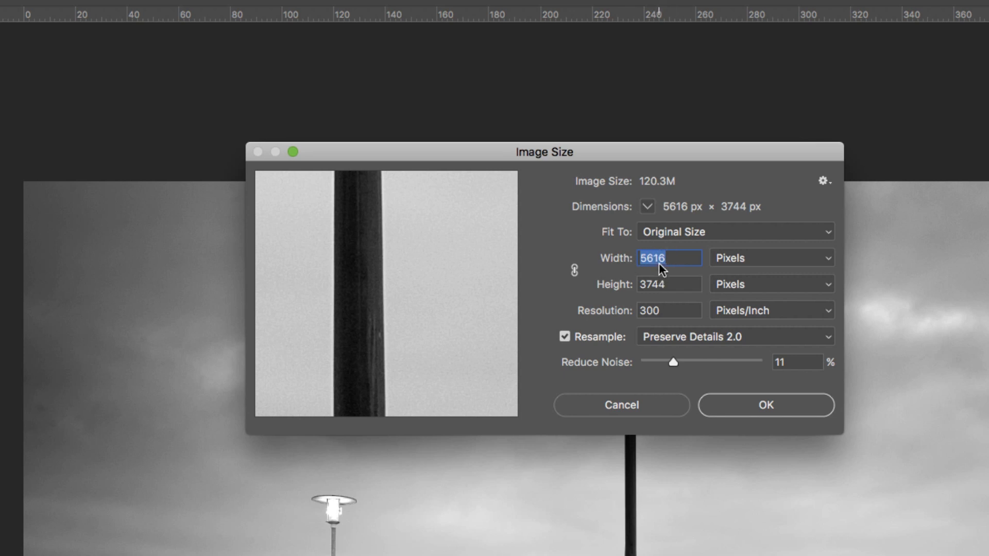
mouse_move(638, 270)
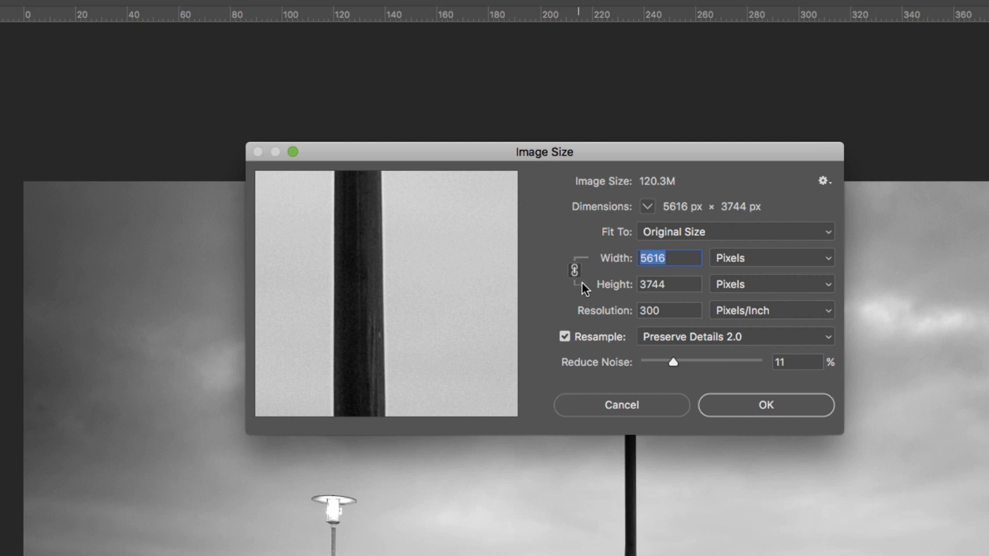
mouse_move(588, 271)
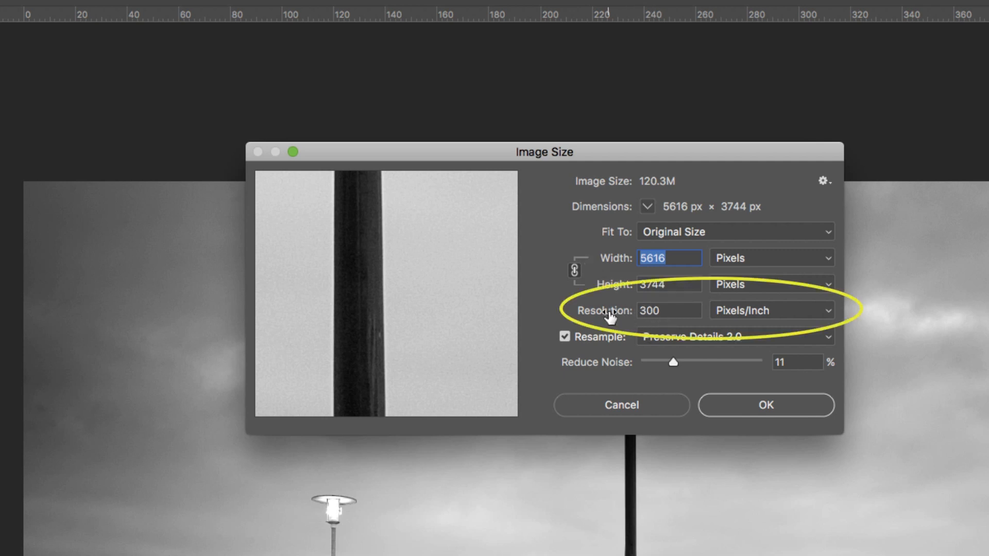
mouse_move(656, 323)
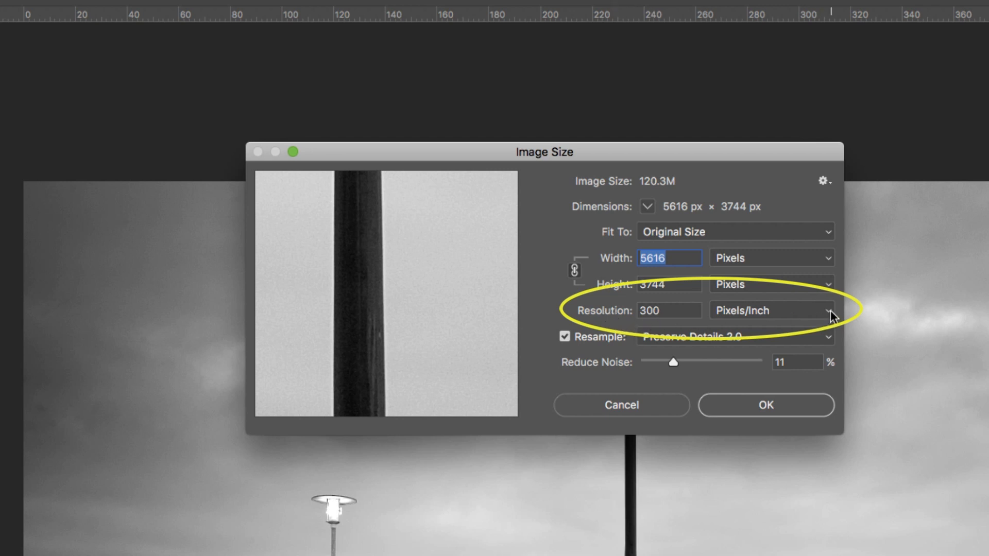
click(827, 309)
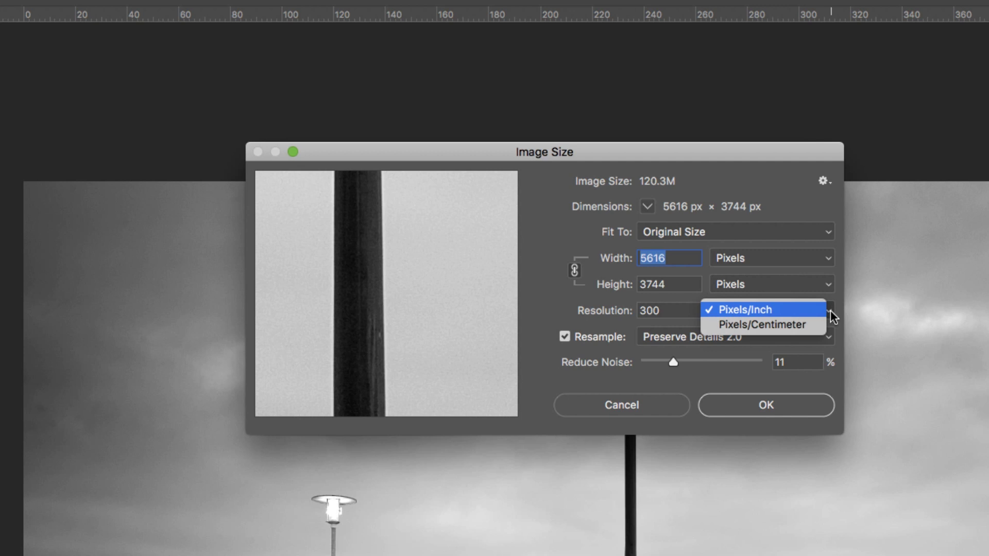
mouse_move(789, 314)
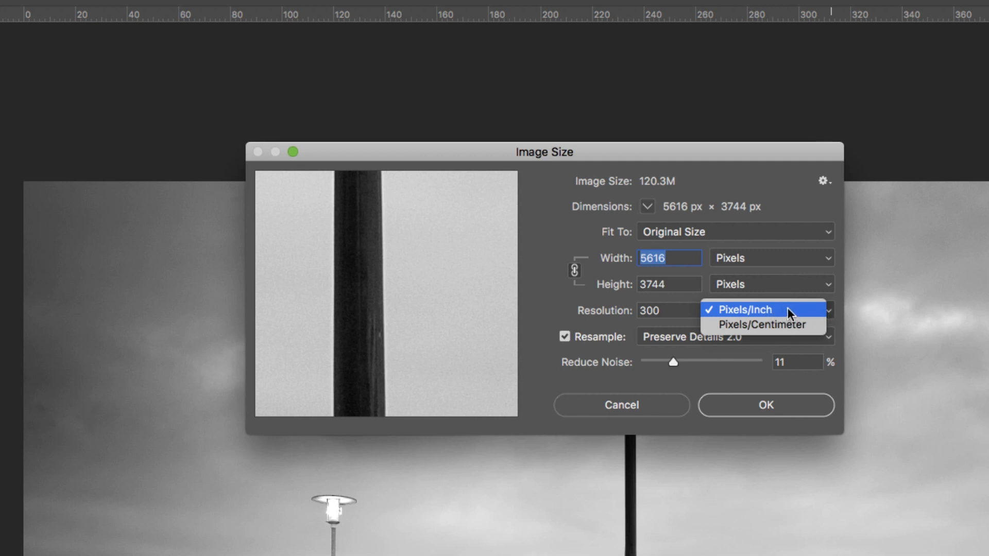
click(749, 310)
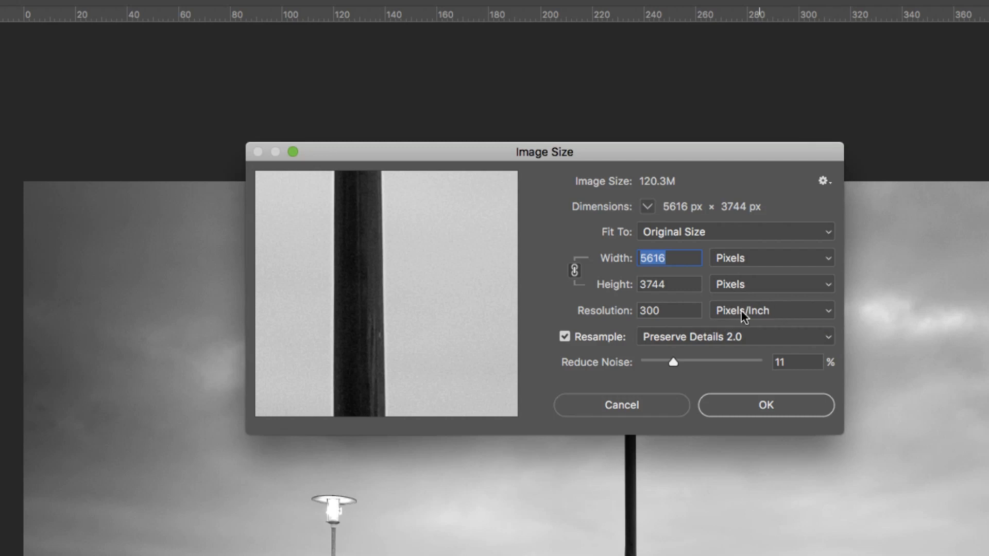
mouse_move(656, 325)
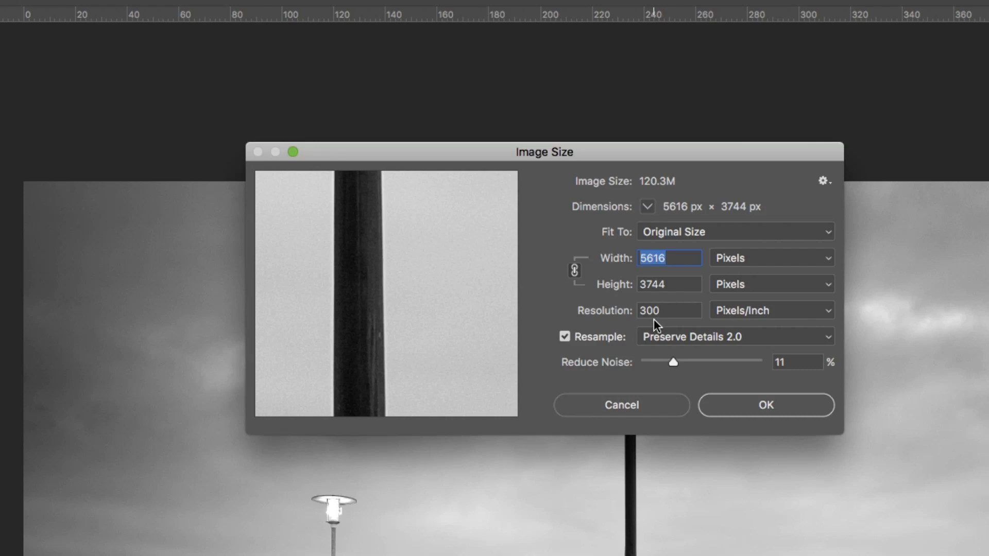
mouse_move(565, 336)
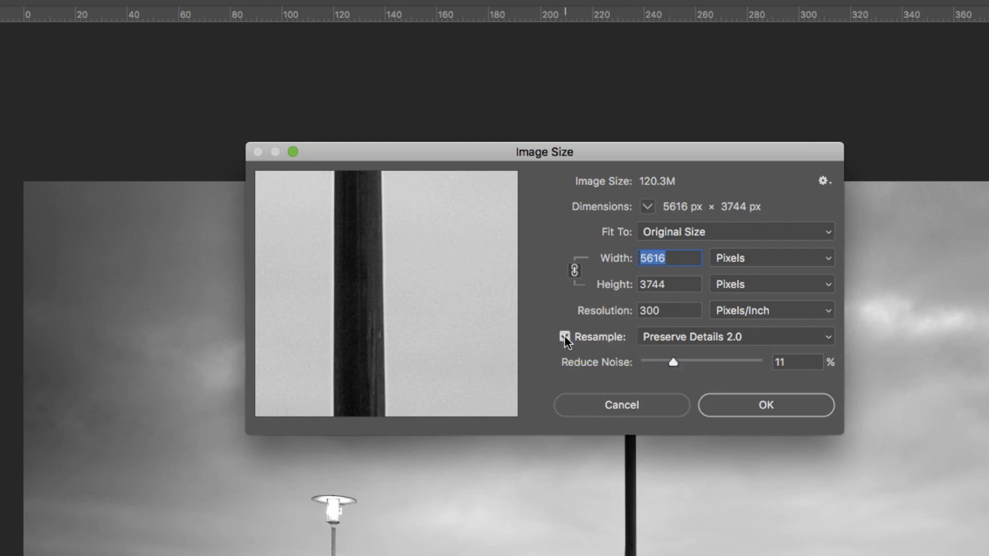
Turn off Resample and try a 72 ppi resolution, keeping pixels at 5616 × 3744
click(565, 337)
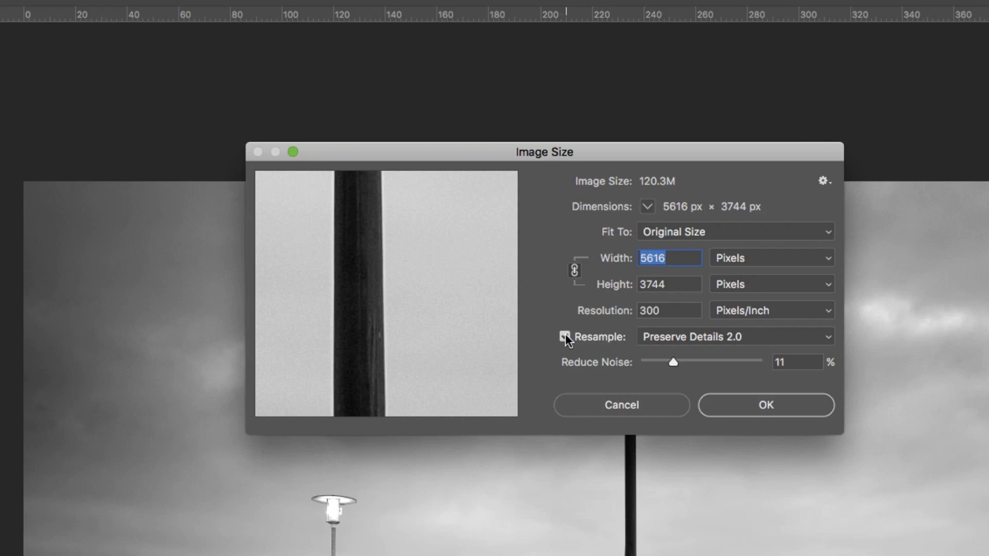
click(564, 337)
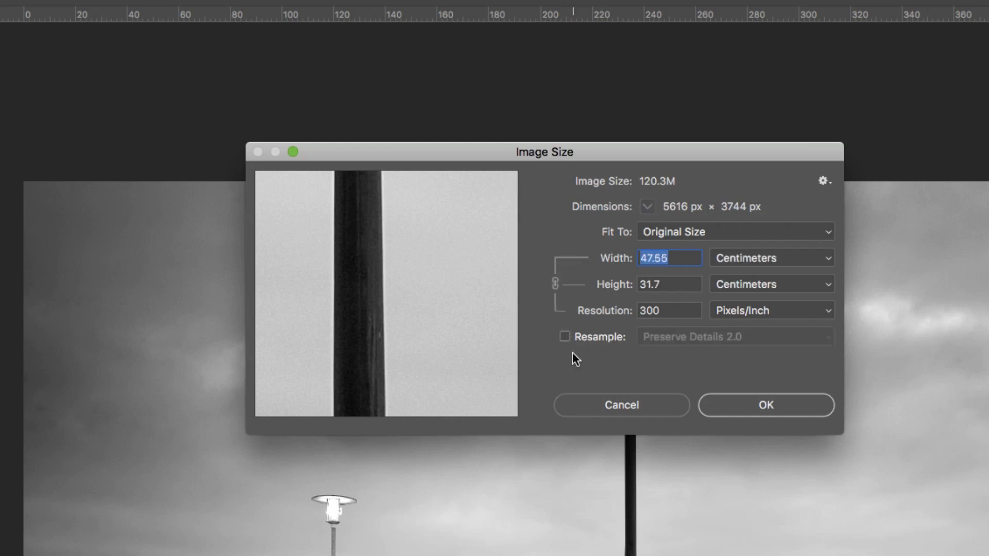
mouse_move(684, 214)
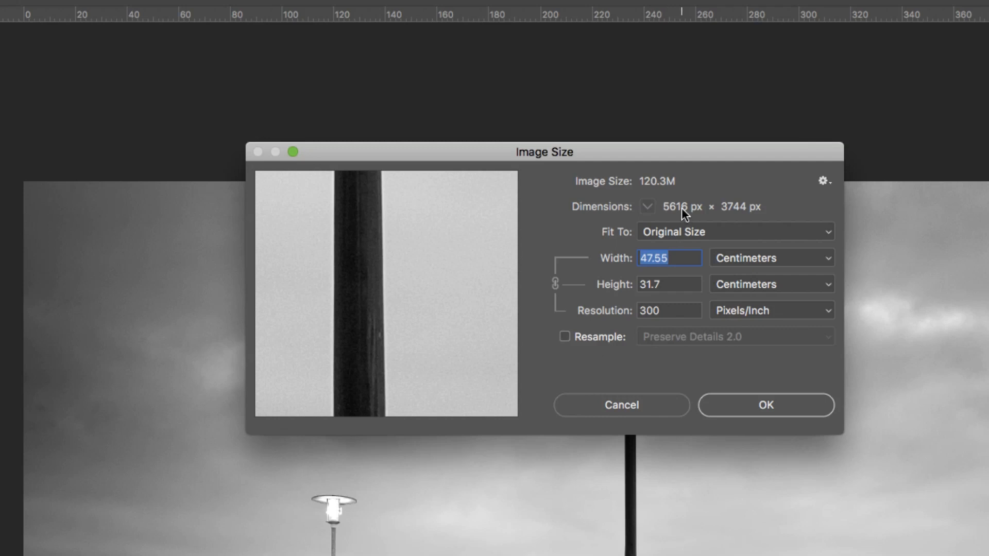
mouse_move(763, 217)
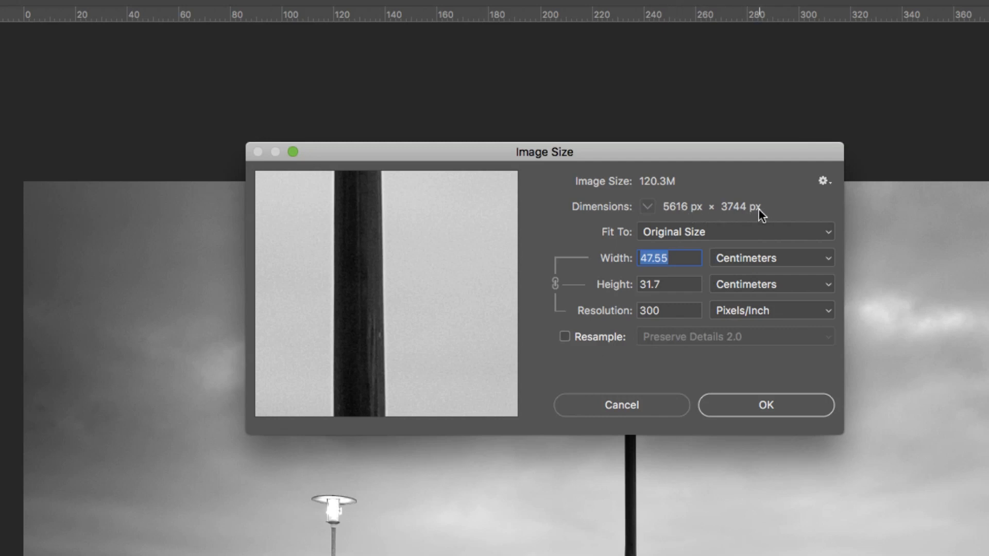
mouse_move(681, 214)
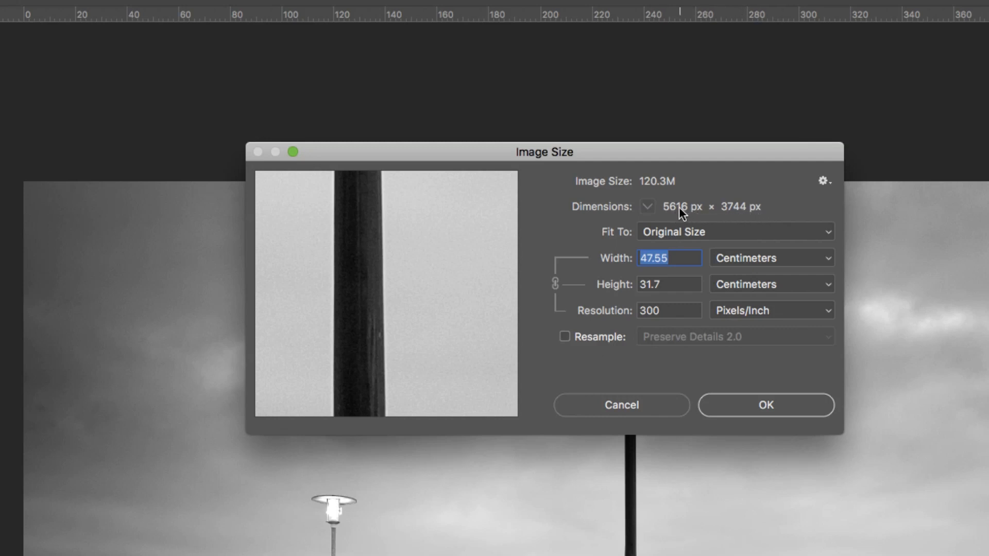
mouse_move(688, 213)
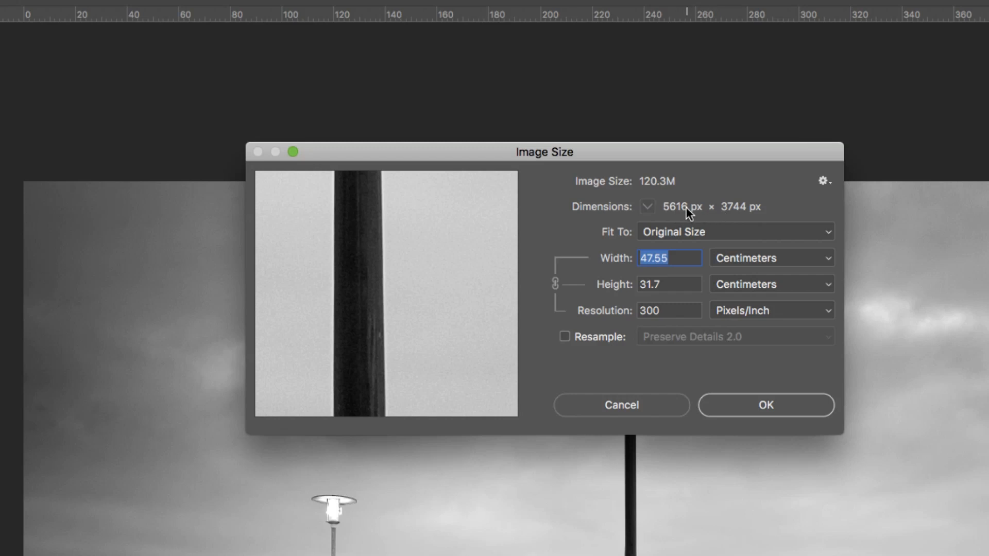
mouse_move(679, 289)
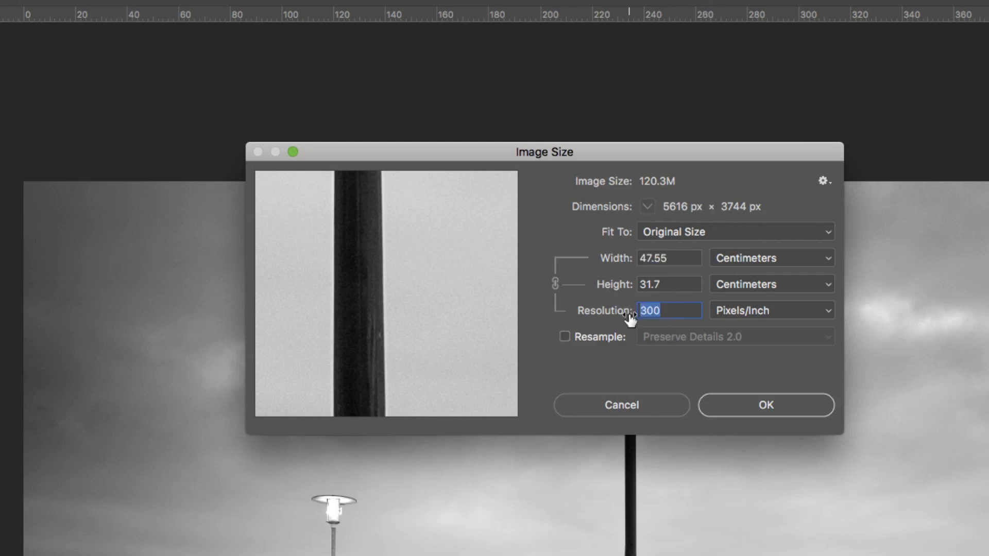
text(72)
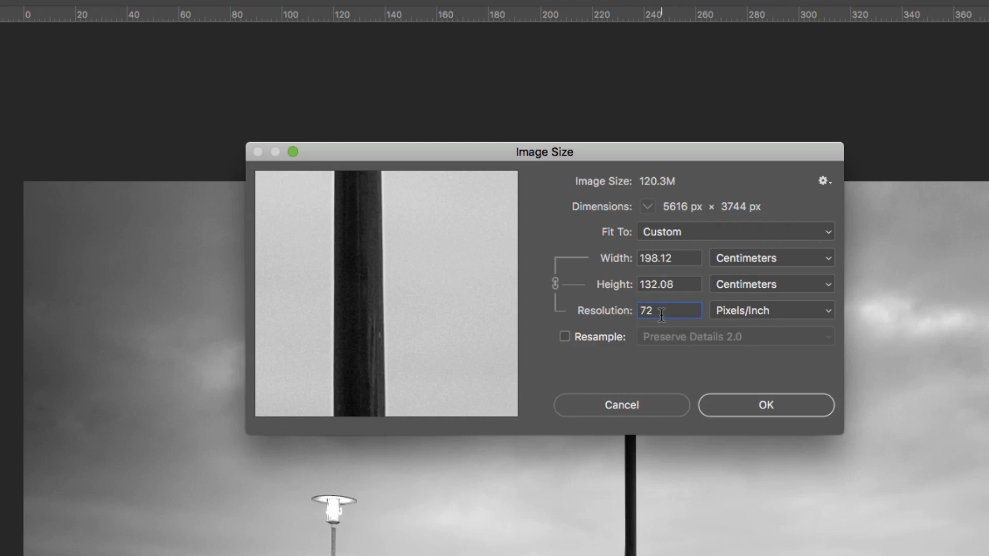
mouse_move(662, 310)
text(300)
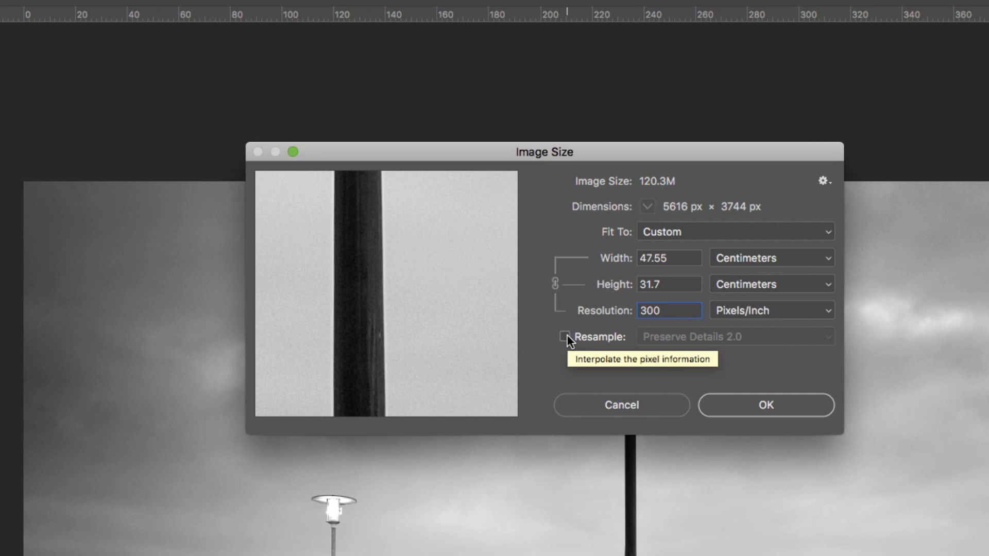
mouse_move(566, 346)
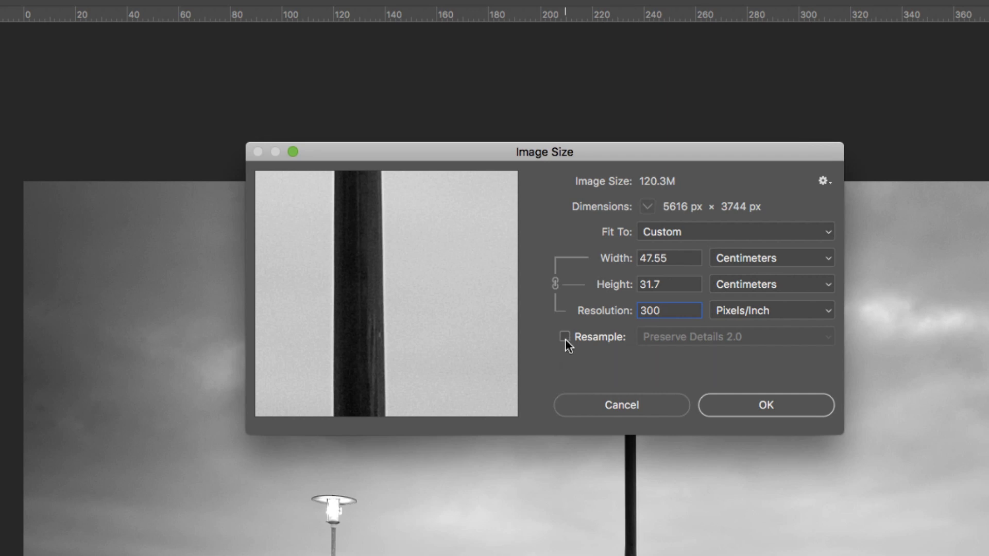
Re-enable resampling and choose Bicubic Smoother (enlargement) as the method
click(565, 336)
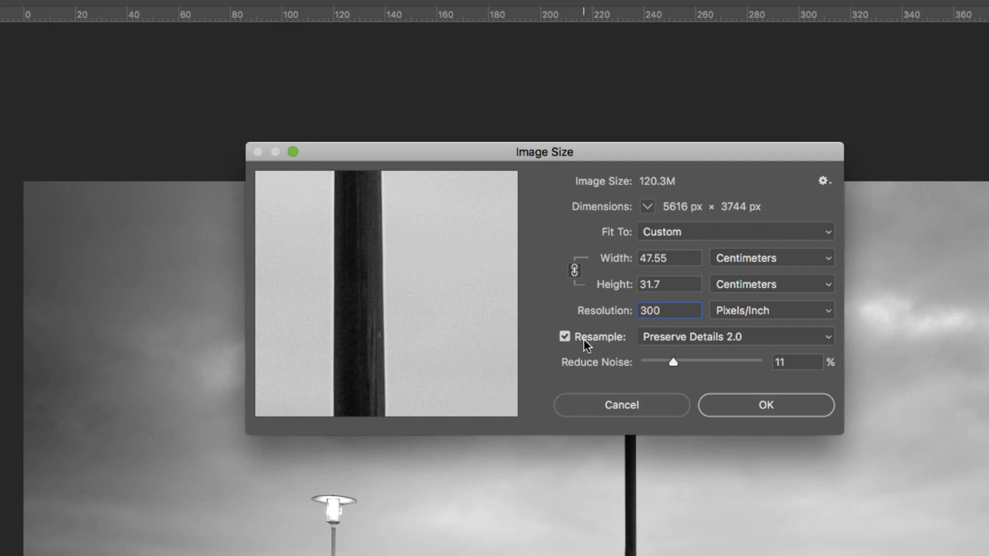
mouse_move(713, 343)
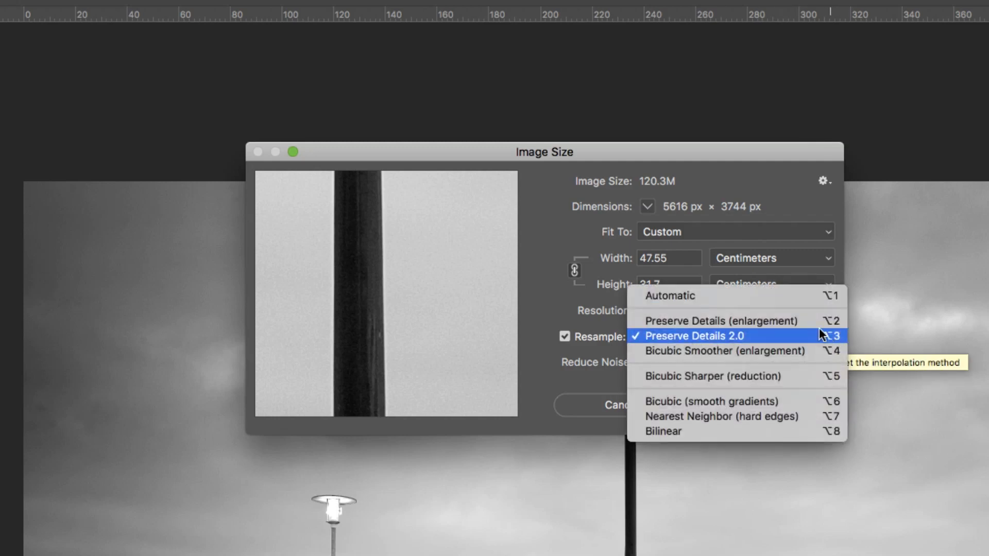
mouse_move(816, 322)
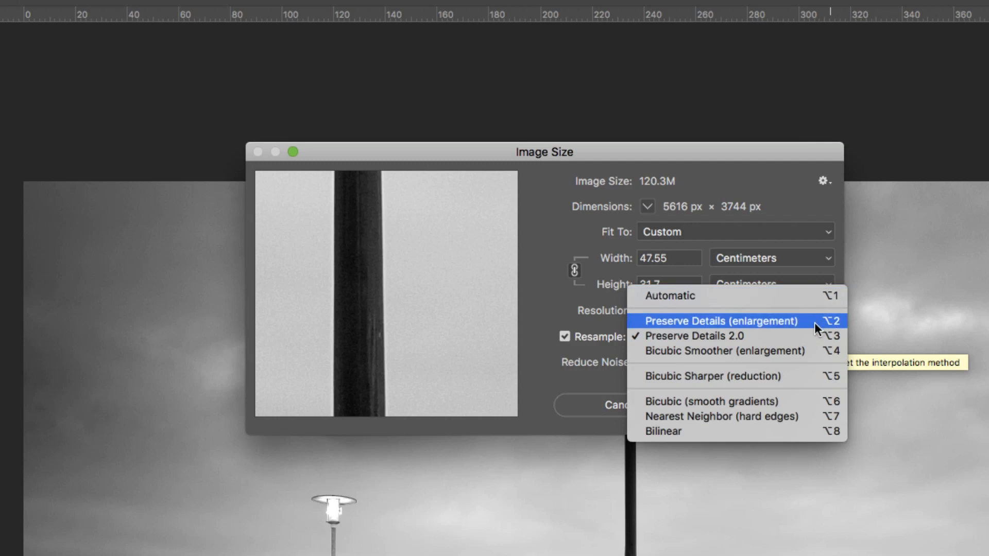
mouse_move(823, 331)
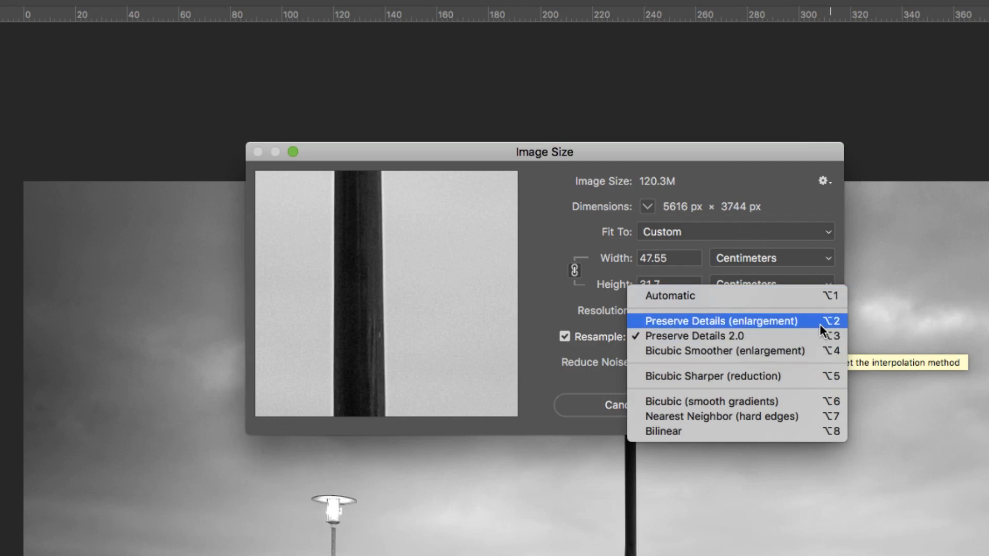
mouse_move(811, 385)
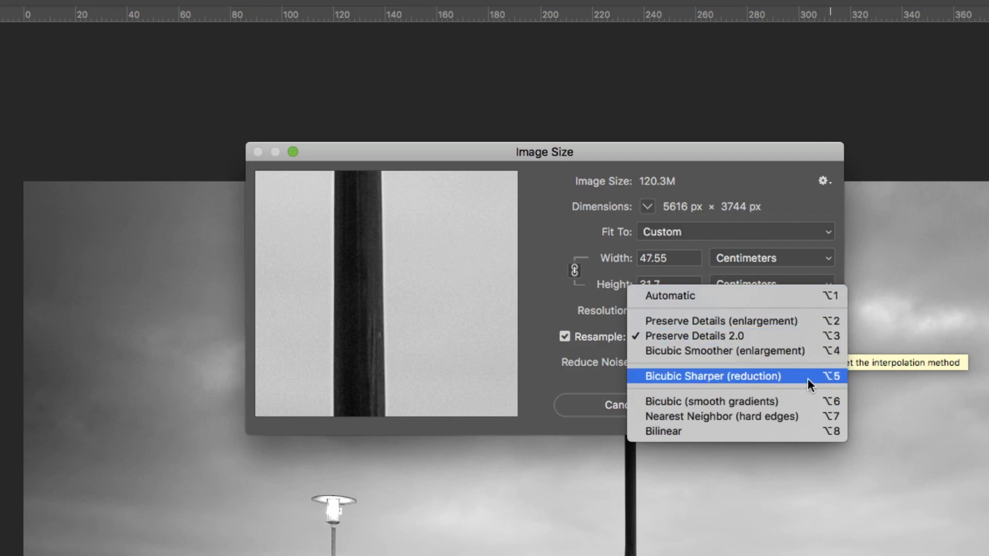
mouse_move(801, 382)
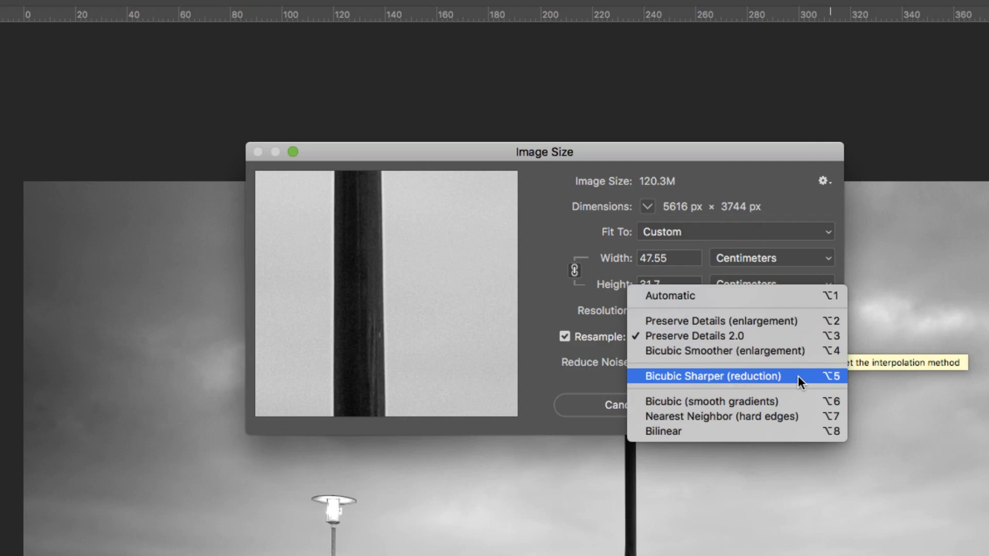
mouse_move(795, 427)
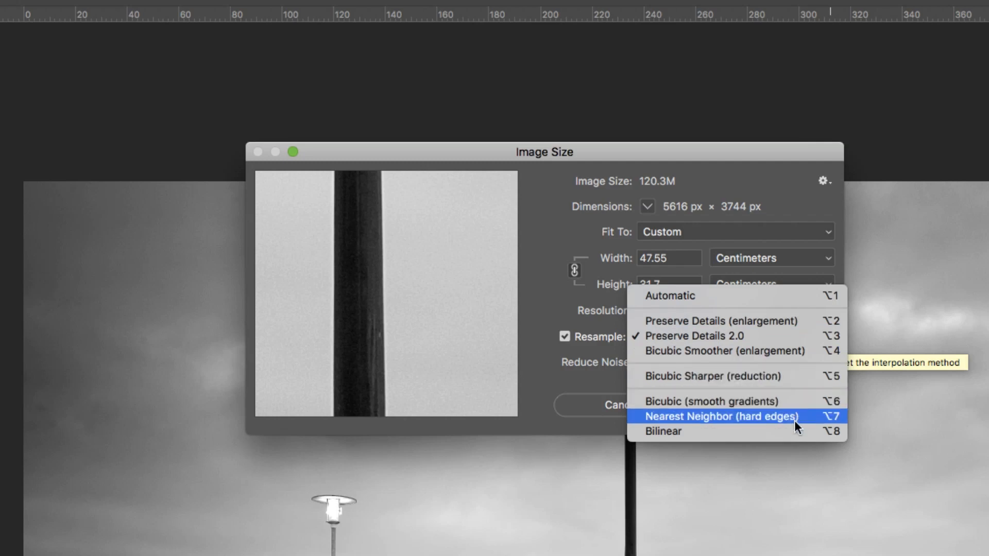
mouse_move(830, 389)
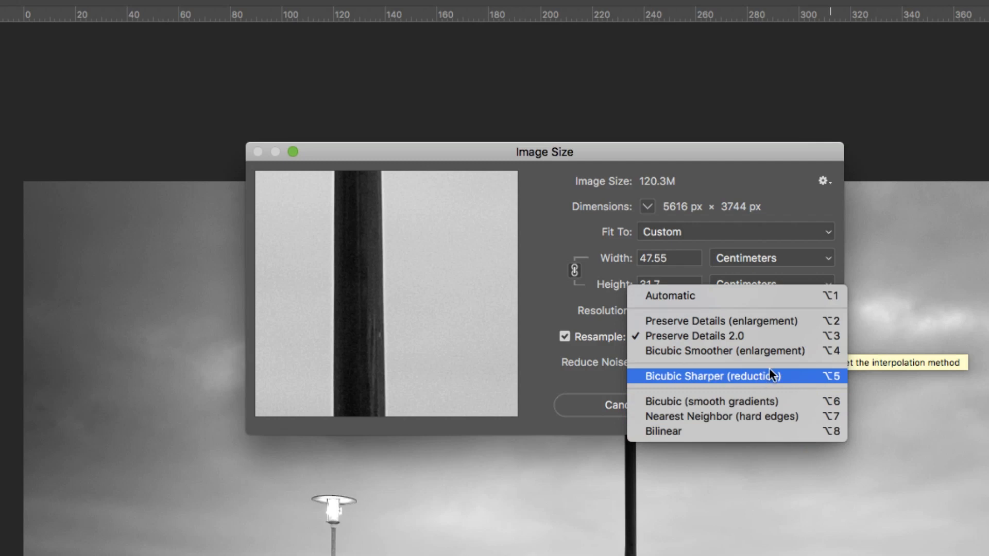
mouse_move(760, 351)
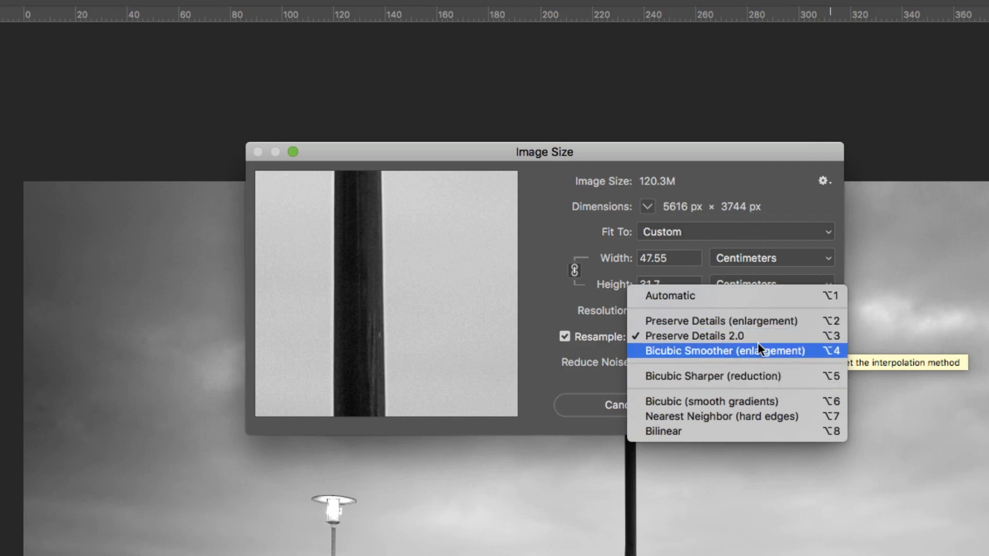
mouse_move(704, 361)
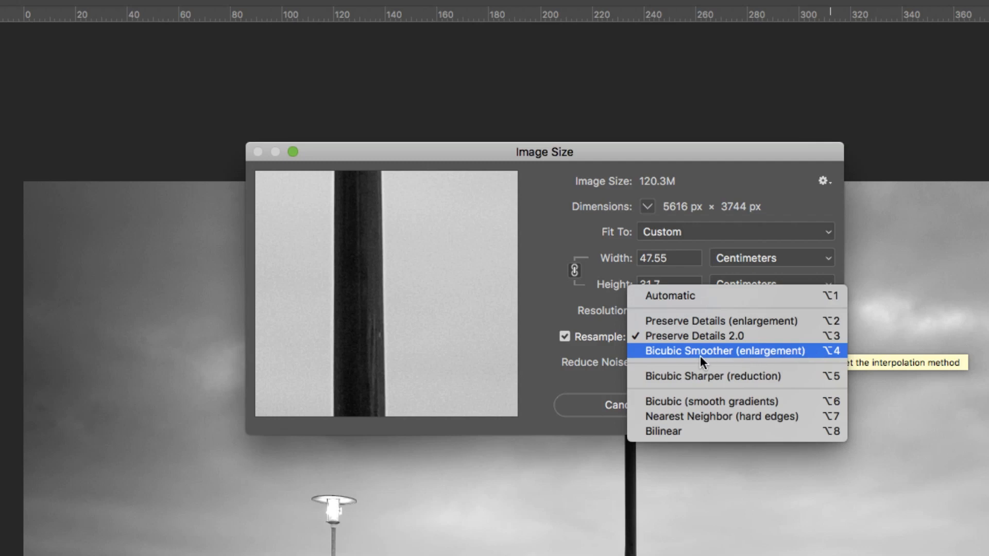
click(722, 351)
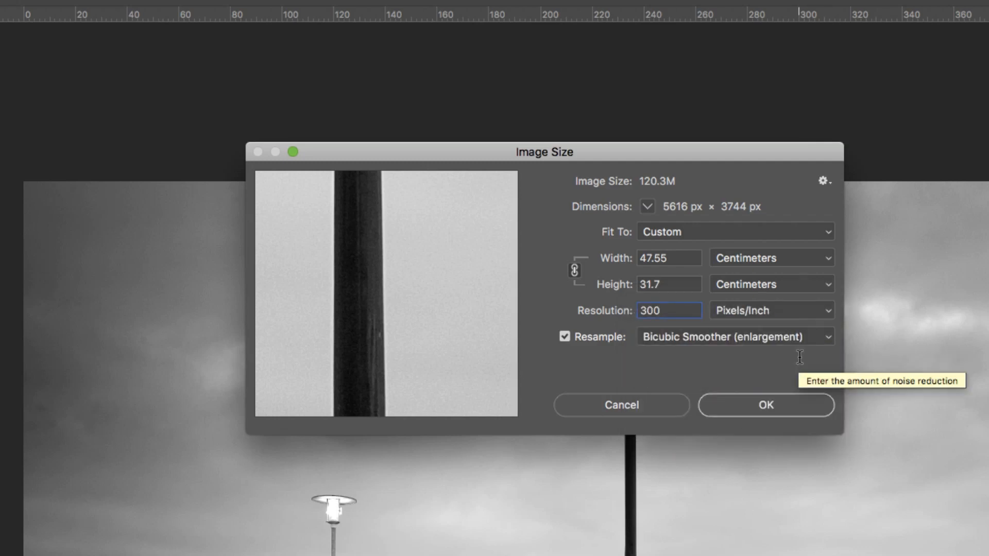
mouse_move(618, 327)
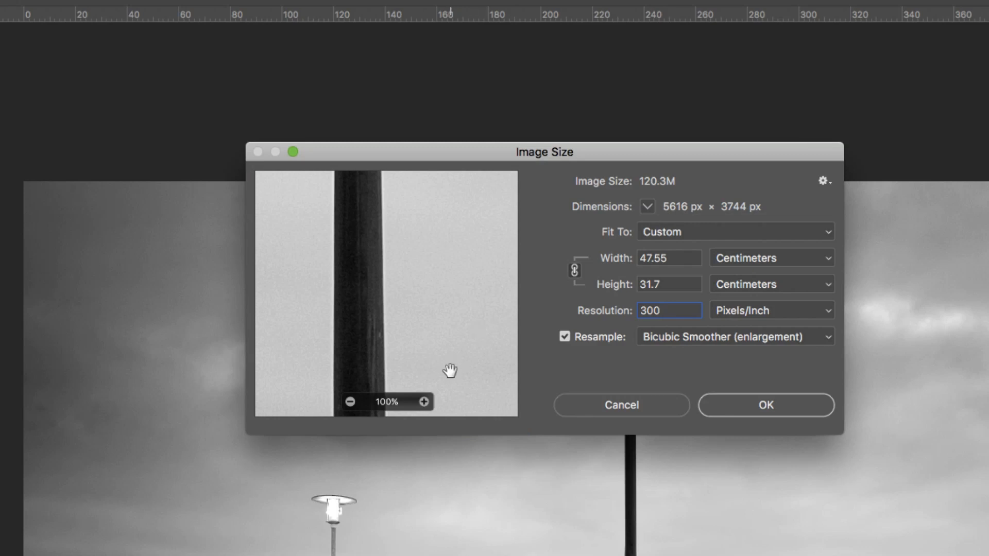
mouse_move(450, 345)
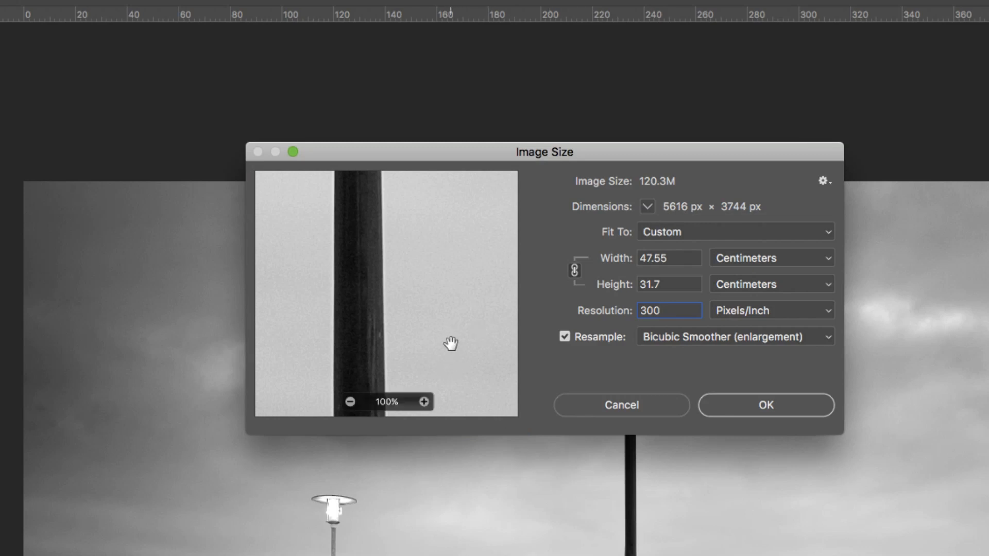
Magnify the Image Size preview twice to examine the pier's wooden posts
click(424, 402)
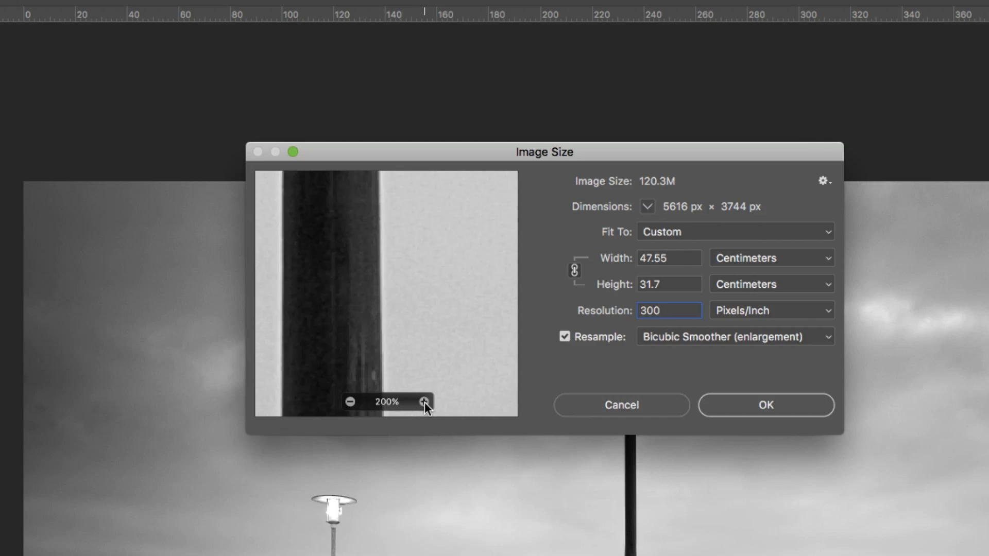
click(424, 402)
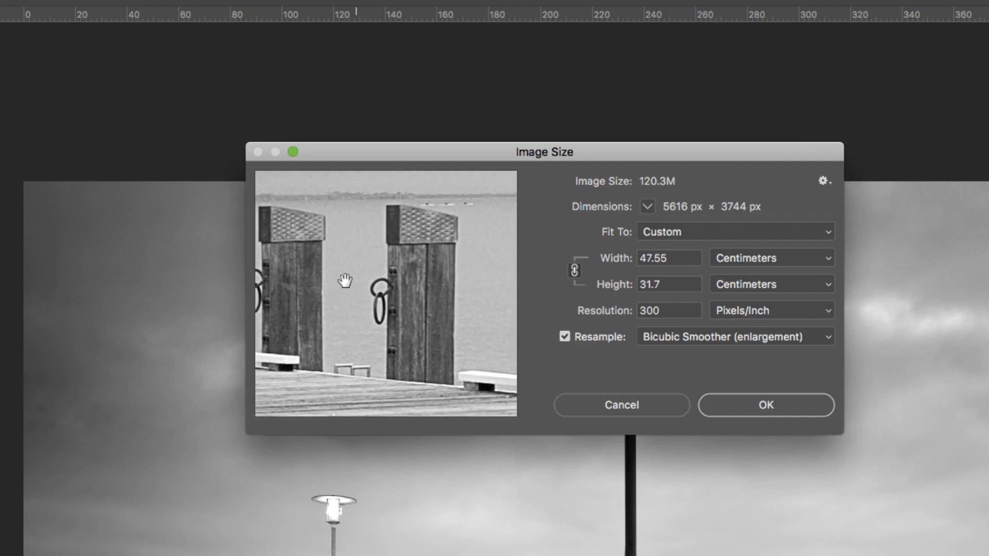
mouse_move(787, 412)
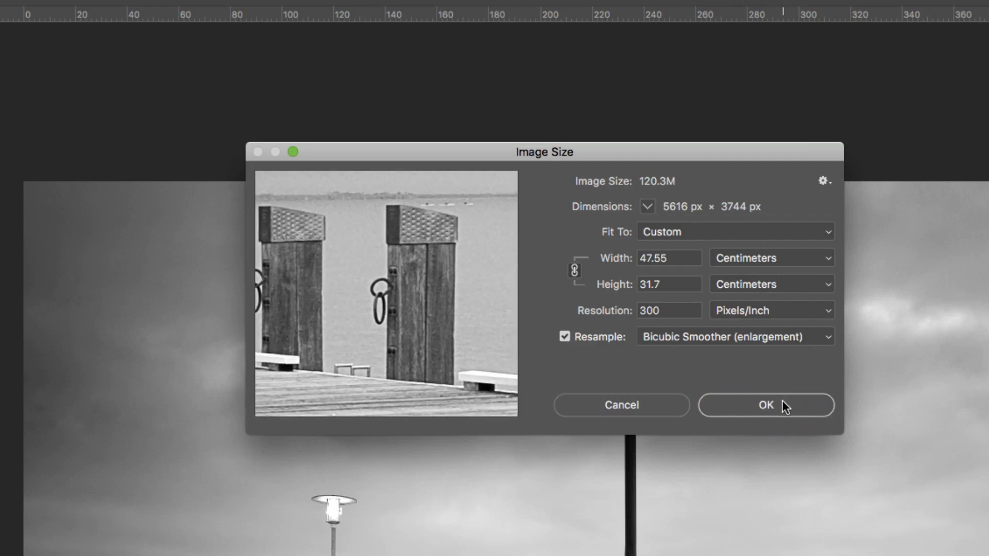
mouse_move(627, 413)
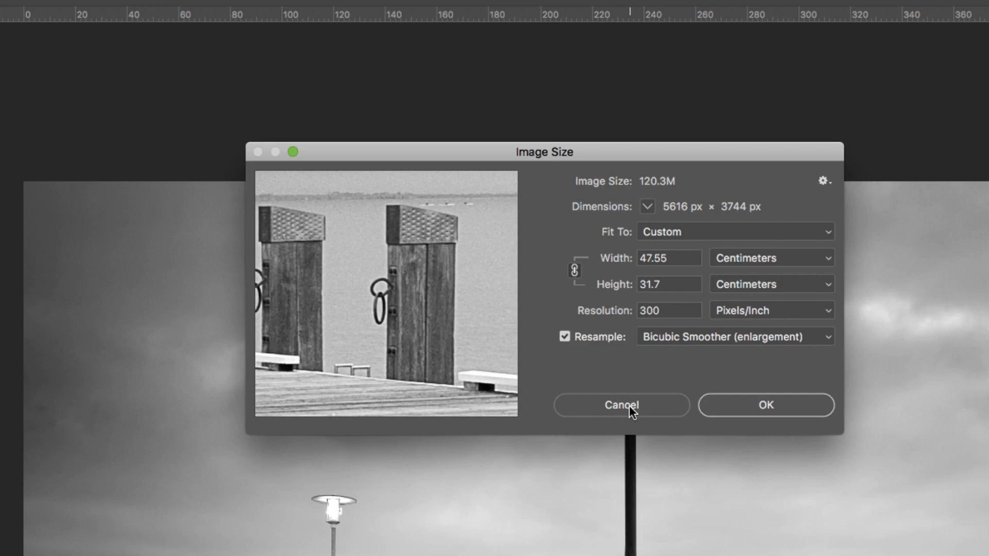
mouse_move(764, 287)
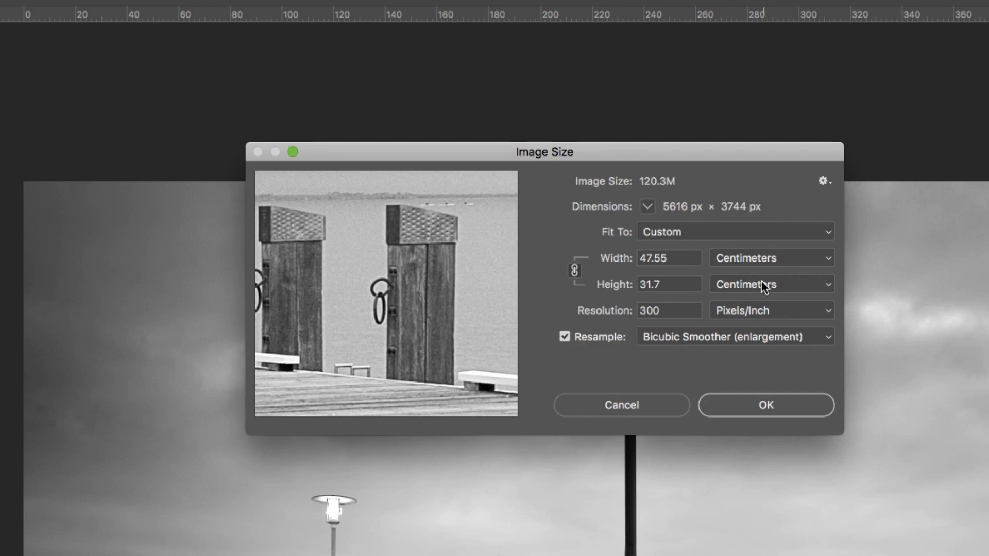
mouse_move(738, 237)
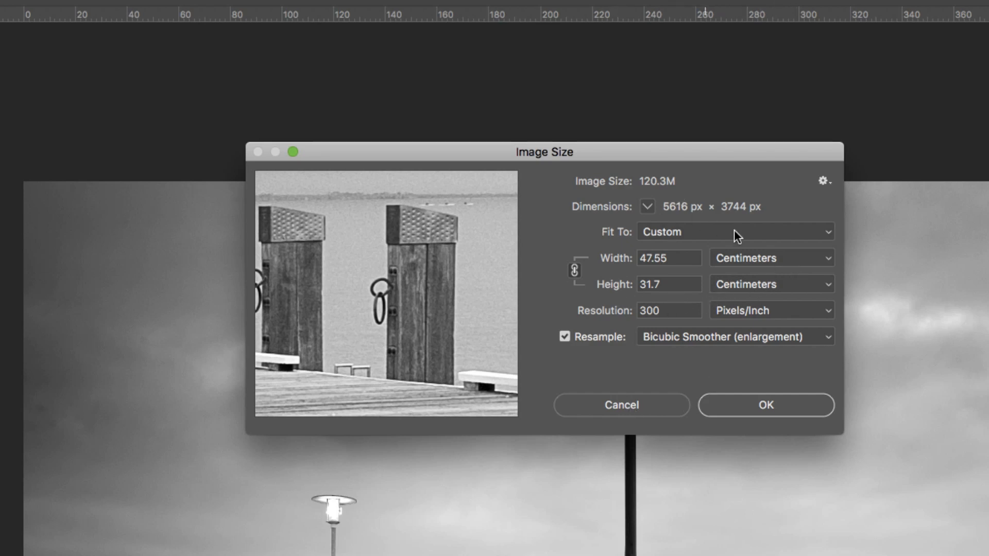
mouse_move(716, 271)
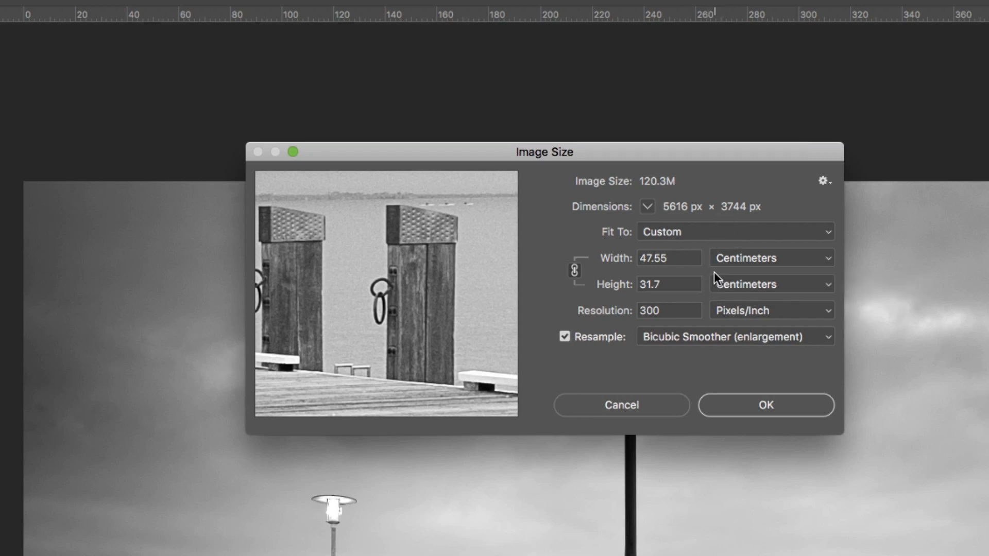
mouse_move(650, 416)
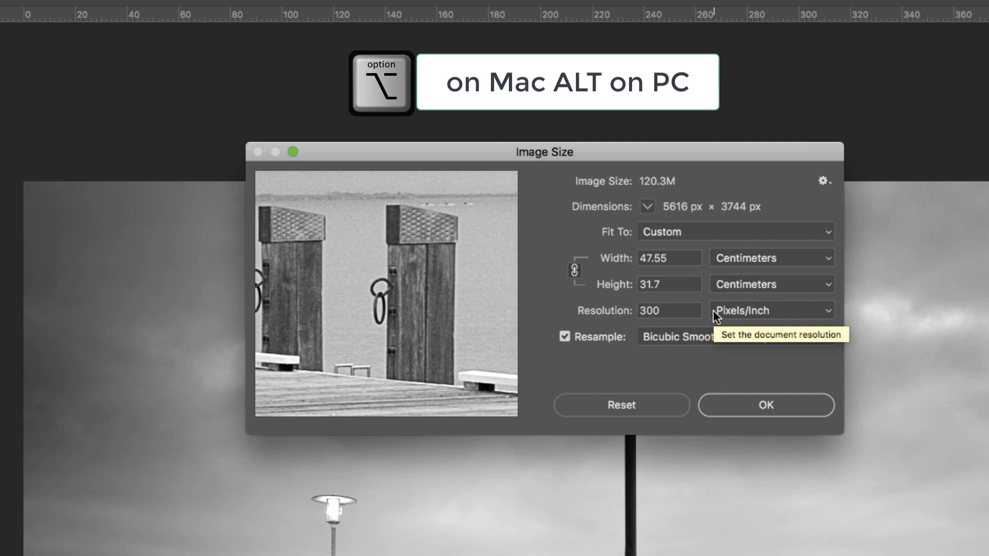
mouse_move(657, 413)
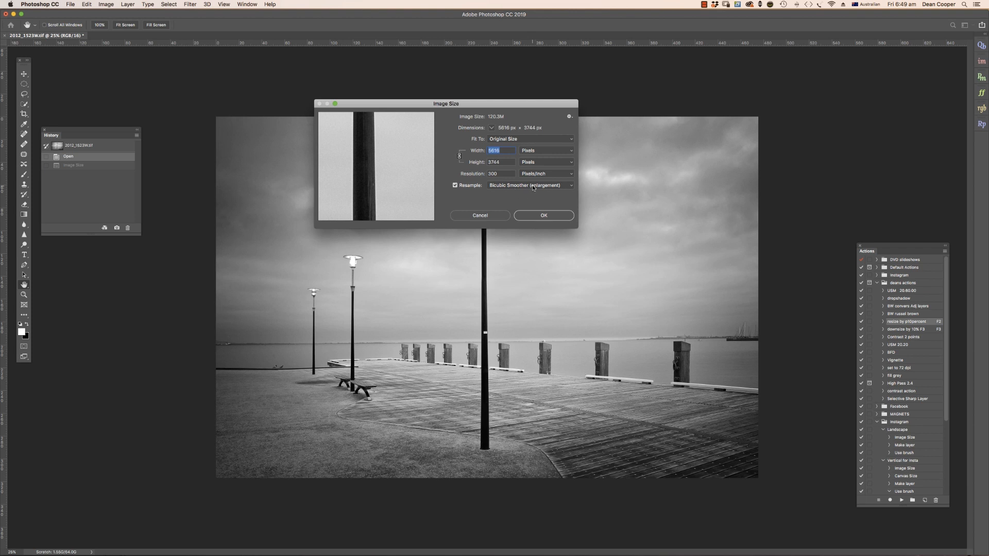
mouse_move(530, 185)
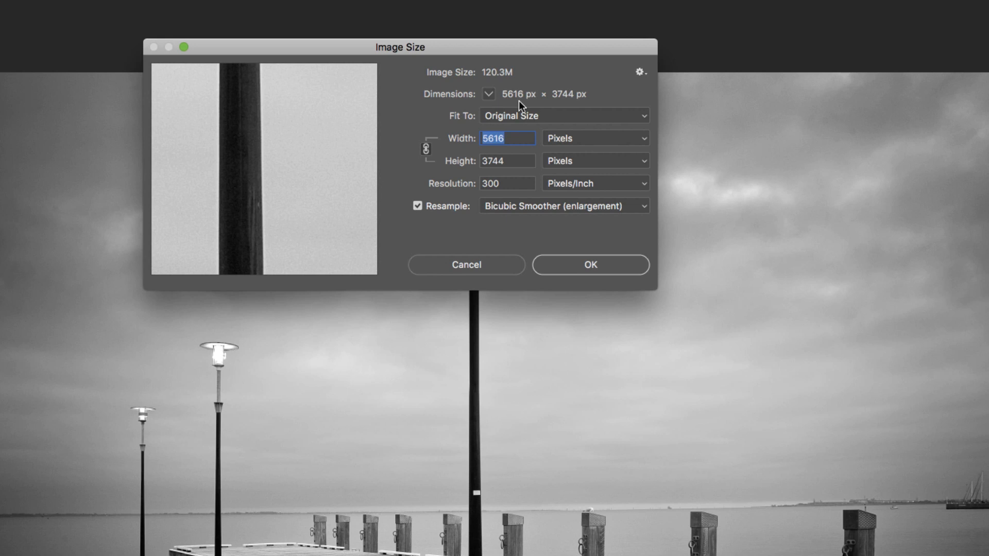
mouse_move(560, 184)
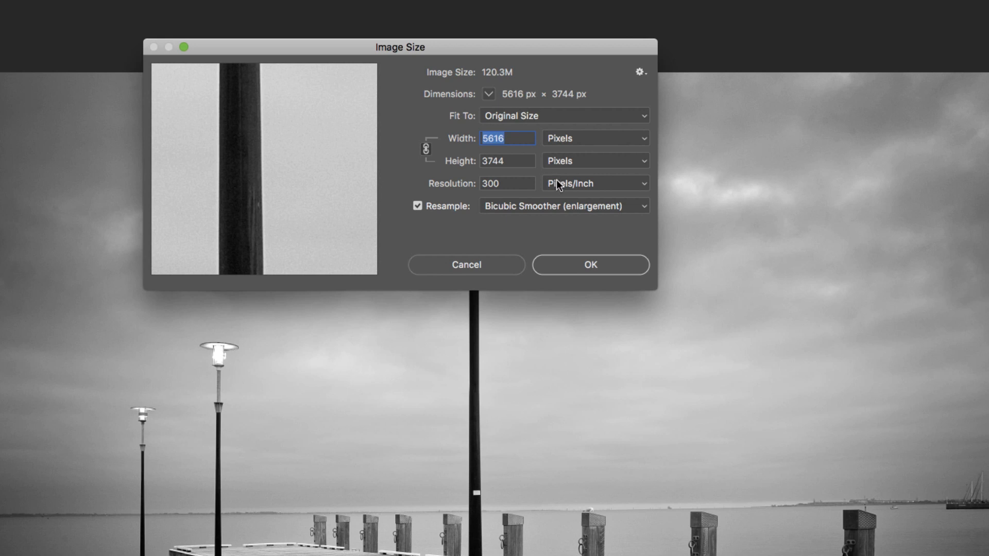
mouse_move(424, 149)
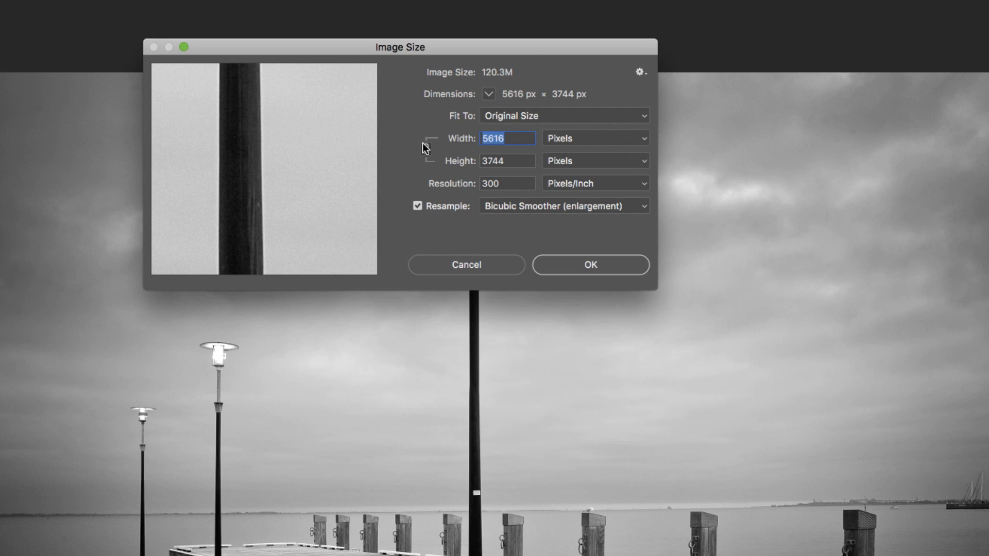
mouse_move(427, 149)
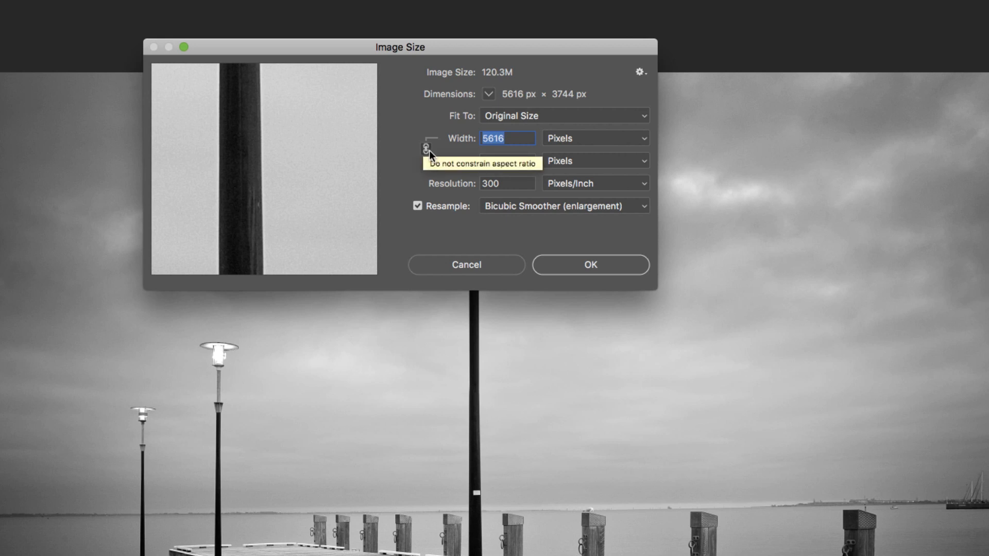
mouse_move(442, 142)
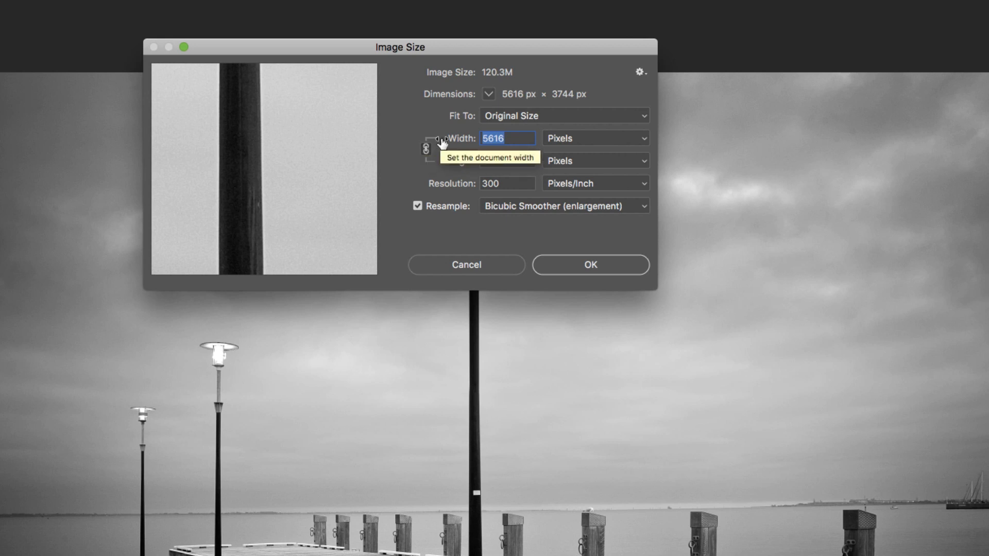
mouse_move(431, 166)
text(7)
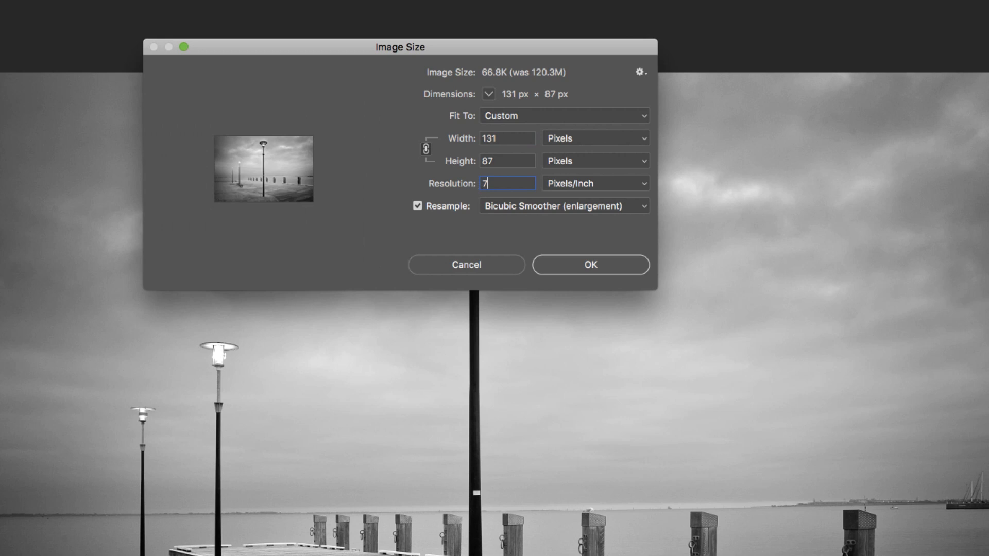
Resize to 500 × 333 px at 72 ppi with Bicubic Sharper (reduction) and apply
text(2)
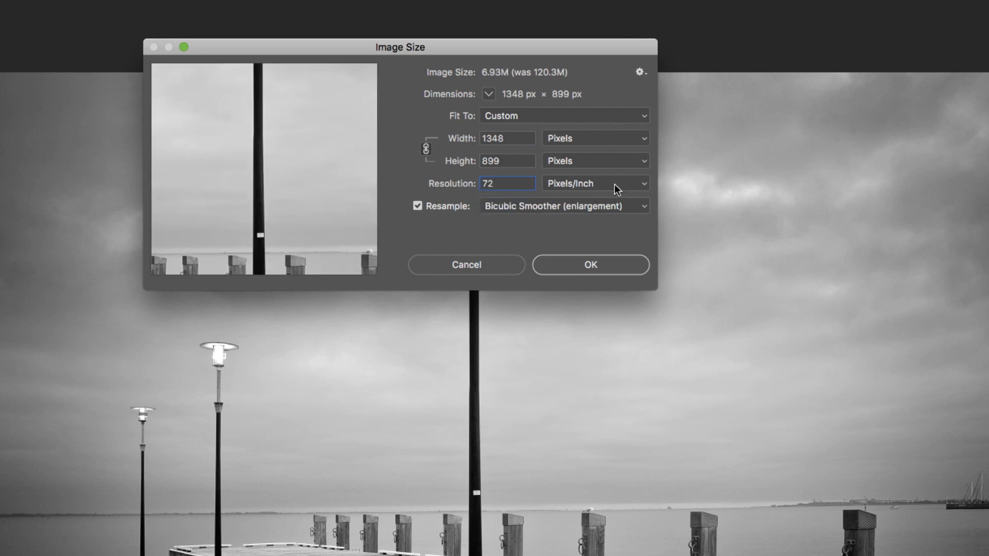
mouse_move(452, 215)
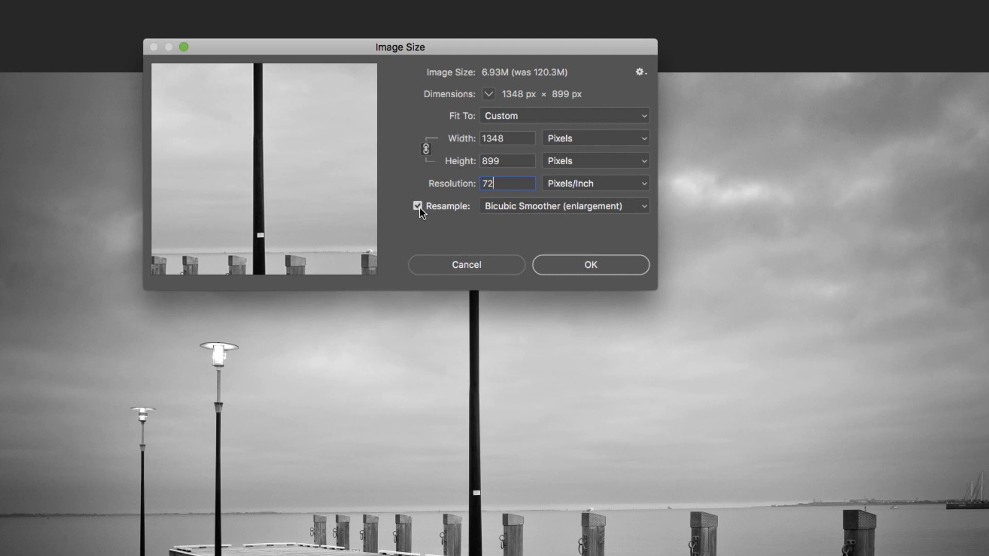
mouse_move(446, 216)
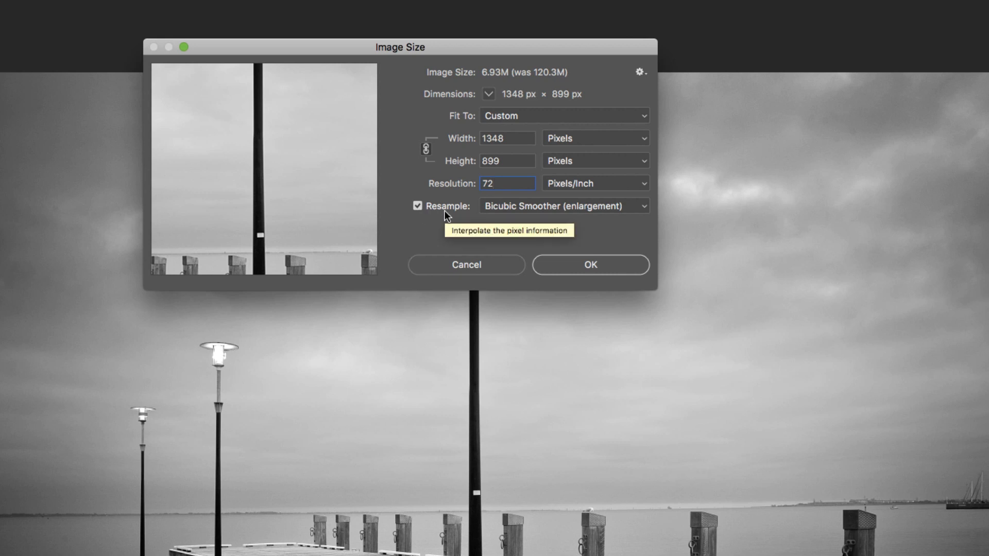
mouse_move(656, 225)
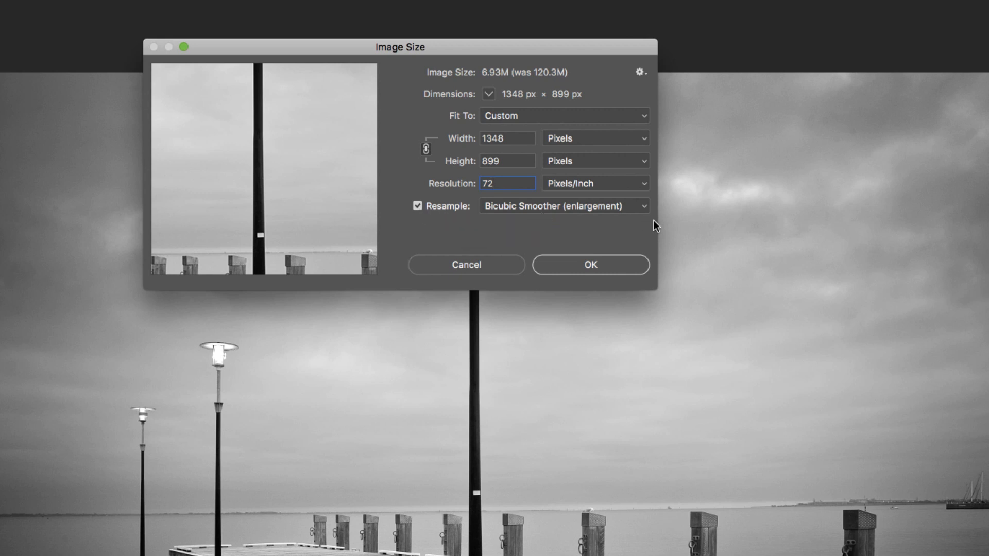
click(561, 206)
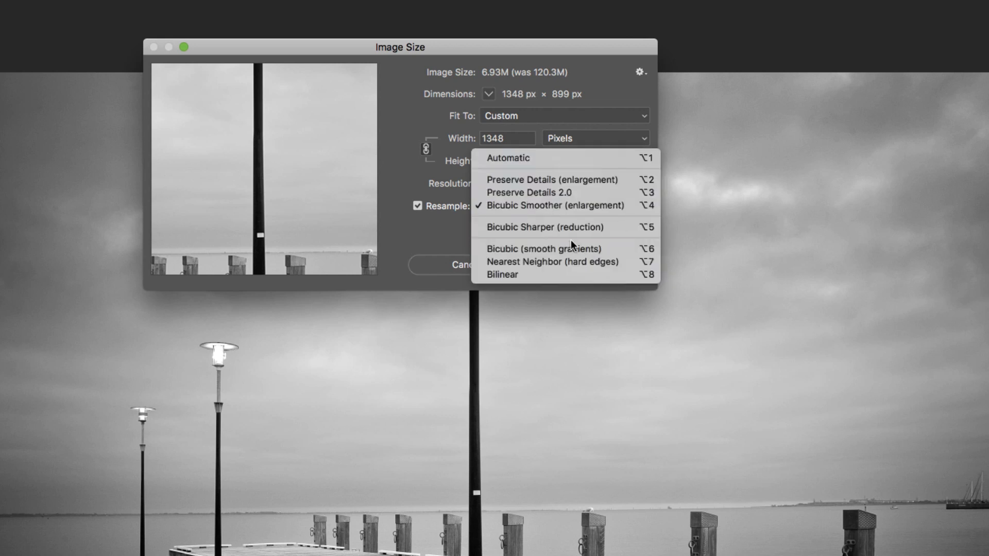
click(542, 227)
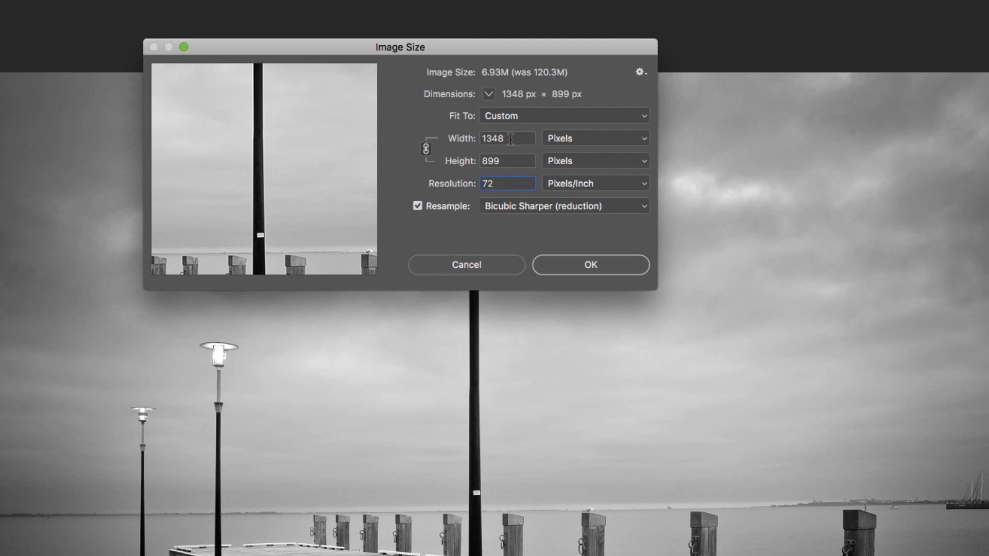
mouse_move(646, 143)
text(500)
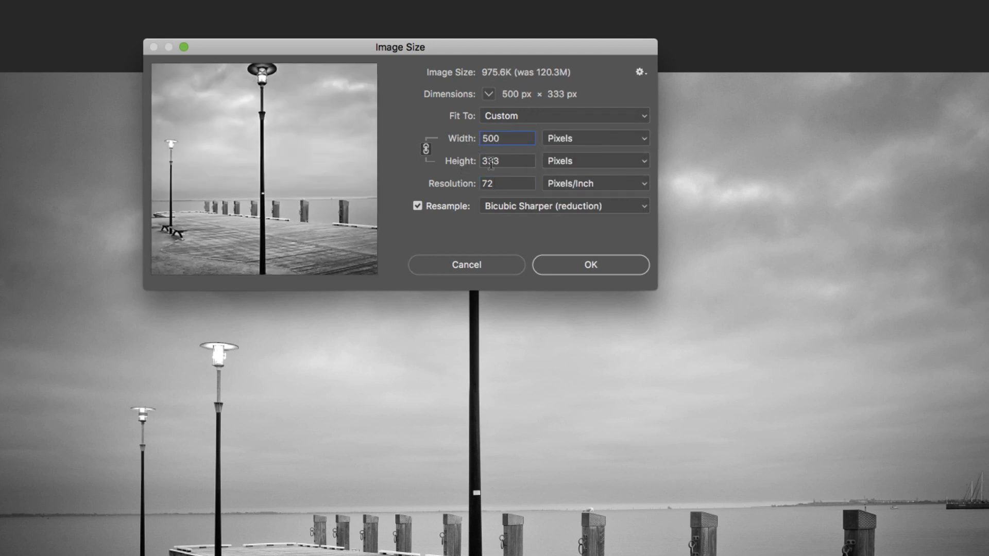
mouse_move(580, 265)
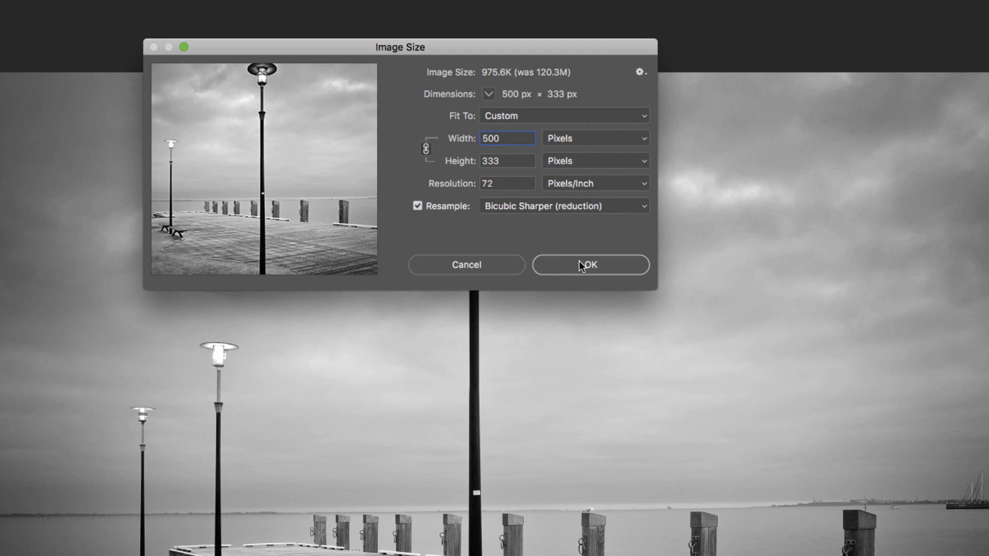
click(589, 265)
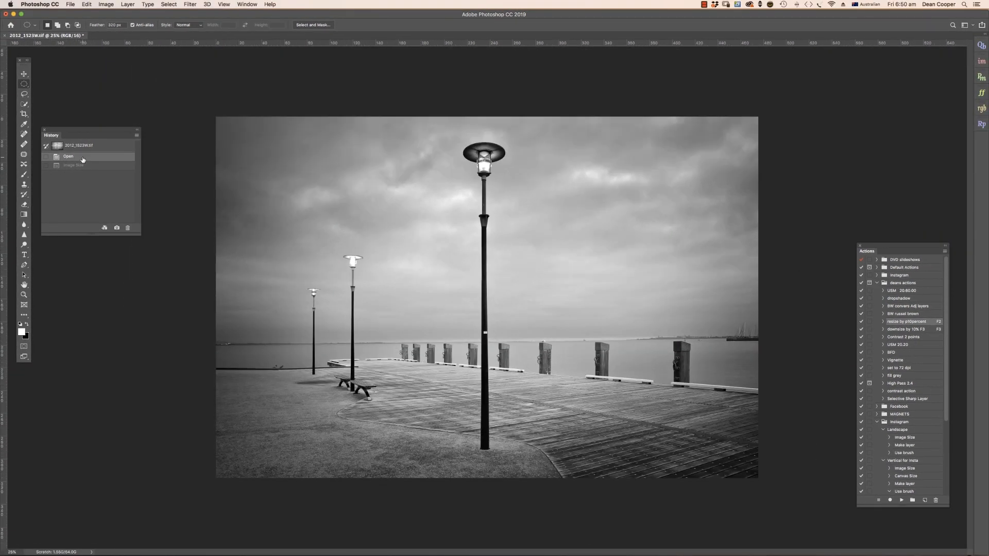
mouse_move(129, 168)
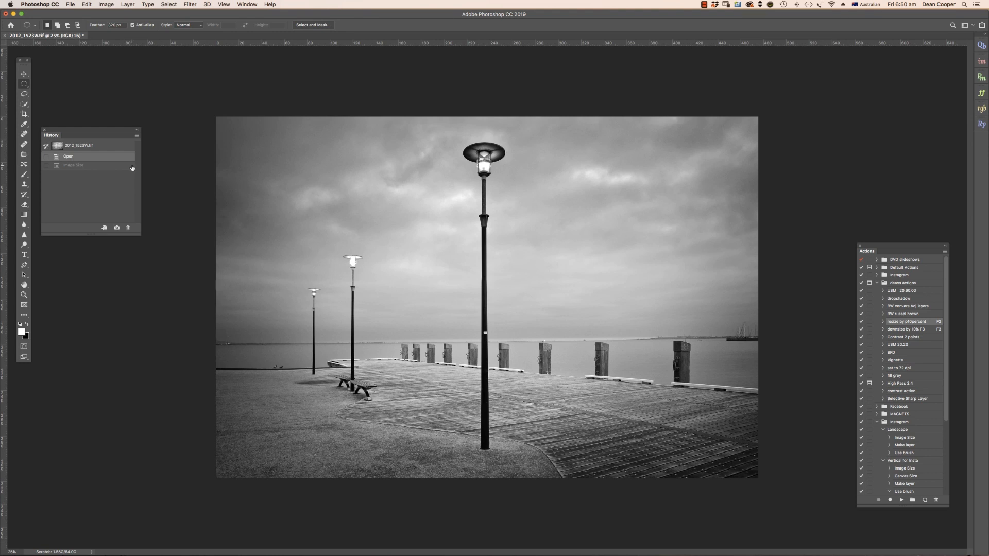
mouse_move(164, 176)
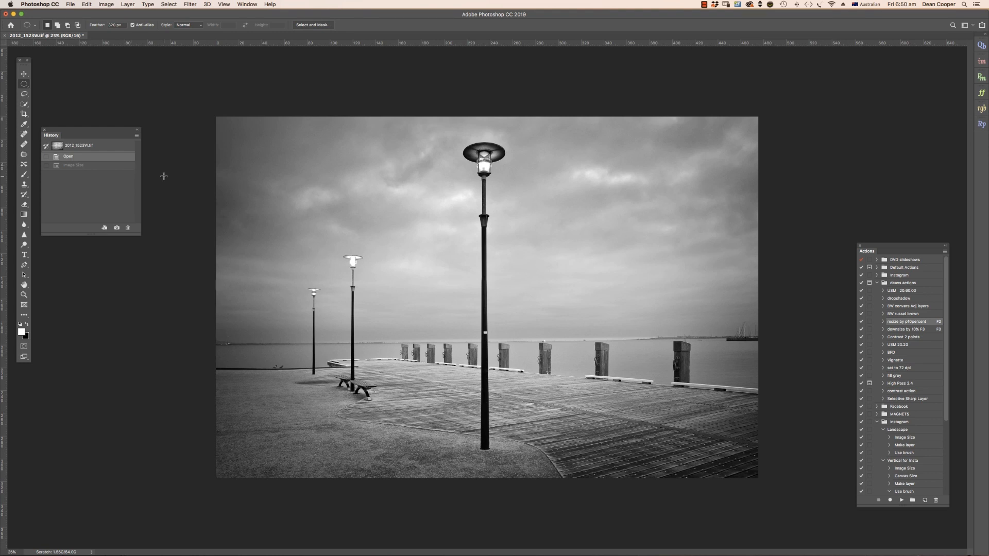
mouse_move(383, 186)
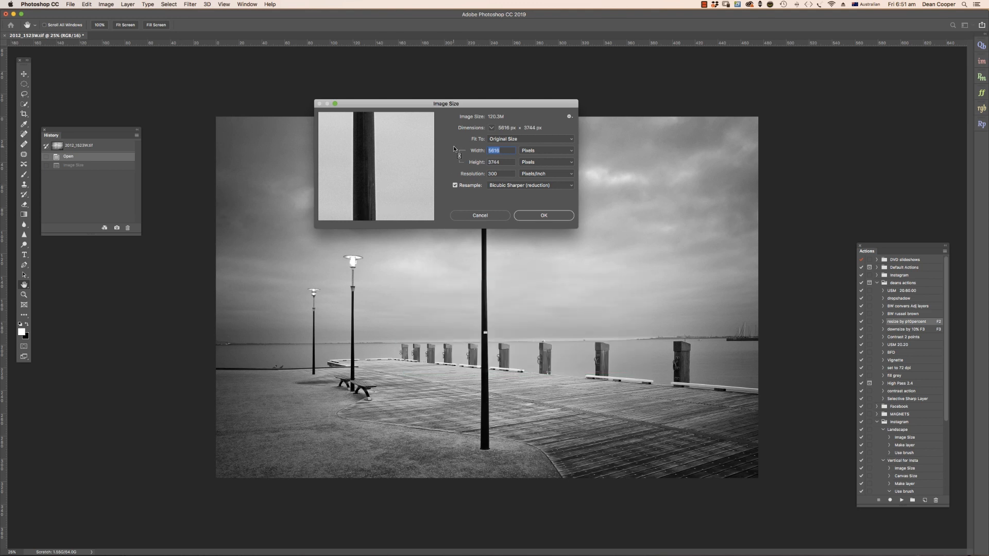
mouse_move(501, 146)
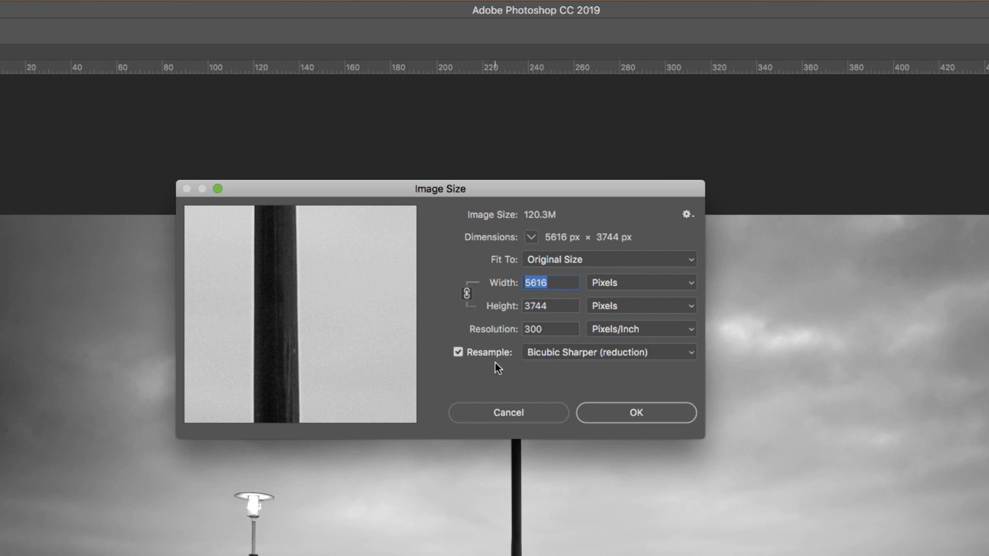
mouse_move(499, 361)
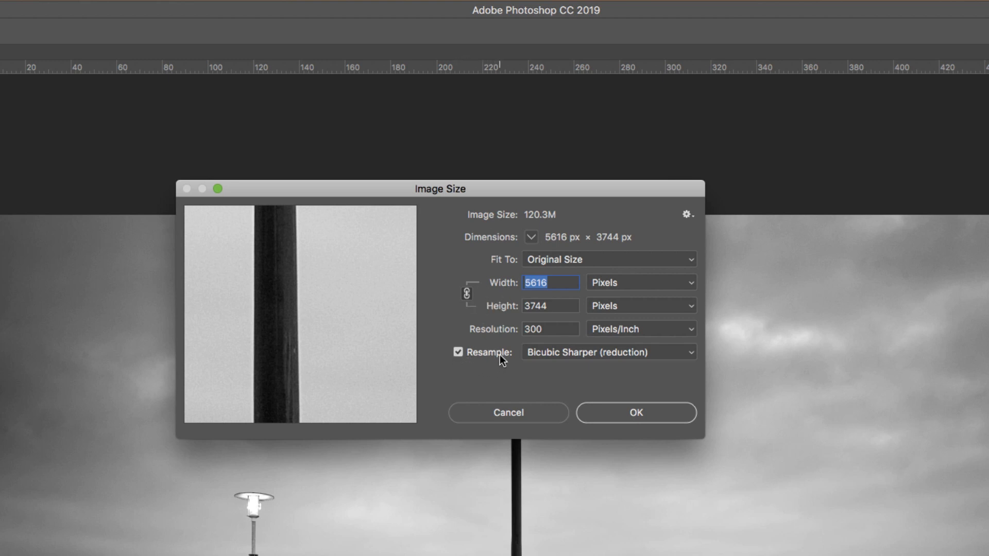
mouse_move(581, 324)
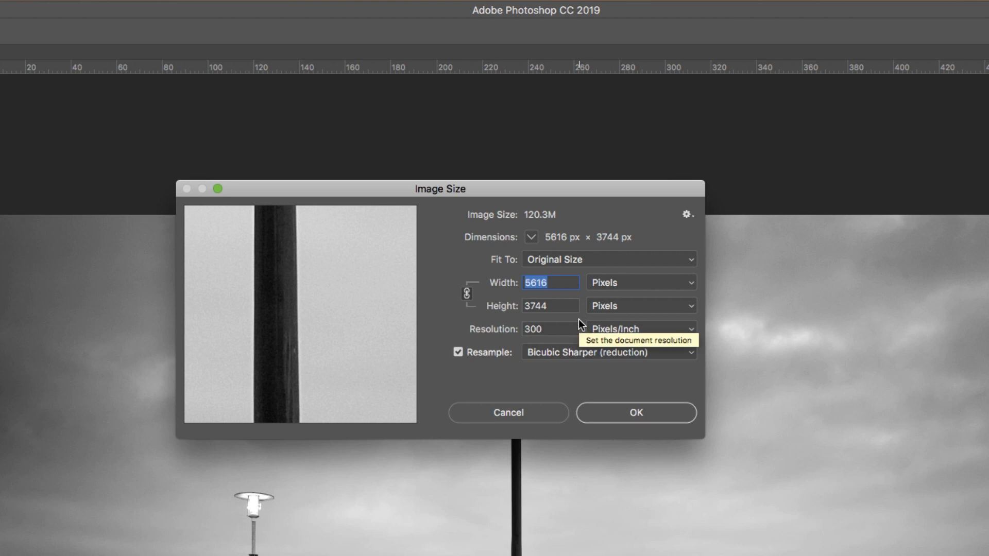
mouse_move(632, 323)
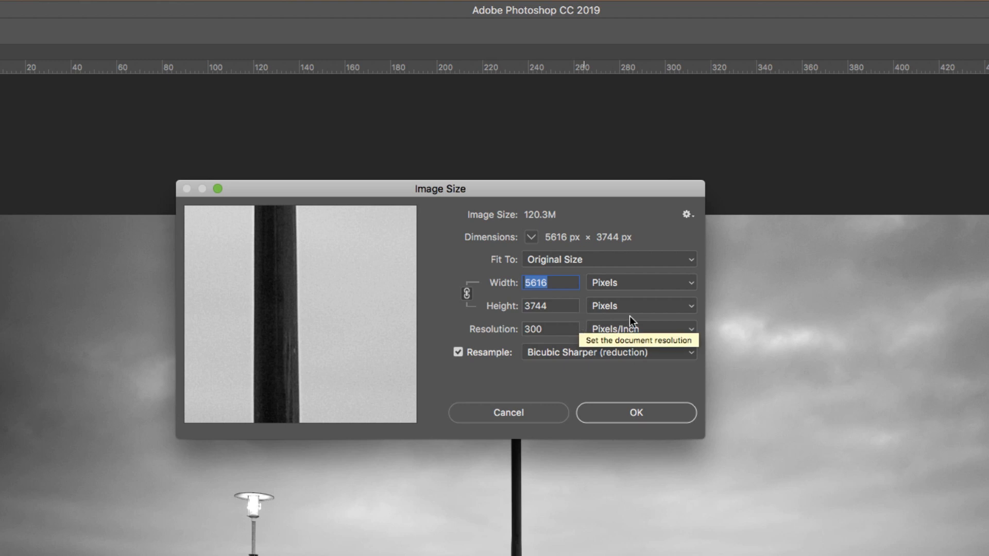
mouse_move(693, 290)
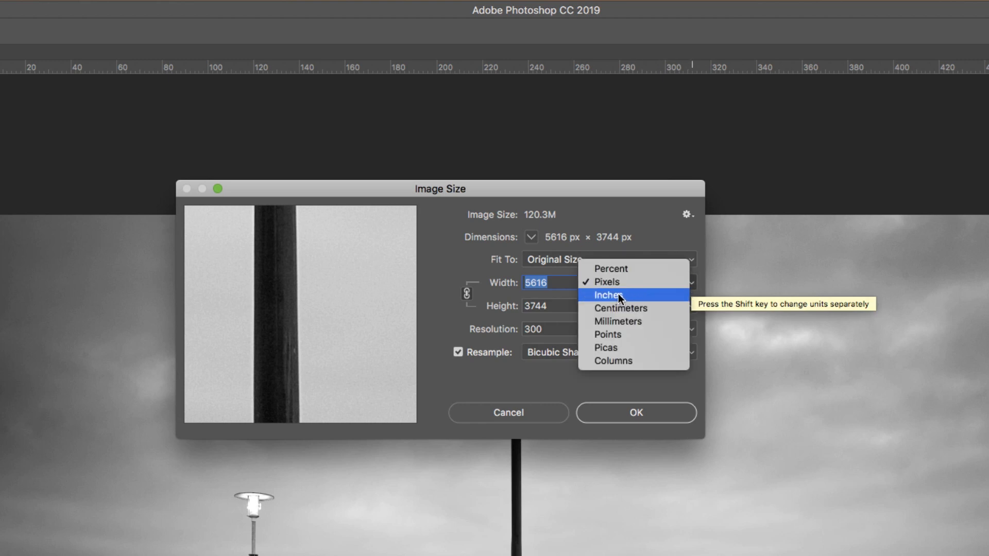
Switch the Width unit from Pixels to Inches, reading 18.72 × 12.48
click(607, 294)
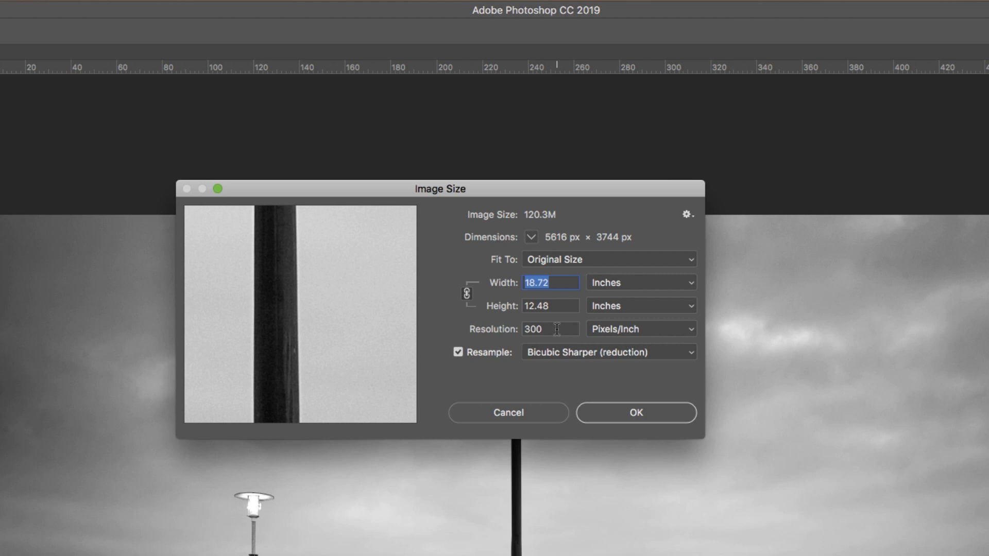
mouse_move(551, 329)
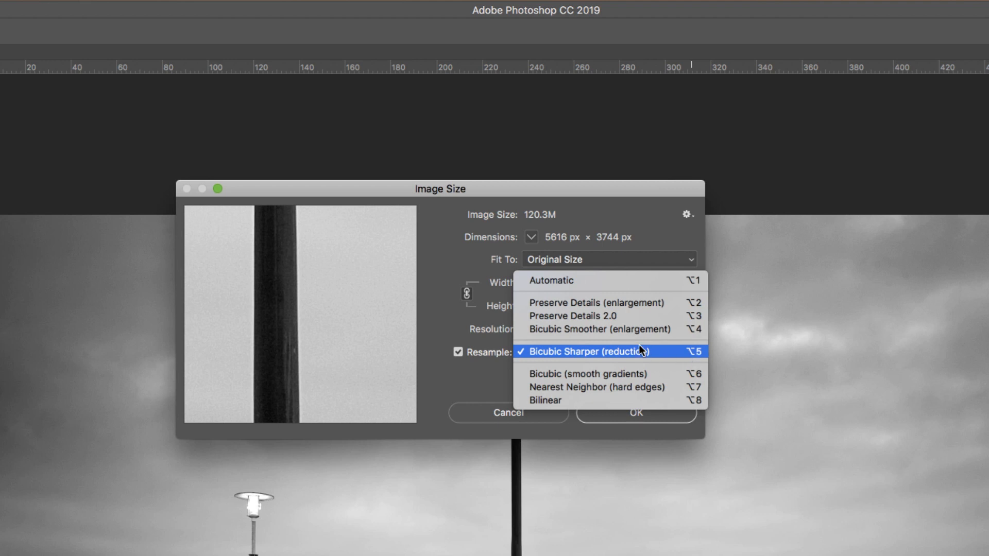
mouse_move(593, 328)
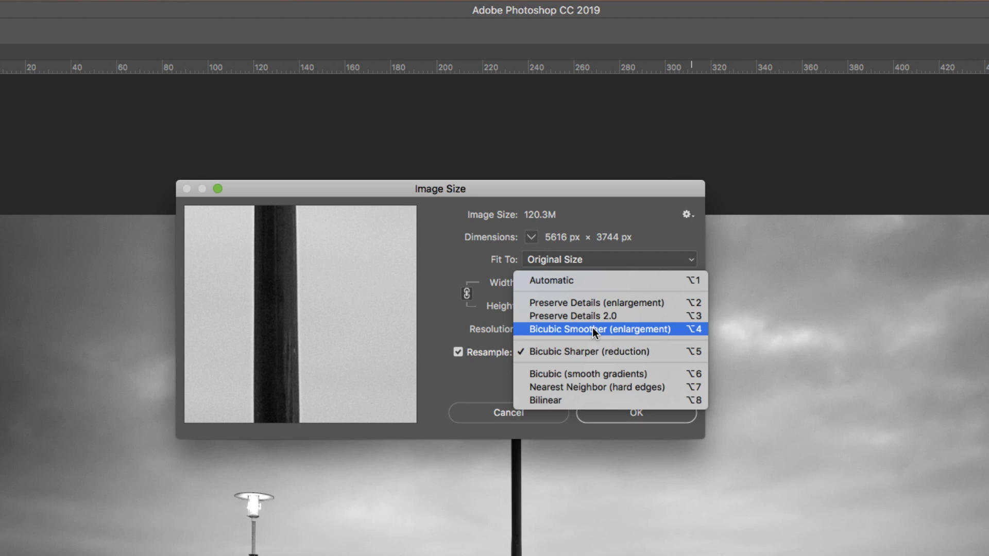
mouse_move(571, 320)
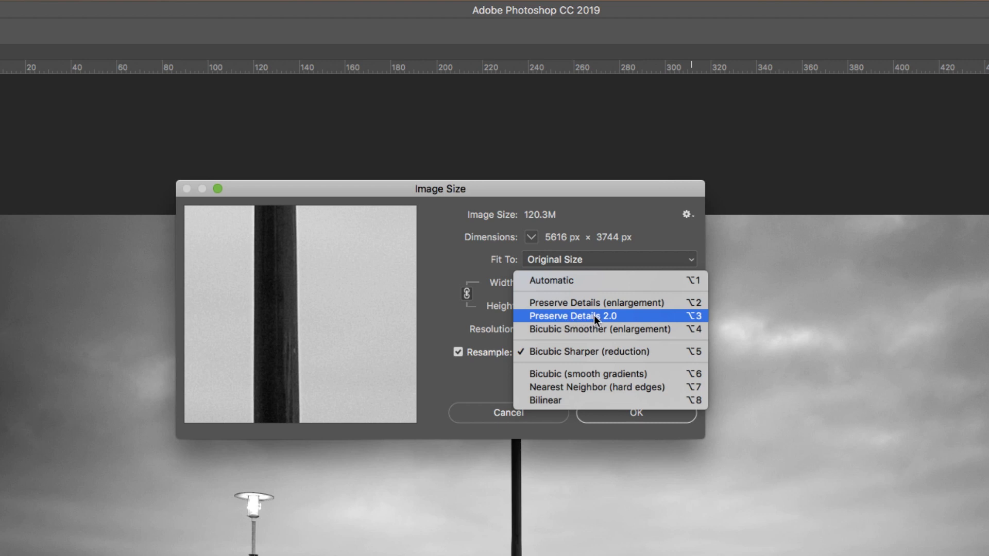
Choose Bicubic Smoother and enter a 30-inch width, giving 20 inches high (9000 × 6000 px)
click(596, 329)
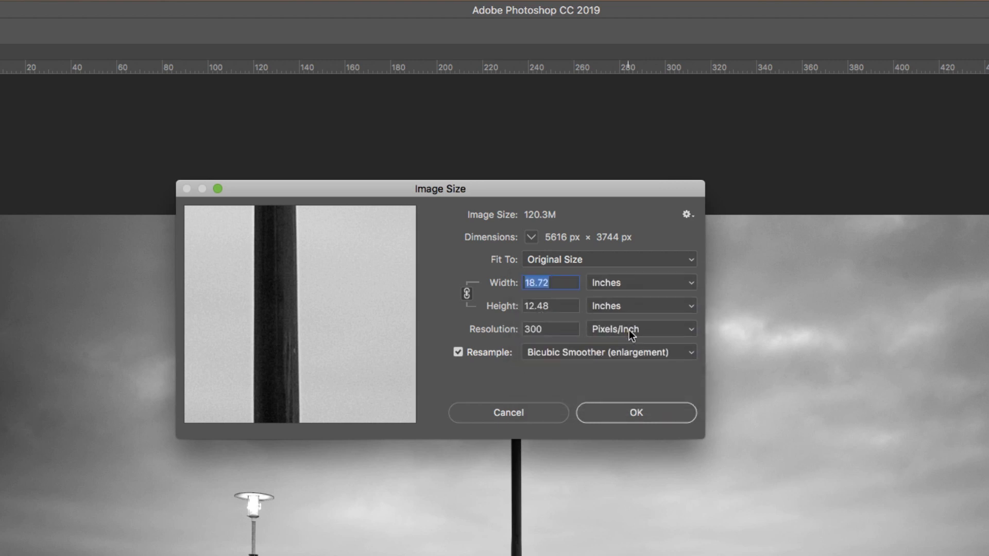
mouse_move(671, 396)
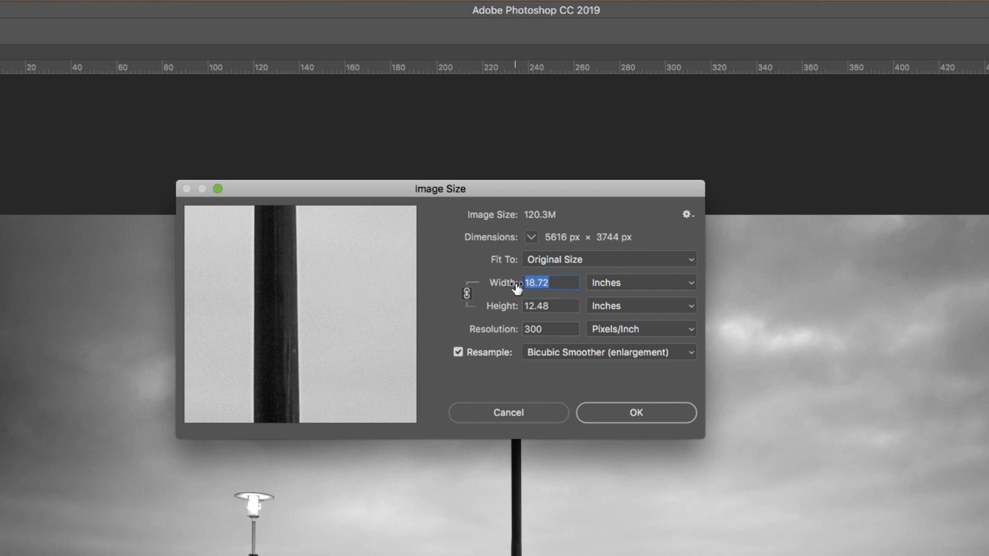
mouse_move(548, 287)
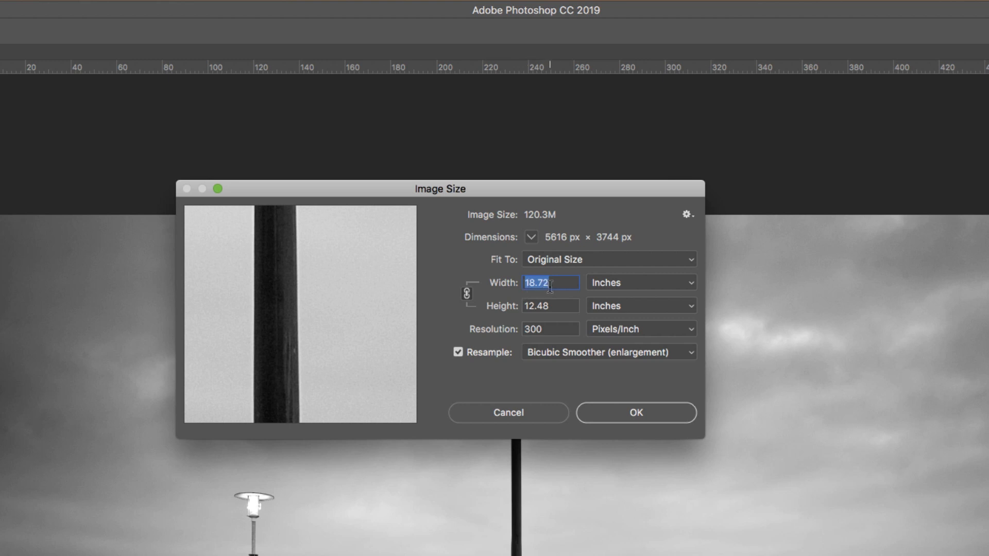
text(30)
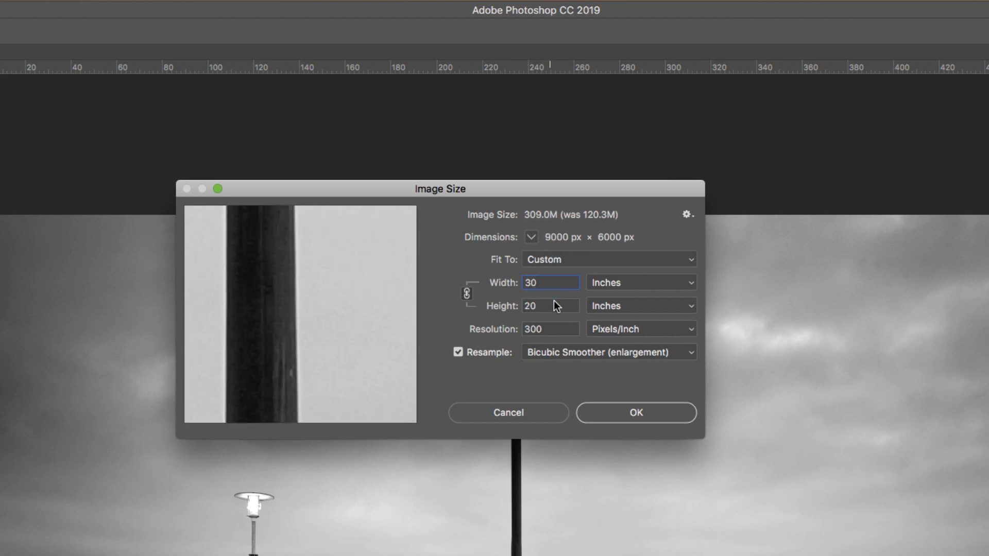
click(550, 281)
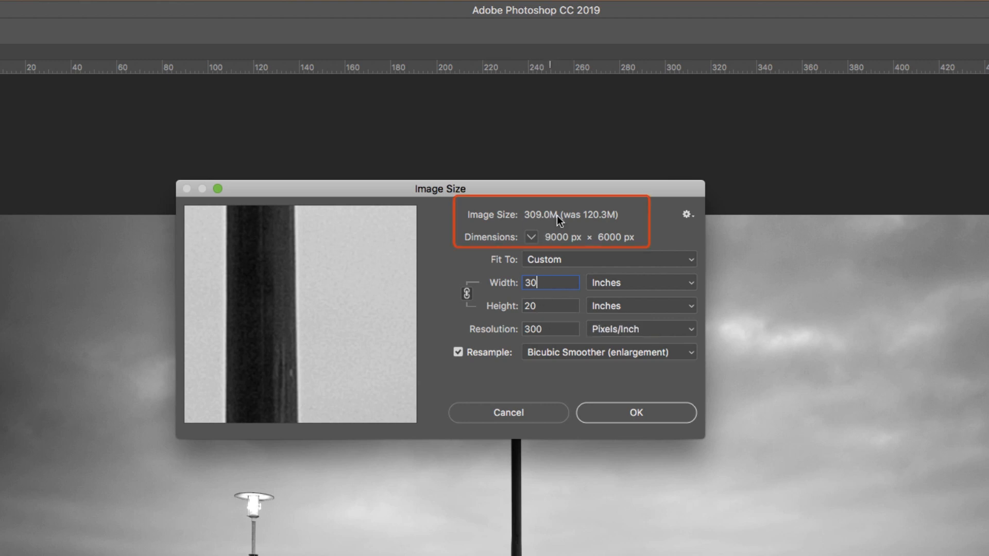
mouse_move(586, 219)
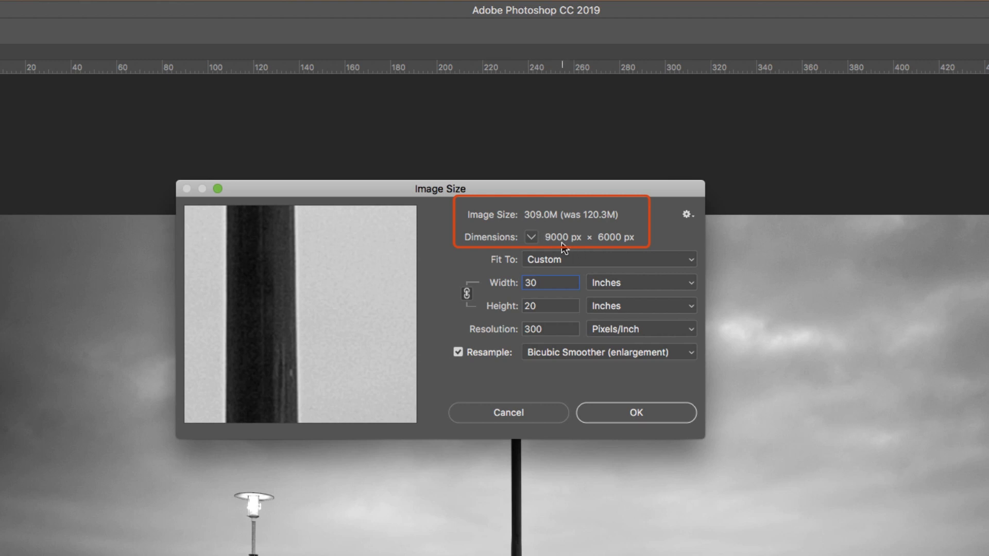
mouse_move(616, 245)
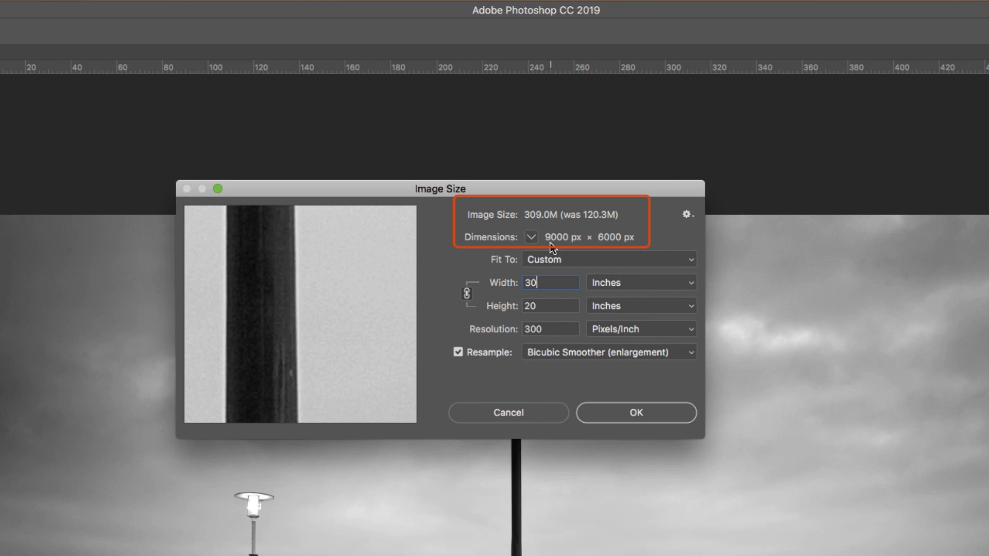
mouse_move(609, 245)
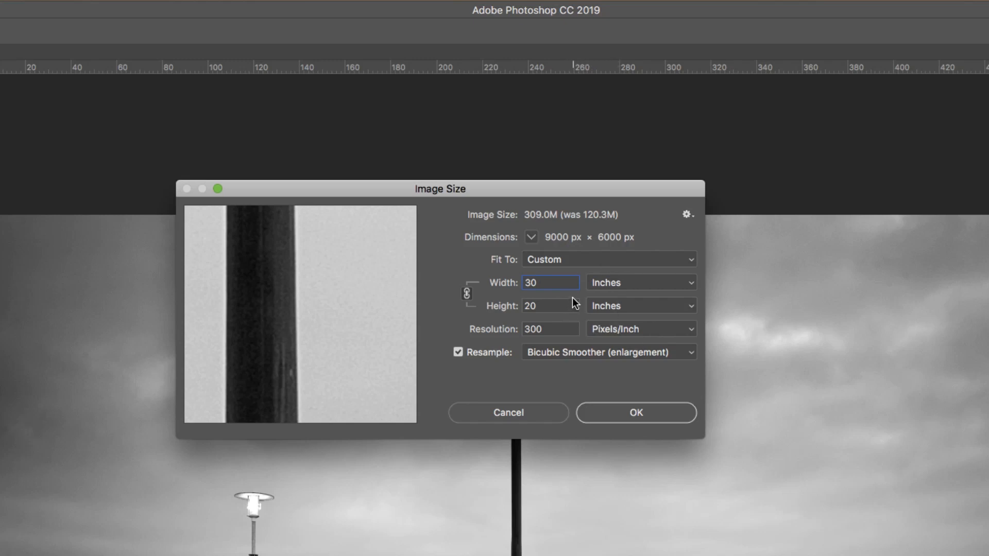
mouse_move(571, 264)
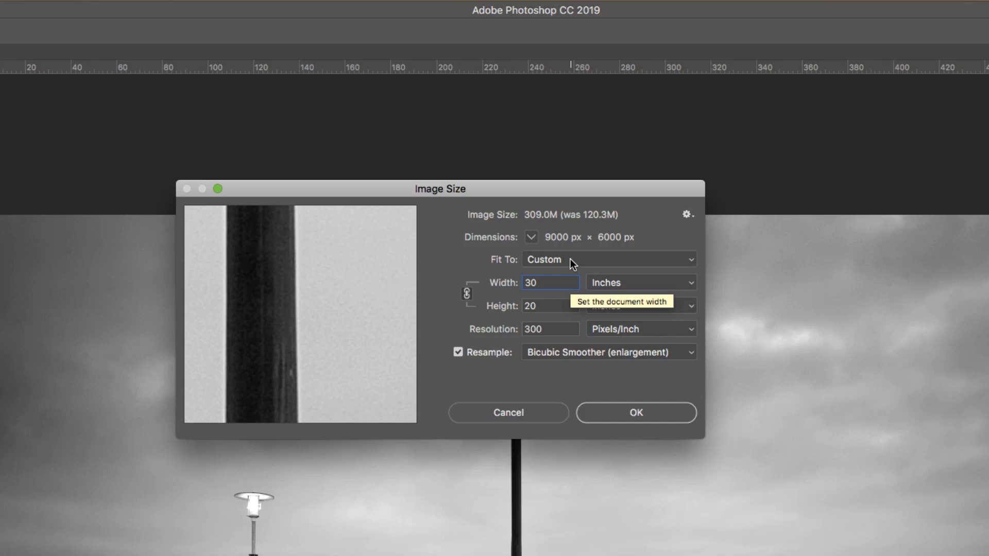
mouse_move(562, 252)
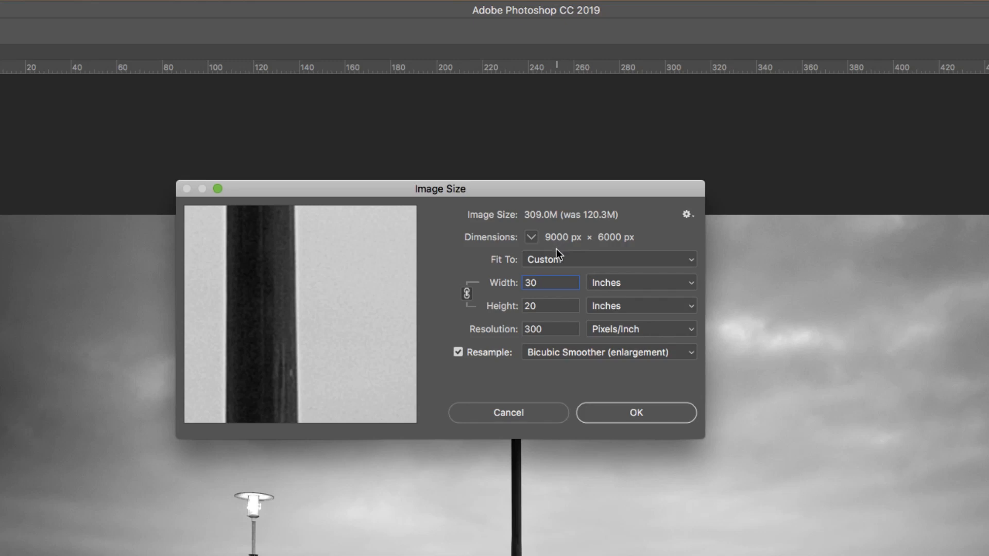
mouse_move(628, 371)
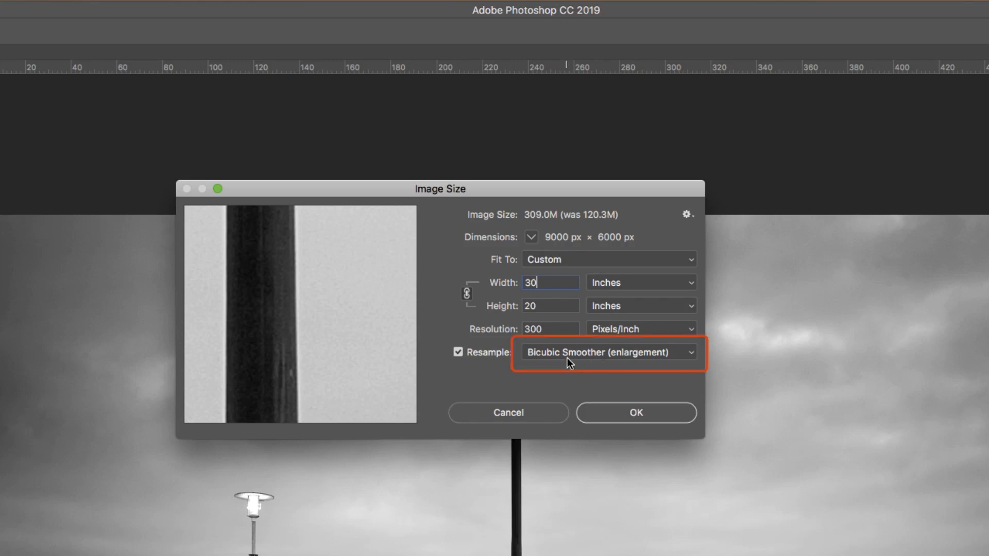
mouse_move(564, 352)
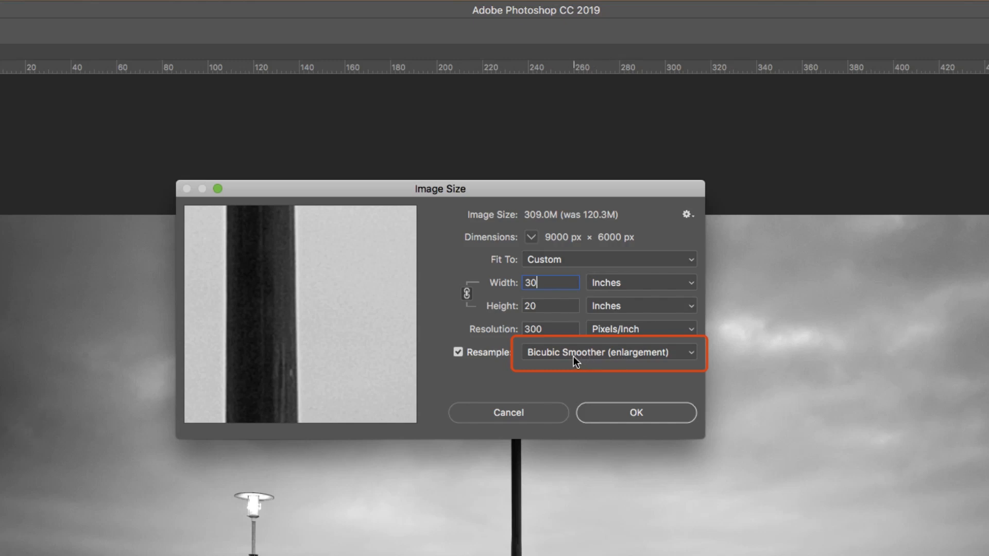
mouse_move(584, 363)
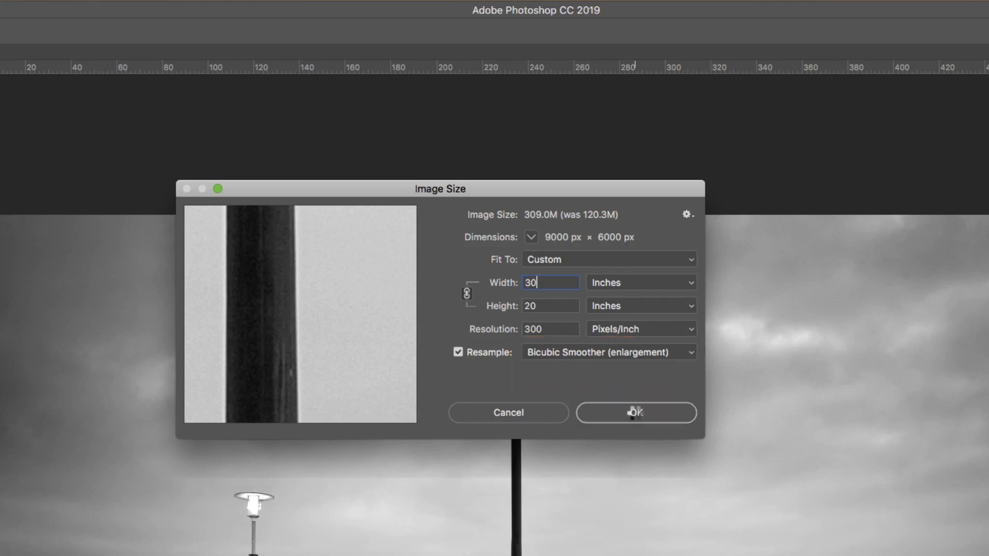
Apply the 9000 × 6000 px enlargement, dismiss the dialog, and revert to the Open history state
click(636, 413)
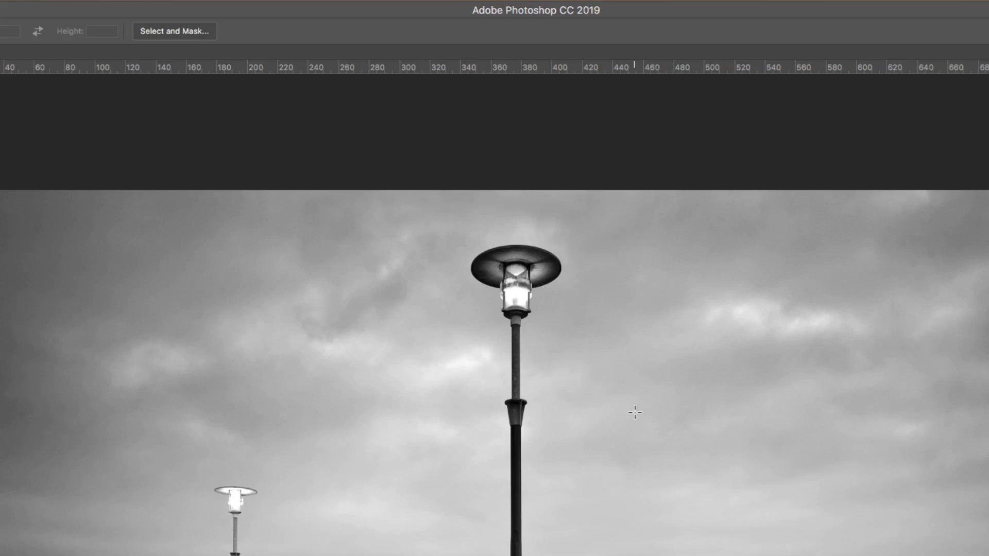
mouse_move(635, 415)
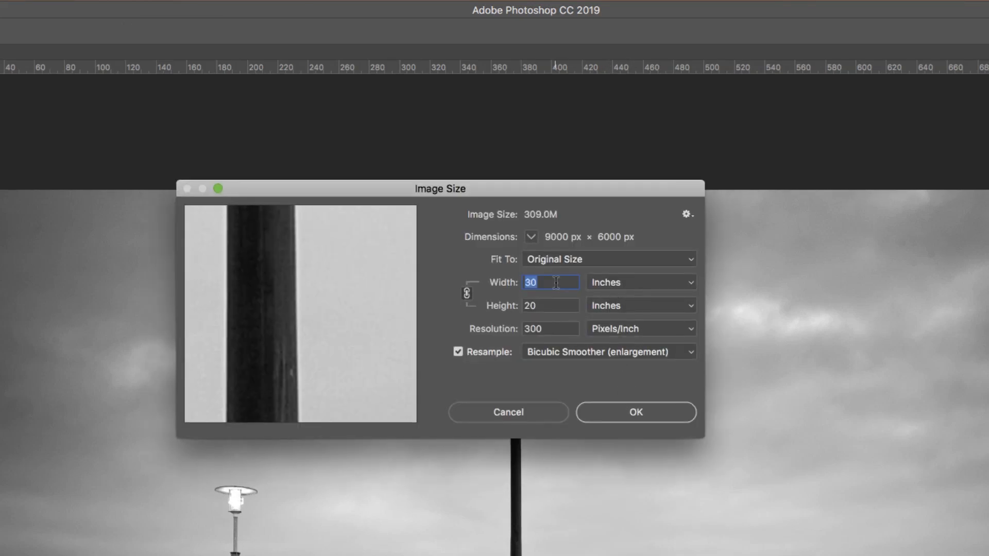
click(635, 412)
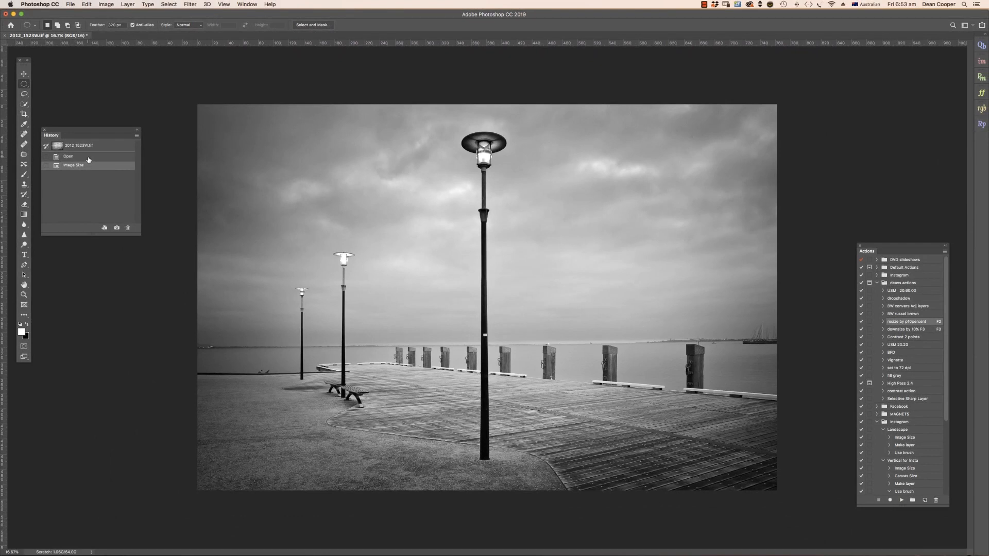
click(68, 155)
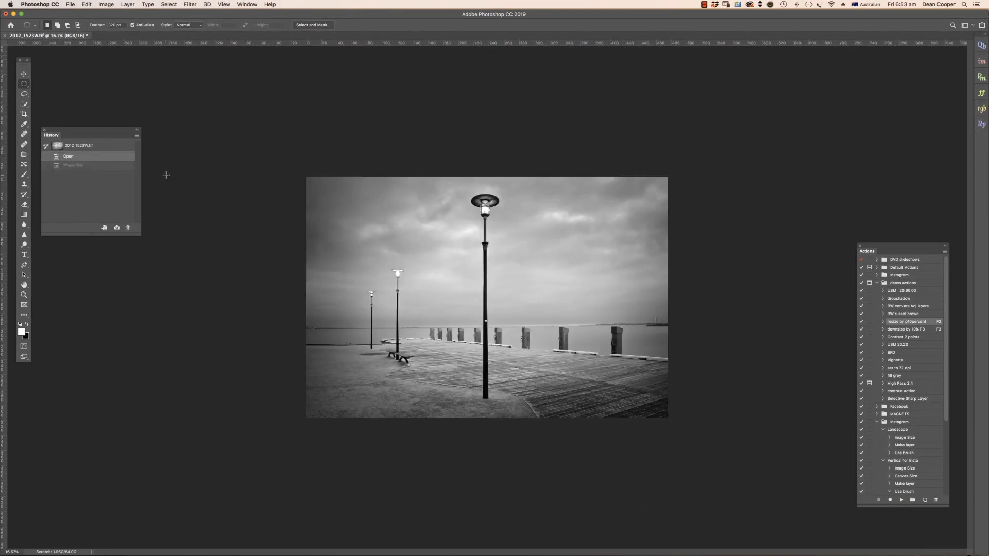
mouse_move(369, 215)
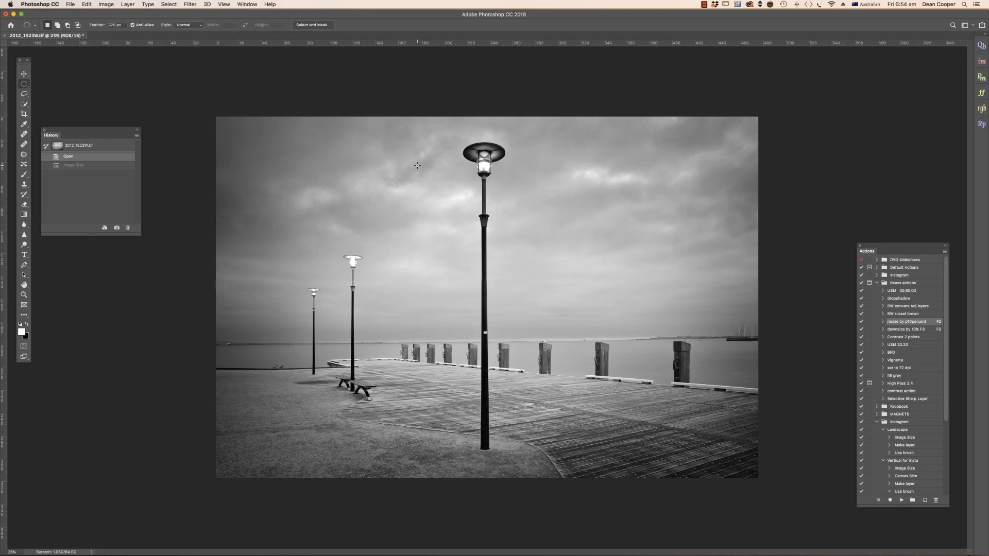
mouse_move(417, 166)
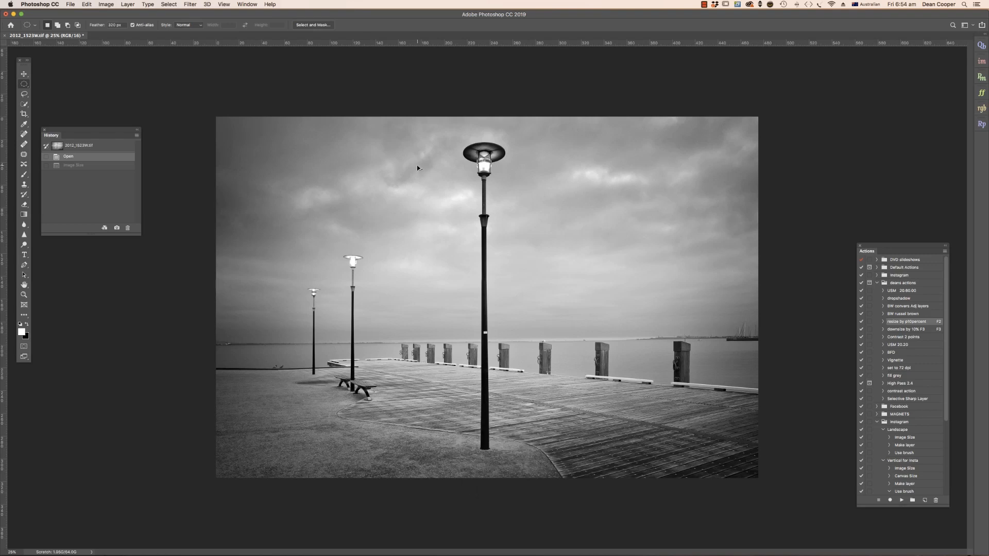
click(105, 5)
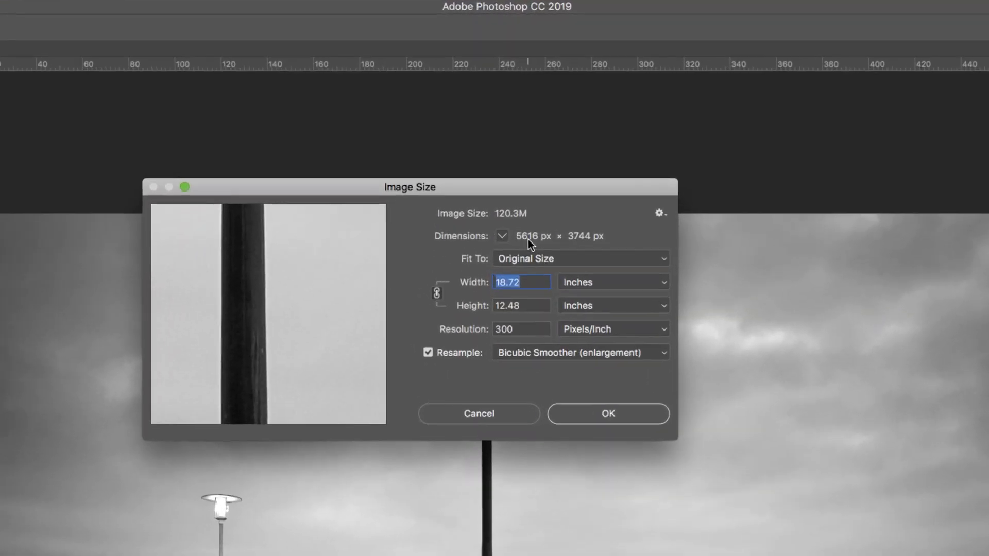
text(3)
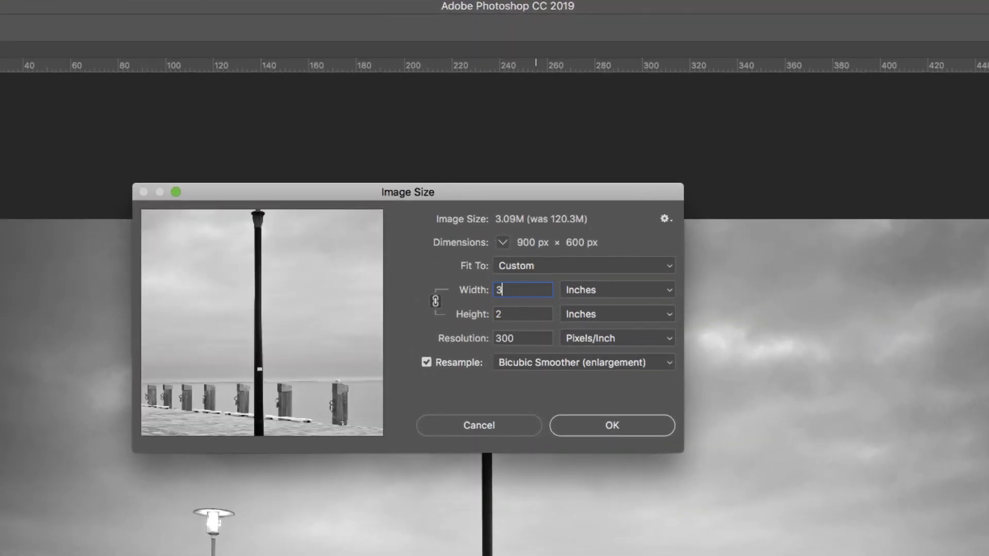
text(0)
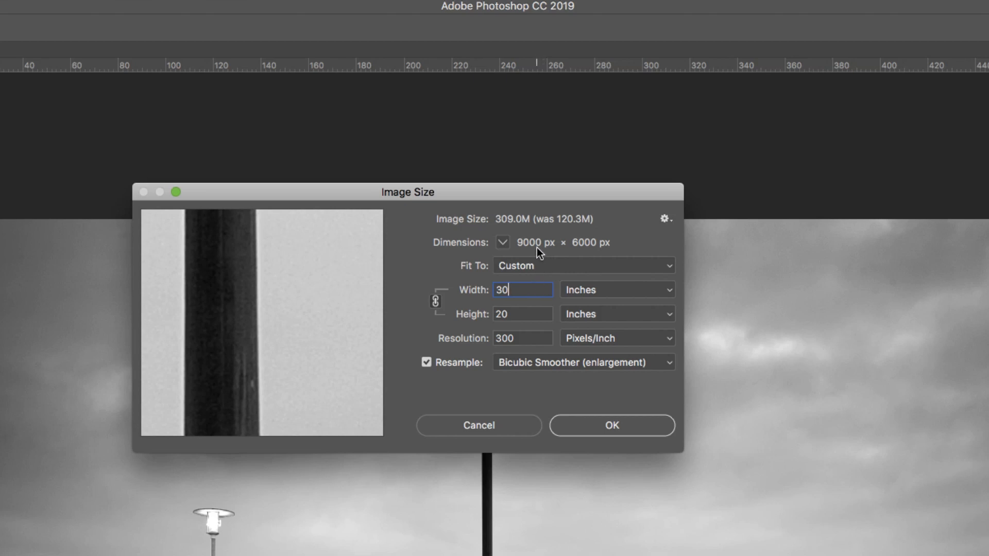
mouse_move(575, 326)
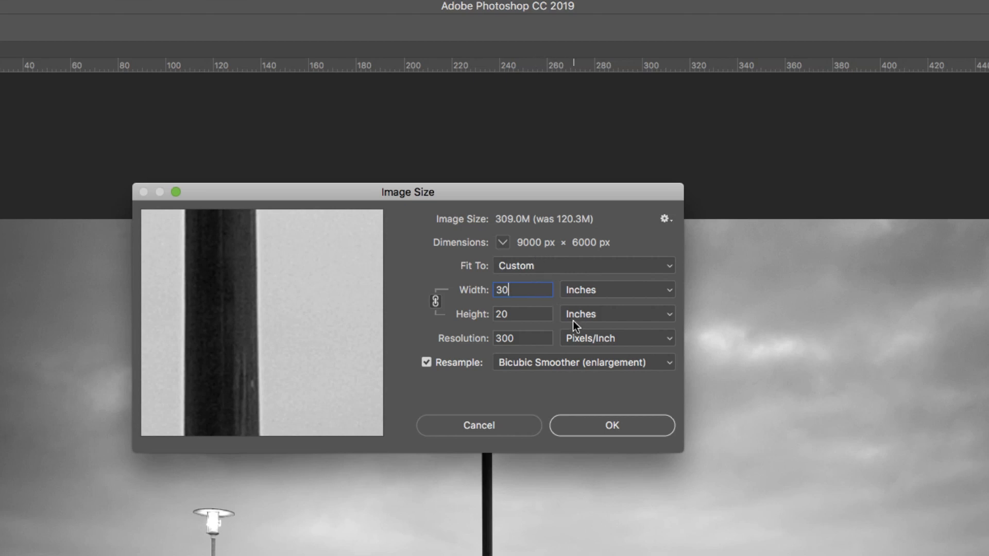
mouse_move(546, 284)
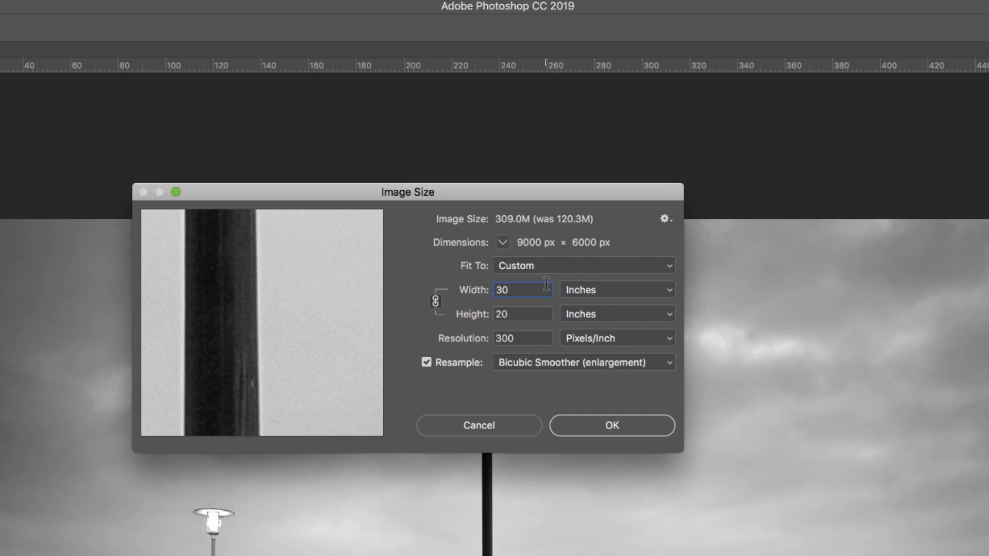
mouse_move(522, 289)
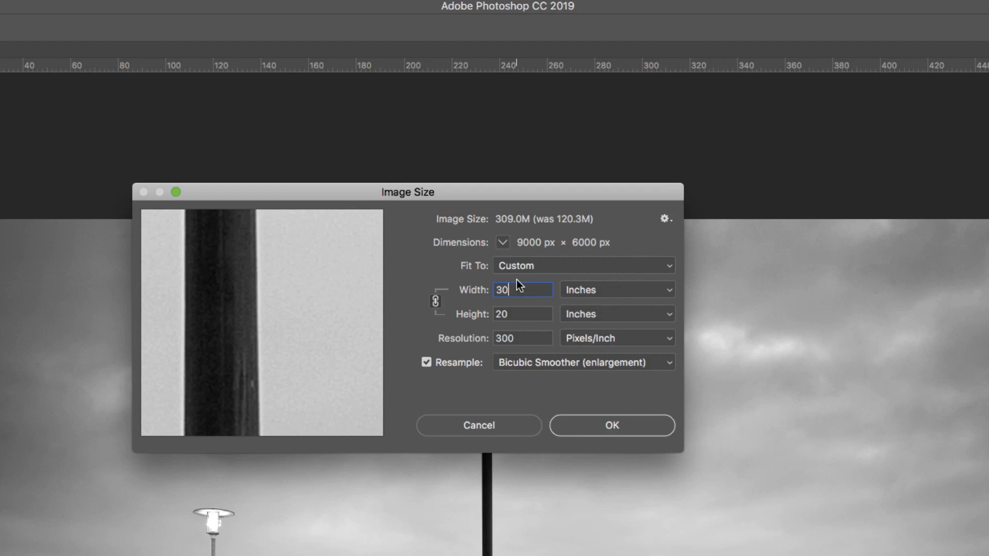
mouse_move(521, 269)
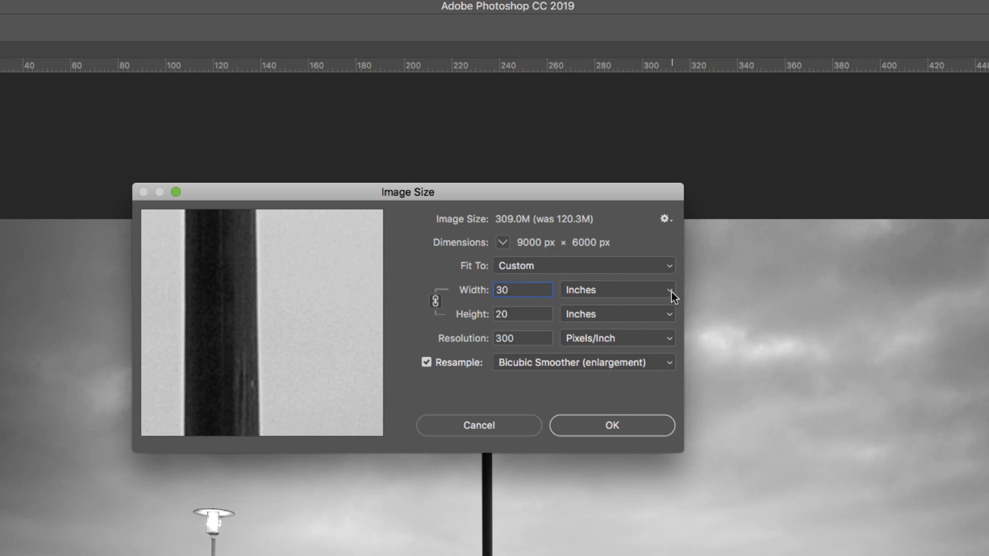
Measure width in Percent and set it to 110%, giving 6178 × 4118 px
click(668, 290)
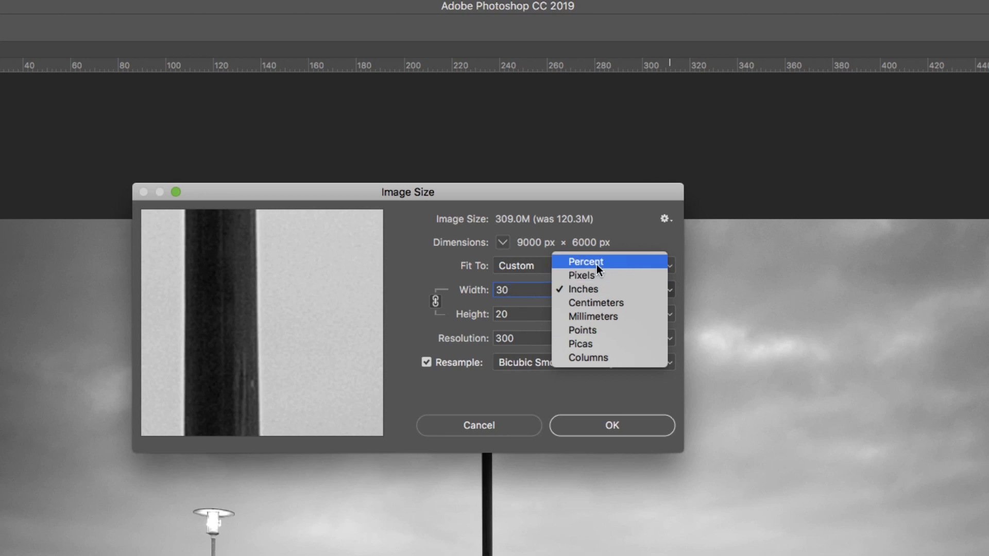
click(585, 261)
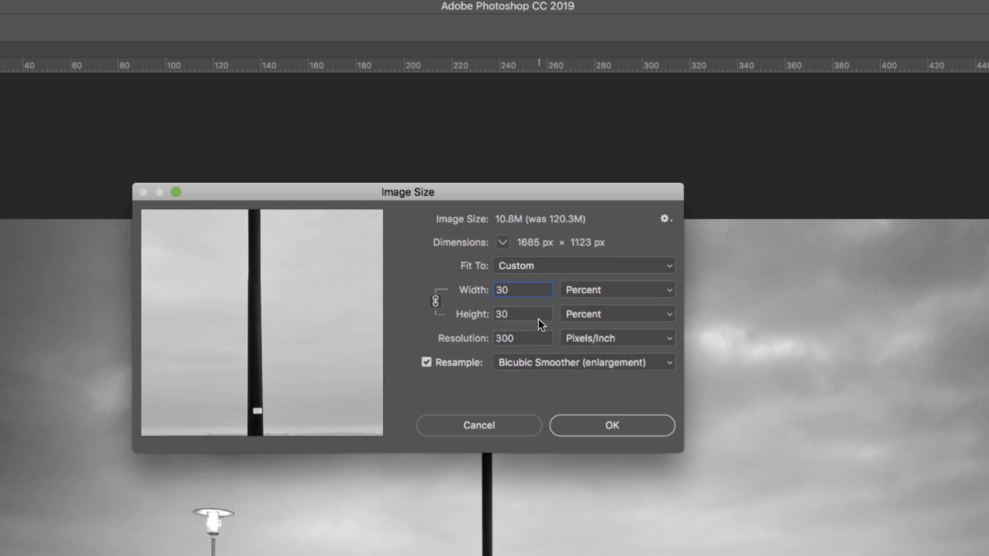
triple_click(522, 289)
text(110)
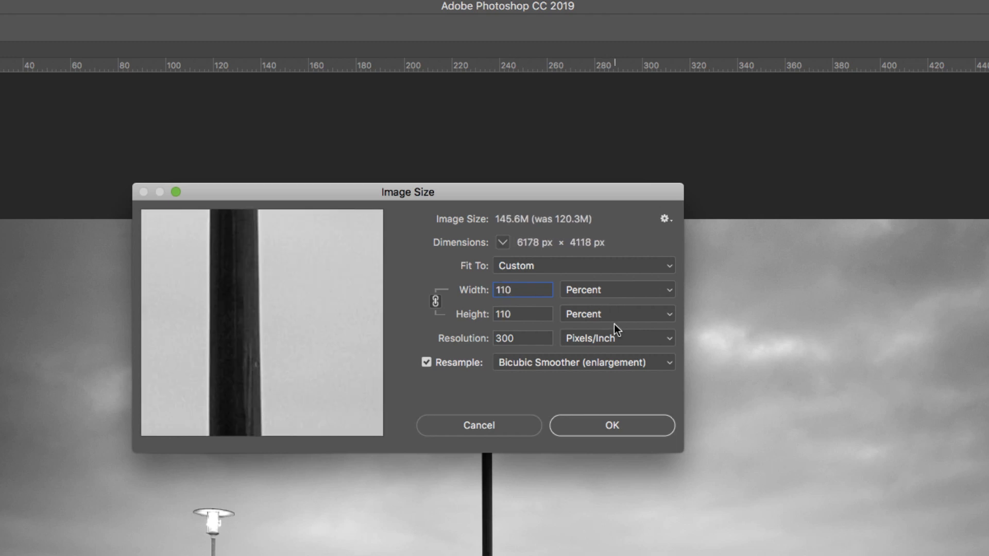
mouse_move(512, 310)
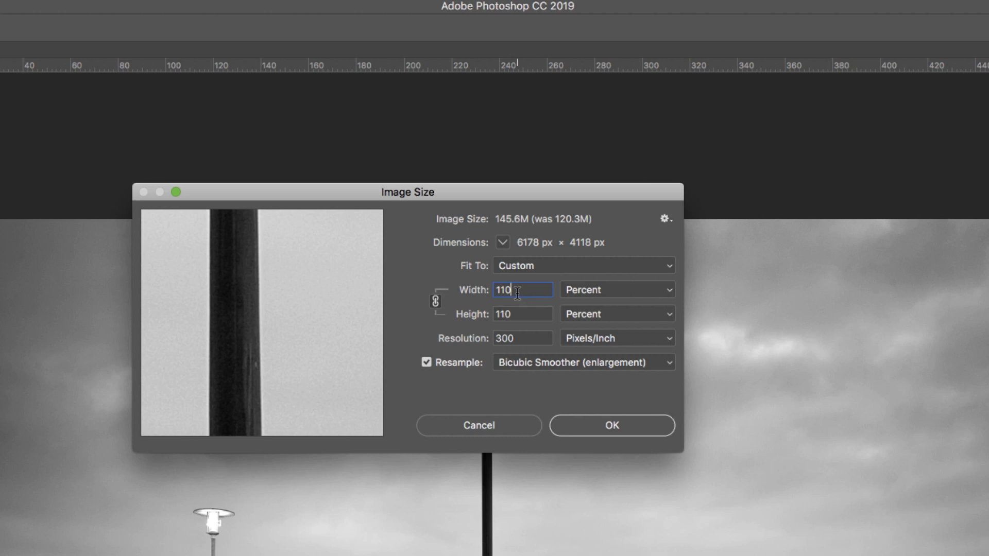
text(.1)
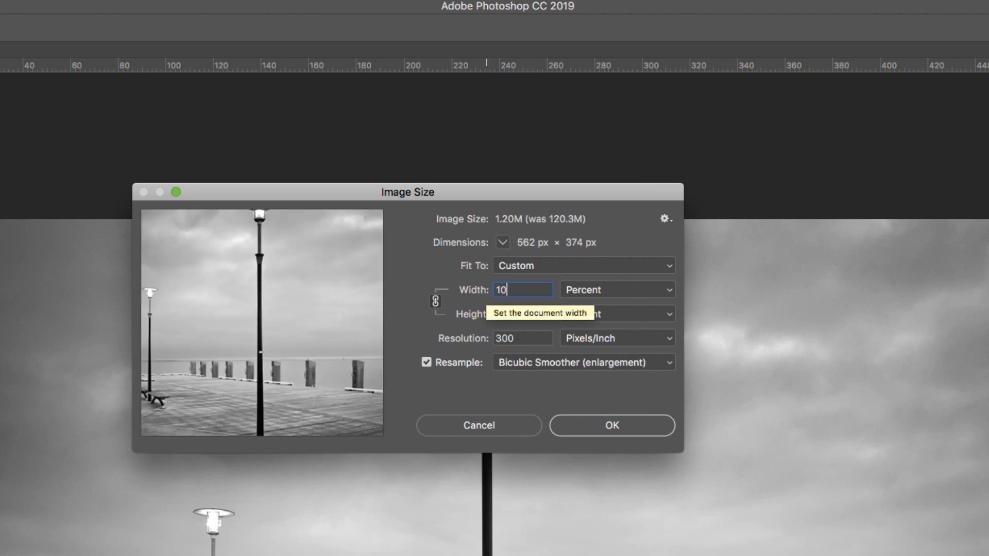
text(1)
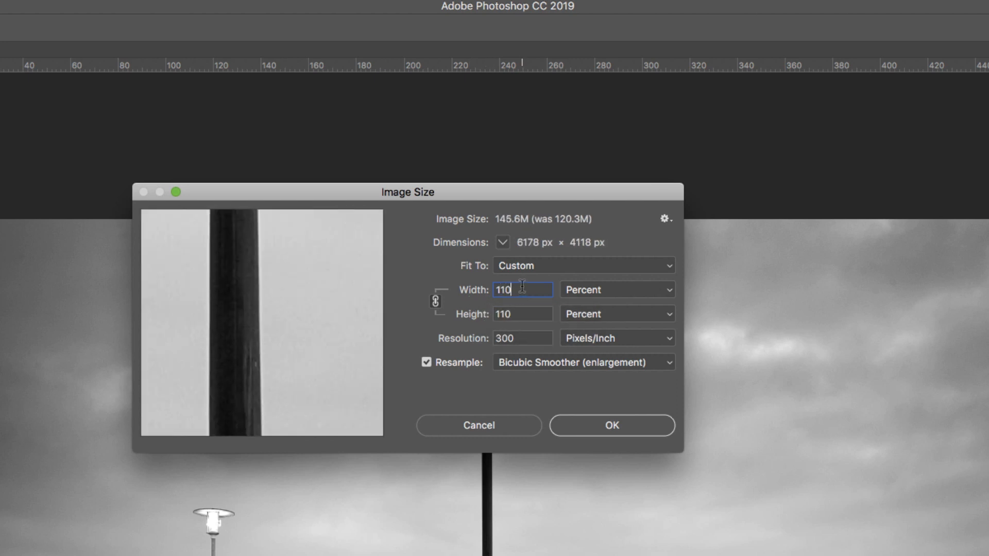
mouse_move(521, 290)
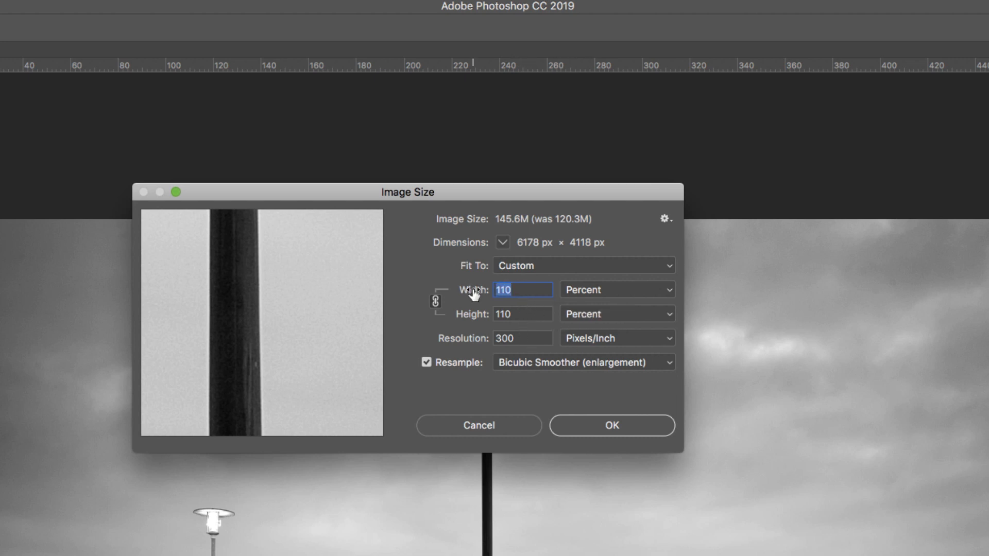
text(90)
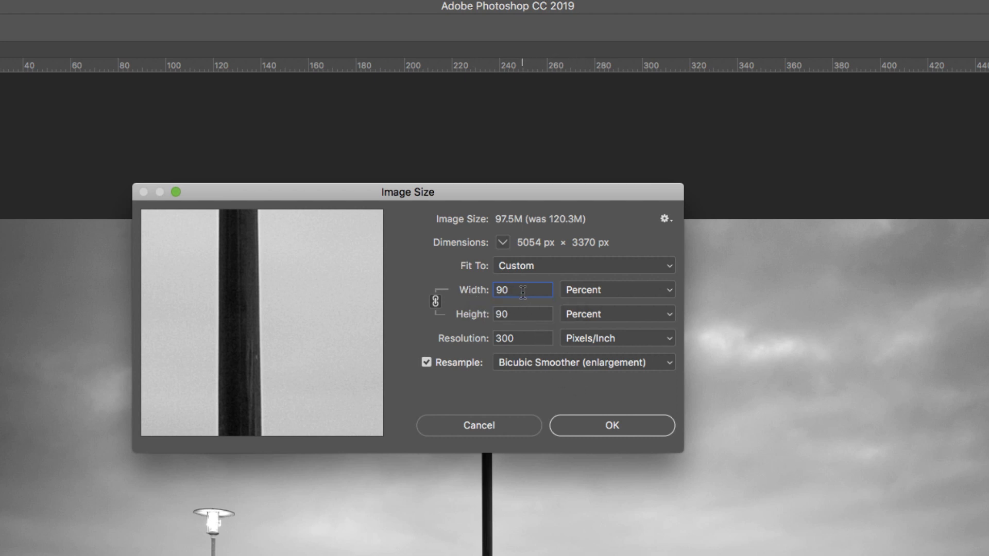
text(11)
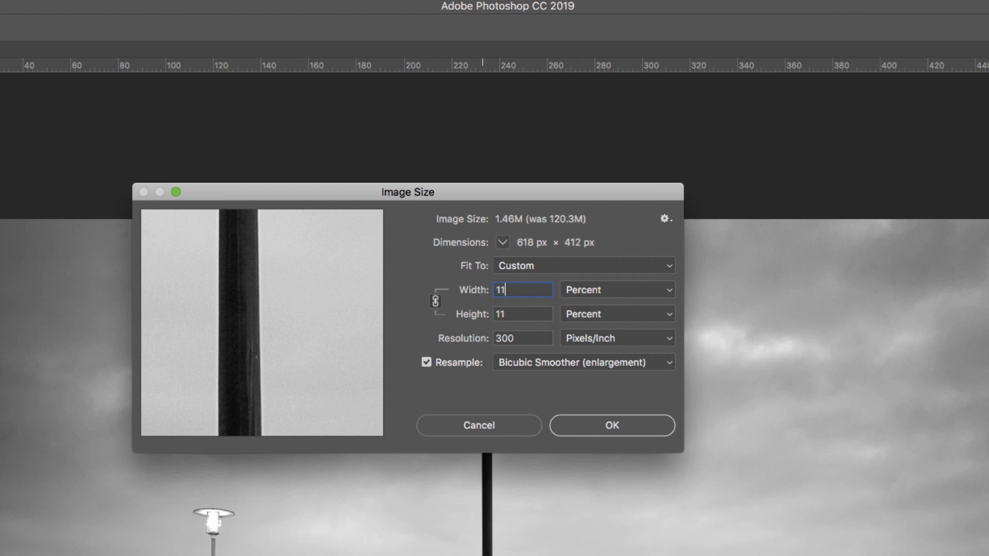
text(0)
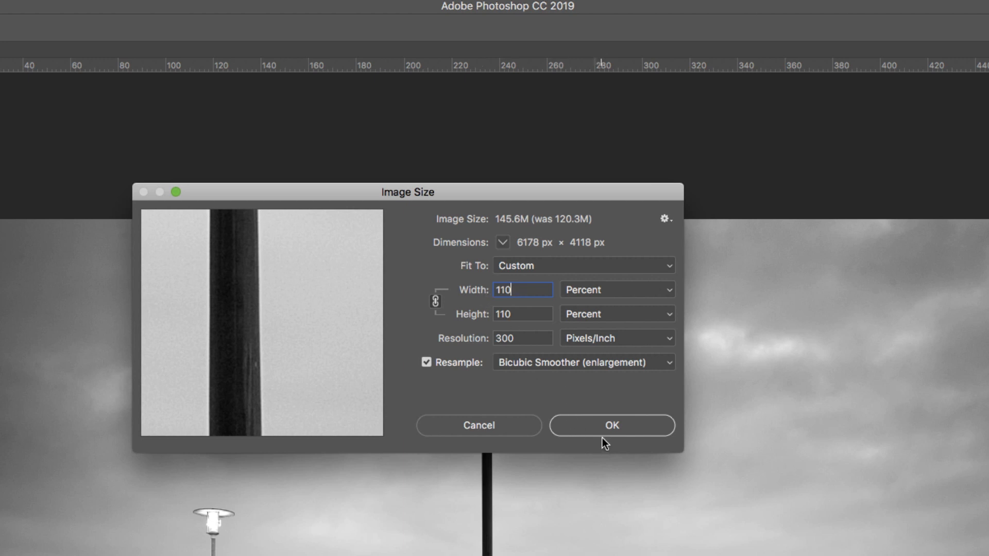
Apply the 110% enlargement, adding an Image Size step to History
click(611, 425)
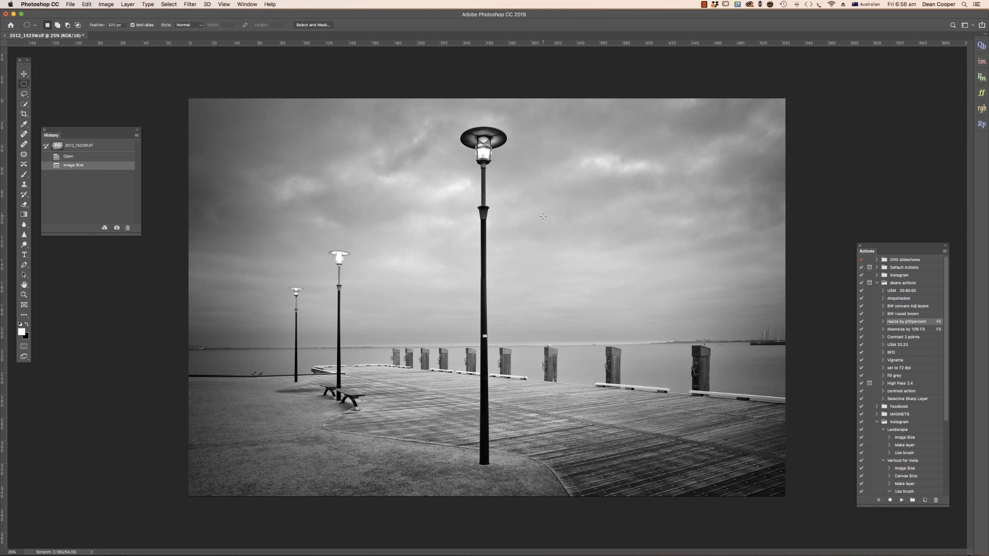
mouse_move(499, 191)
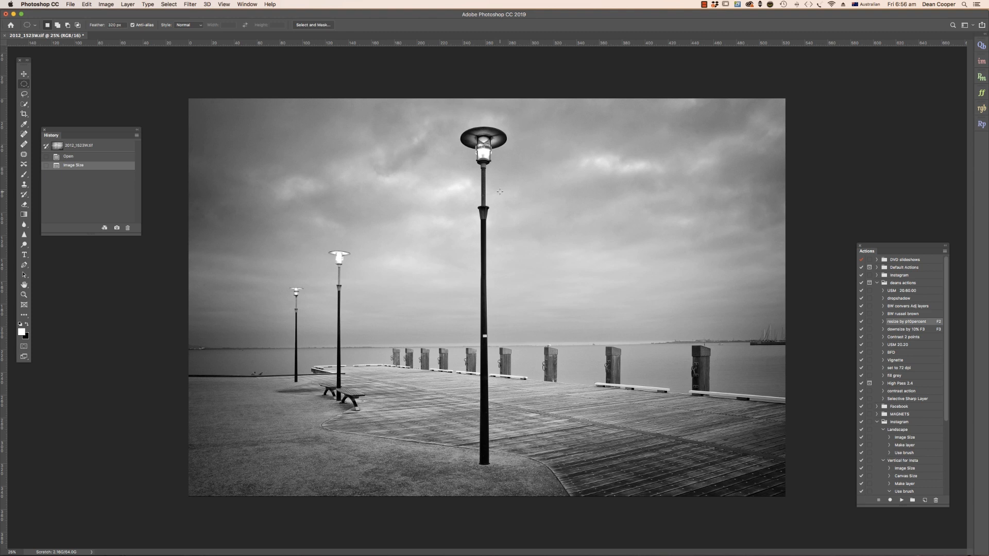
mouse_move(557, 220)
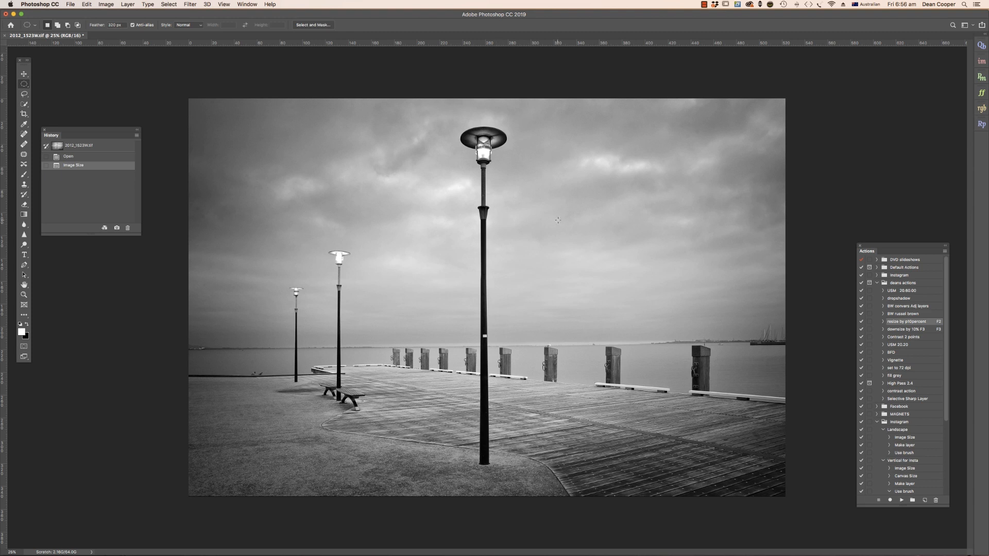
mouse_move(579, 217)
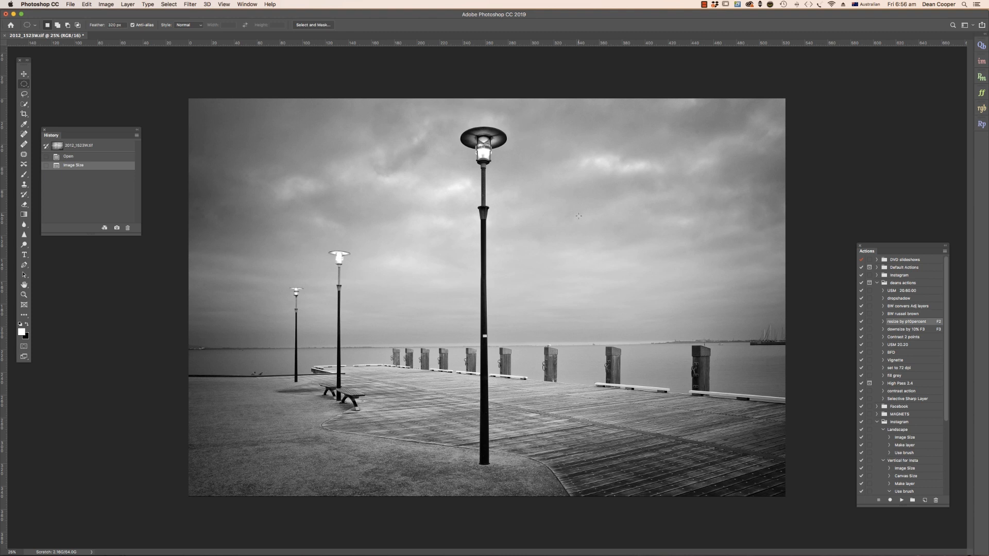
mouse_move(439, 213)
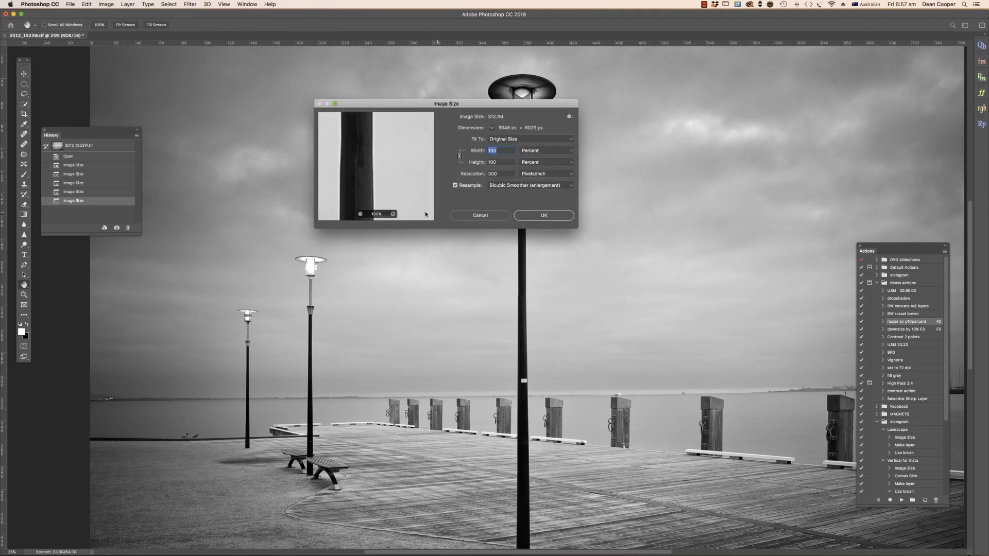
Show the Image Size in inches (about 30.15 × 20.1) and close the dialog
click(547, 150)
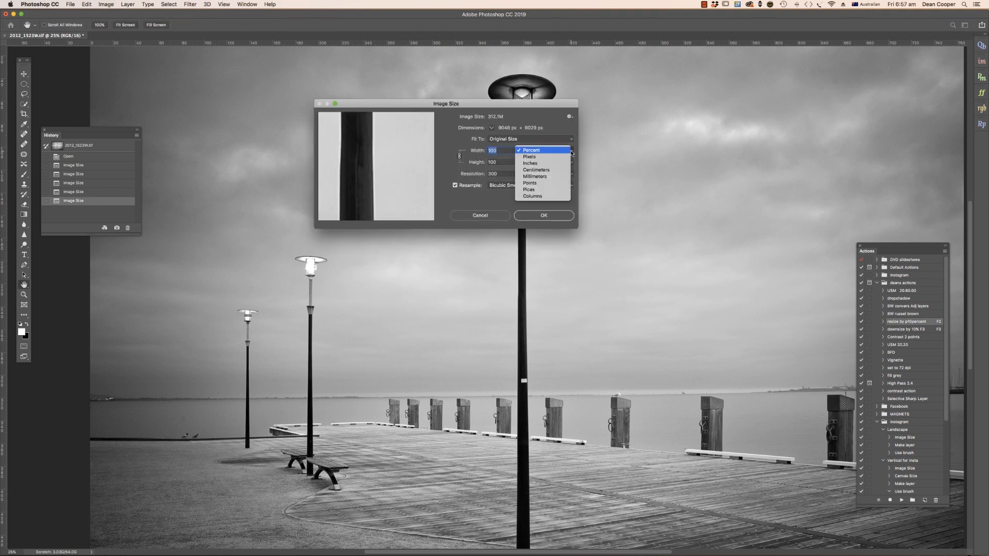
click(530, 163)
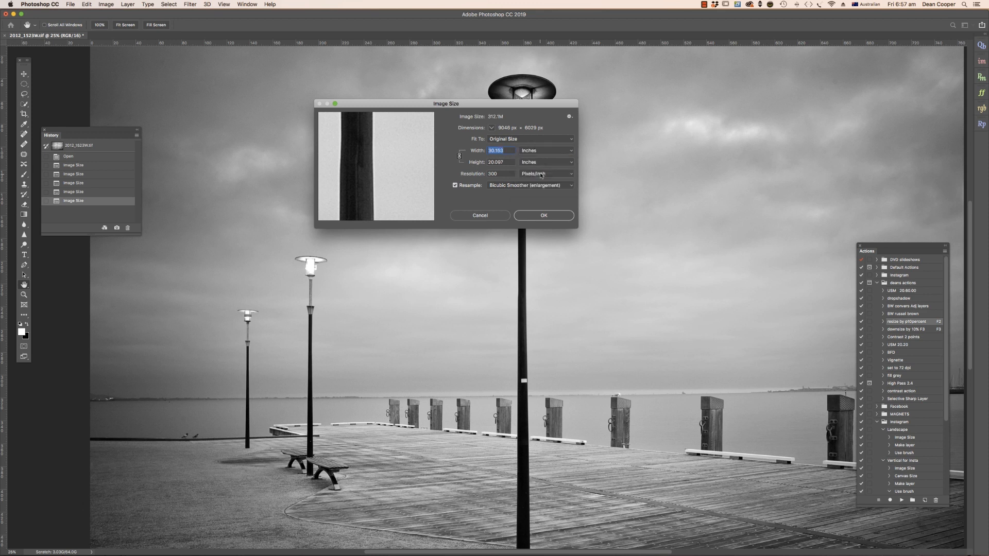
mouse_move(536, 215)
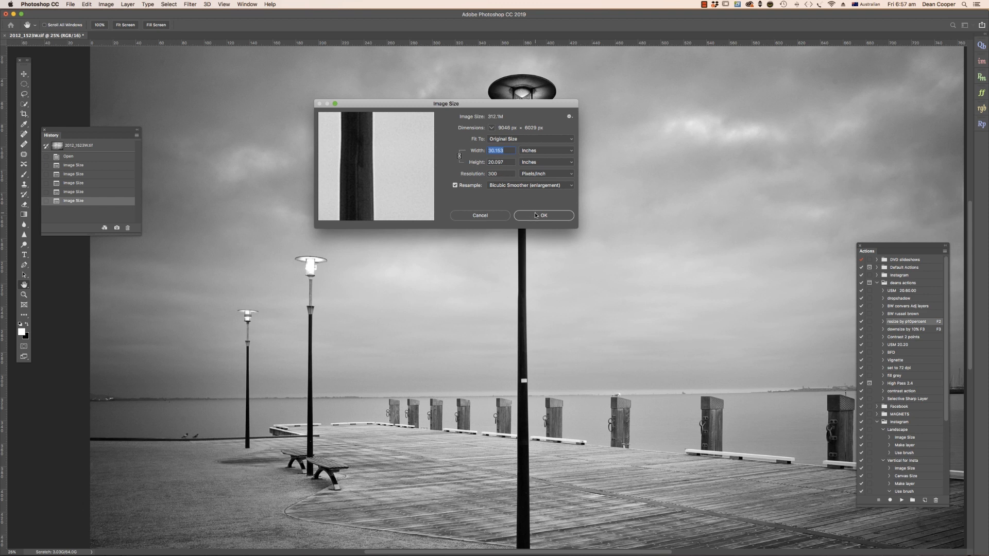
click(543, 215)
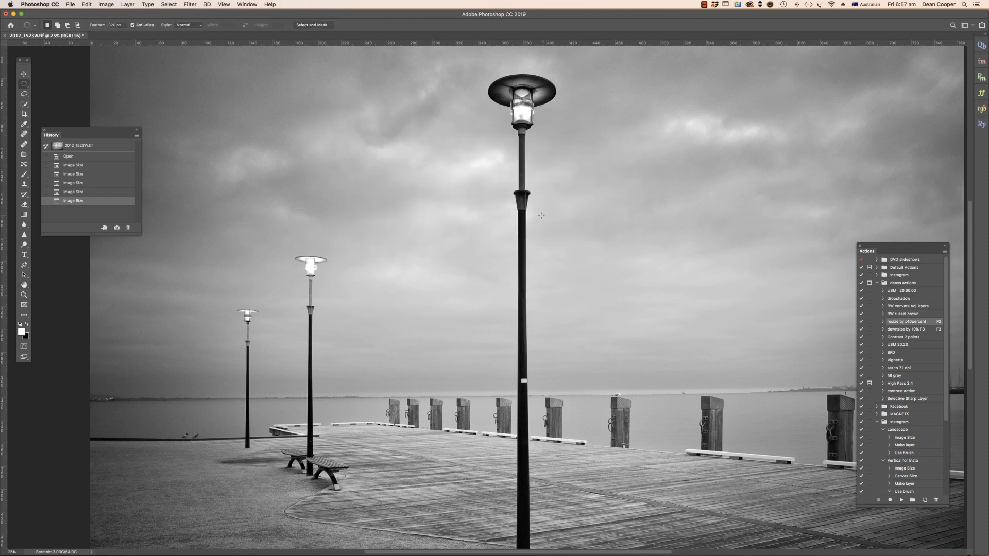
mouse_move(532, 299)
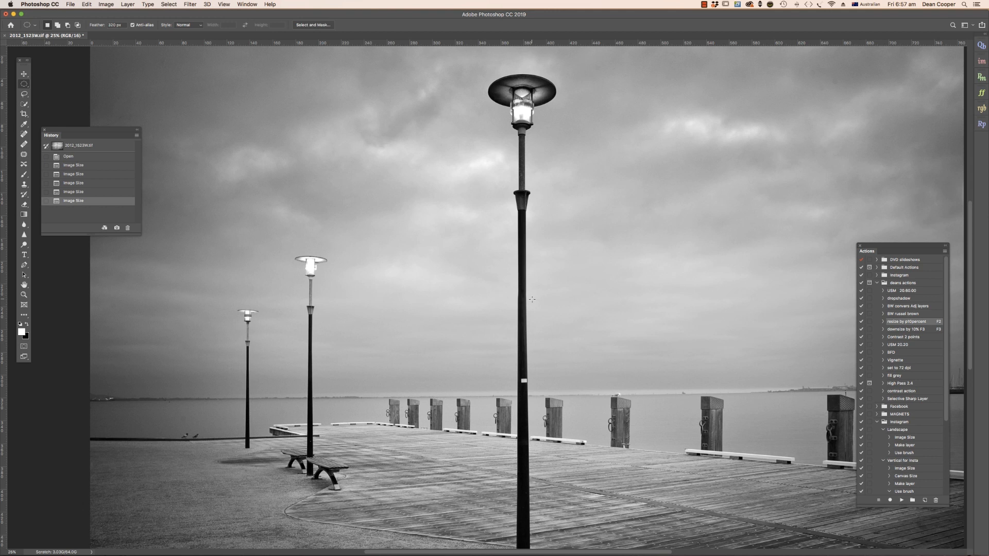
mouse_move(243, 284)
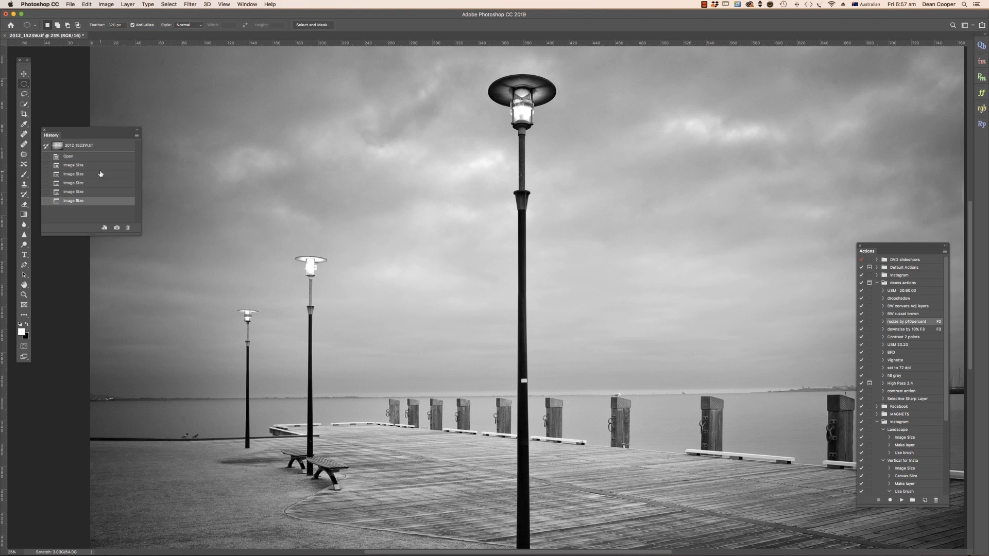
Revert the history to the Open state (5616 × 3744 px) and reopen Image Size
click(67, 157)
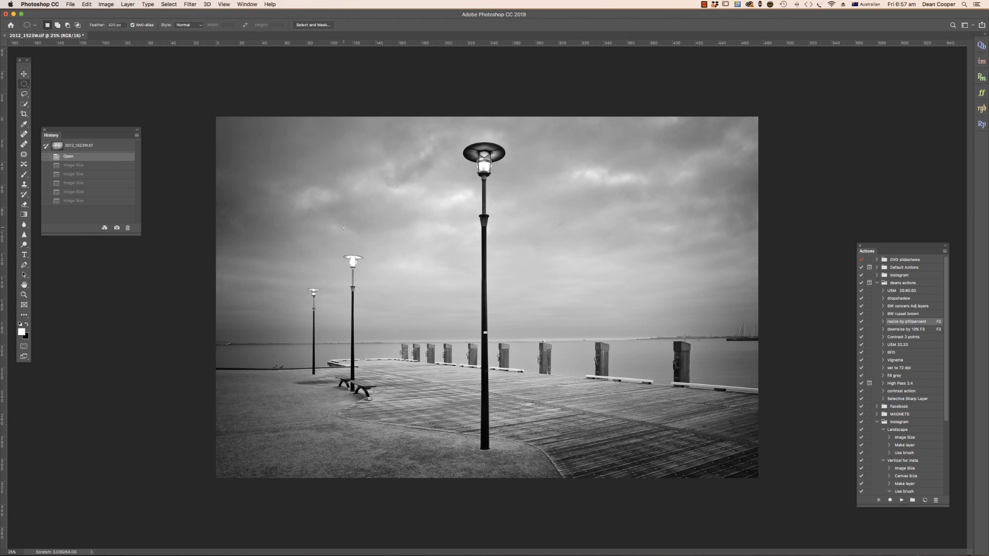
mouse_move(397, 245)
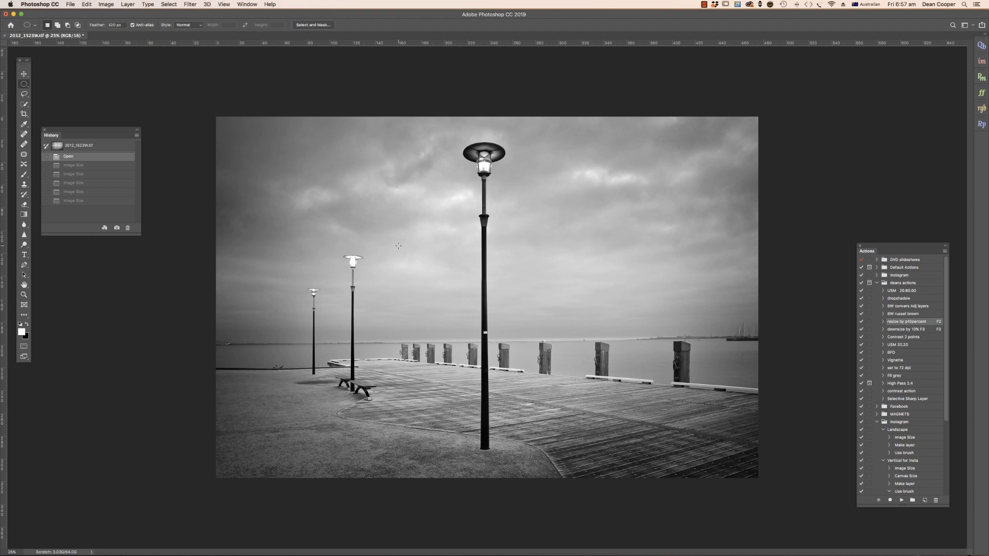
click(105, 5)
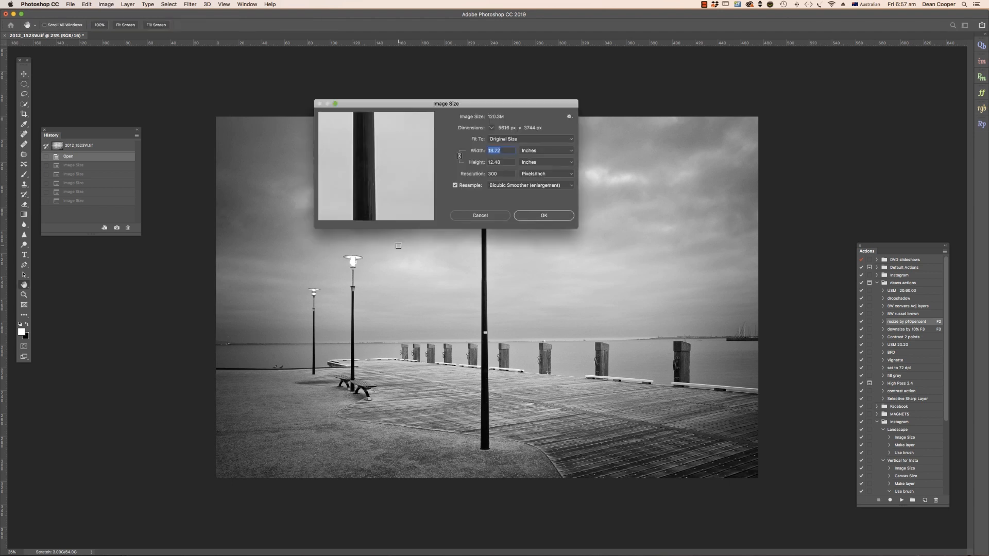
mouse_move(433, 254)
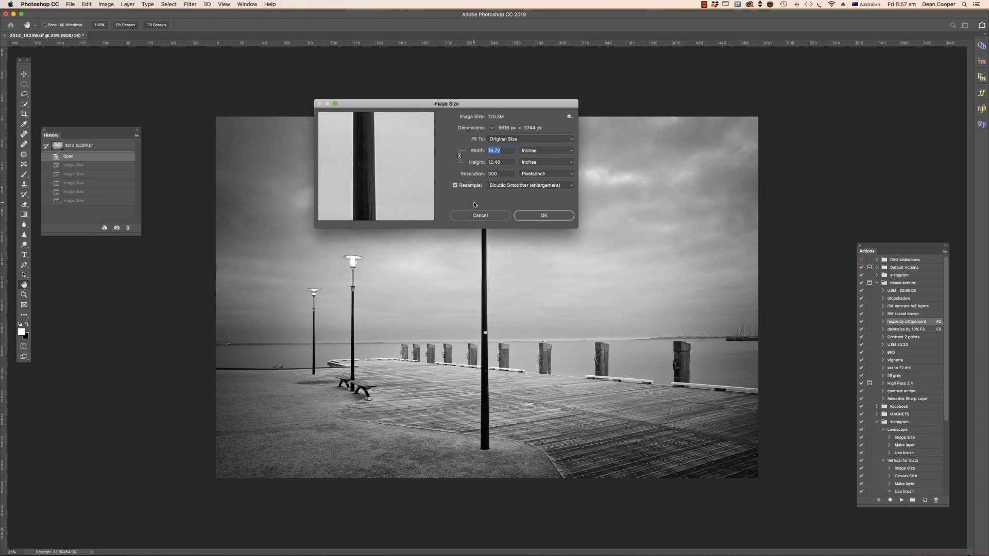
mouse_move(570, 194)
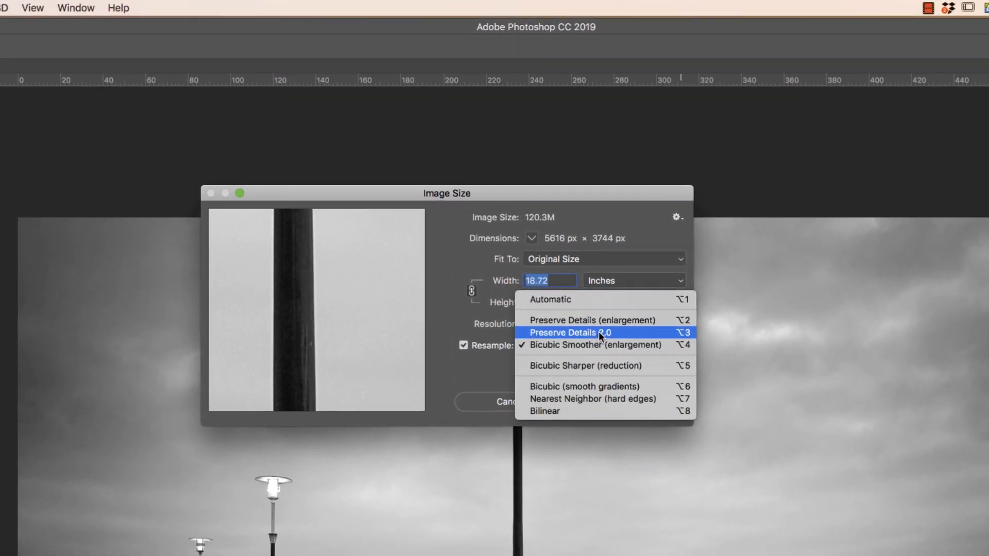
Set Reduce Noise to 0 with Preserve Details 2.0 resampling, then cancel the resize
click(570, 332)
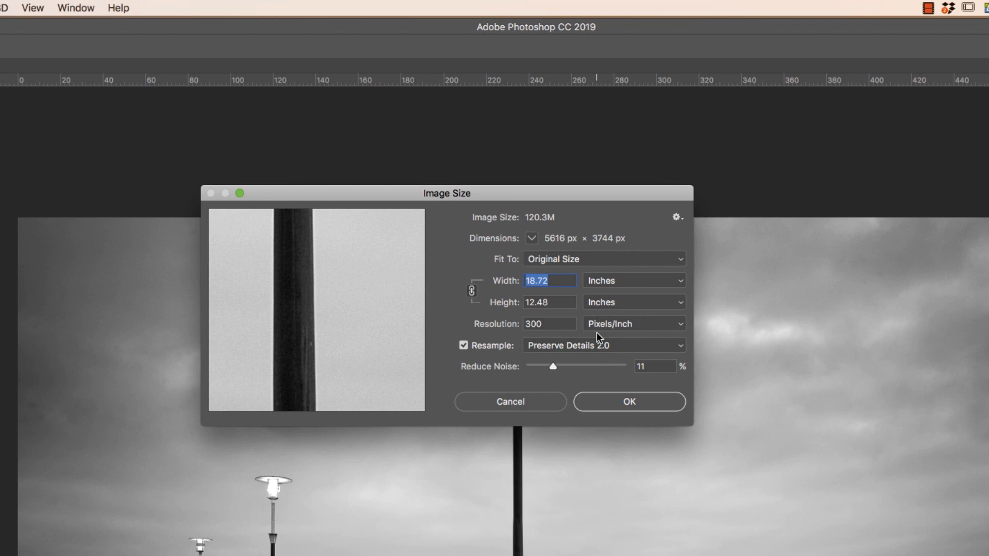
mouse_move(586, 352)
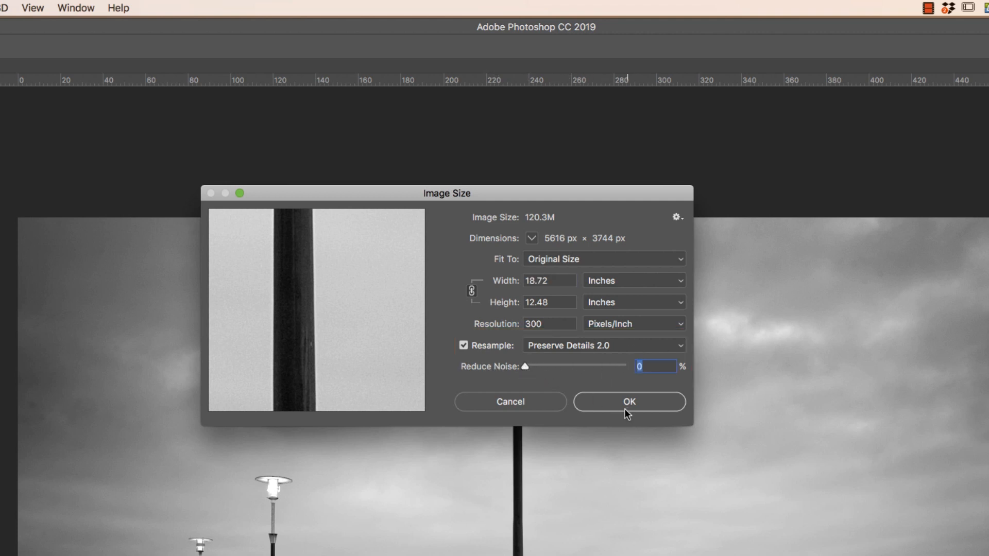
mouse_move(691, 351)
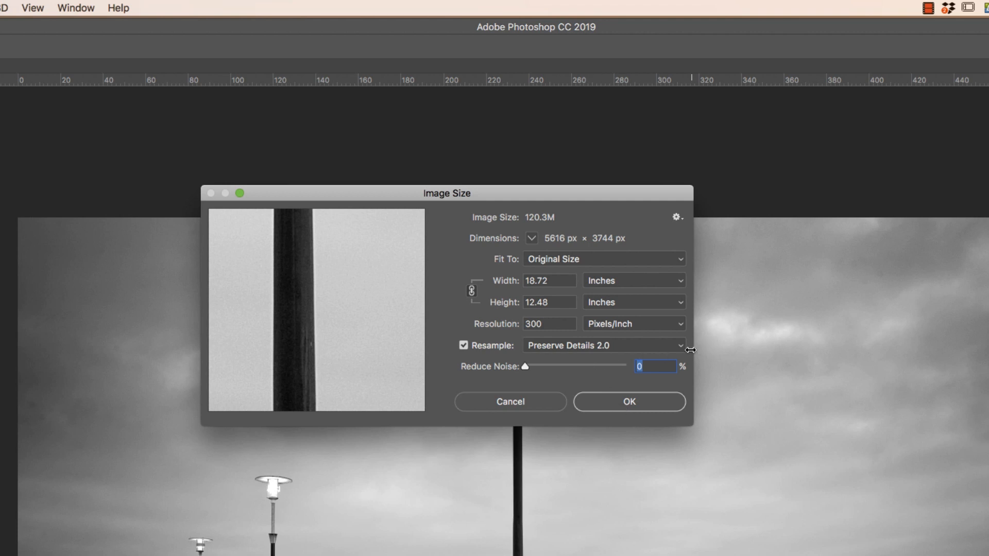
click(603, 345)
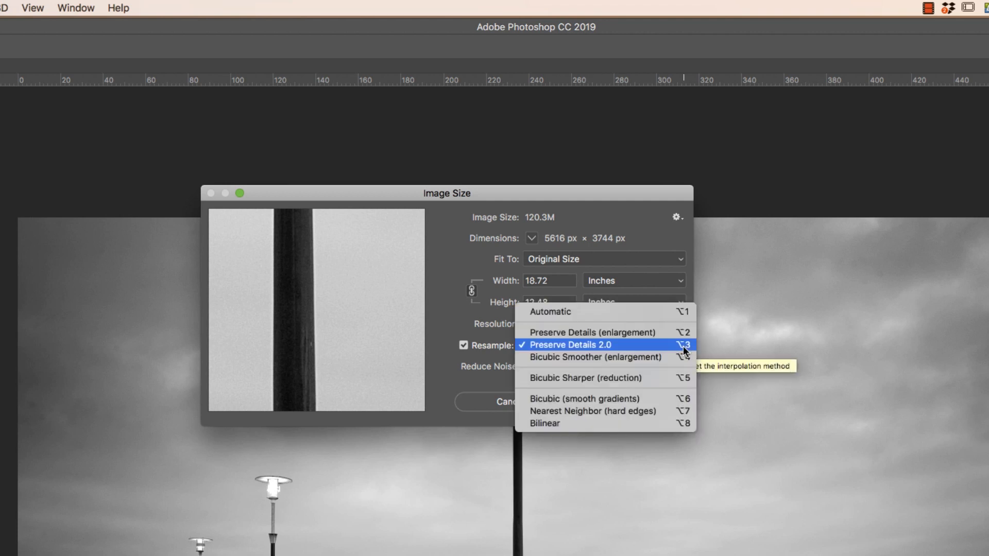
mouse_move(586, 351)
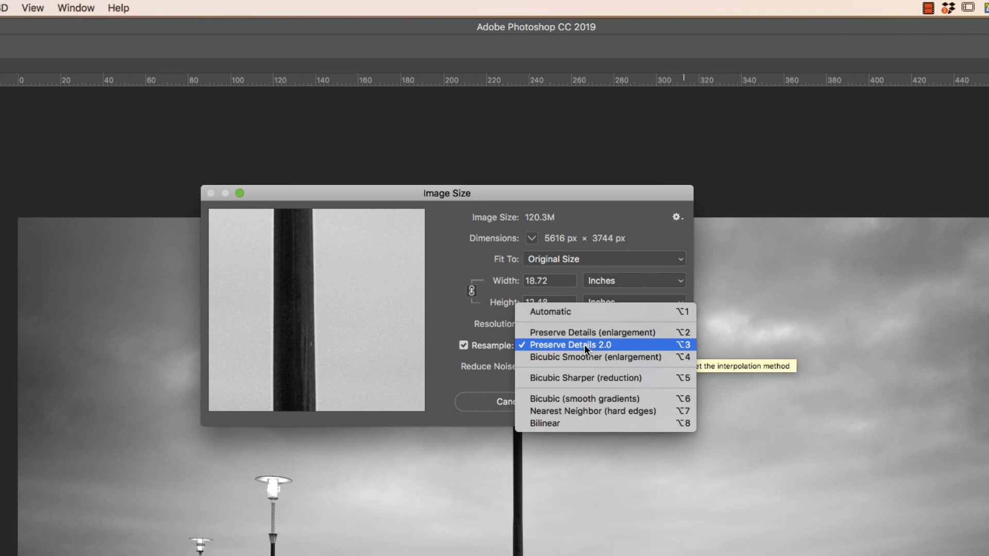
mouse_move(592, 351)
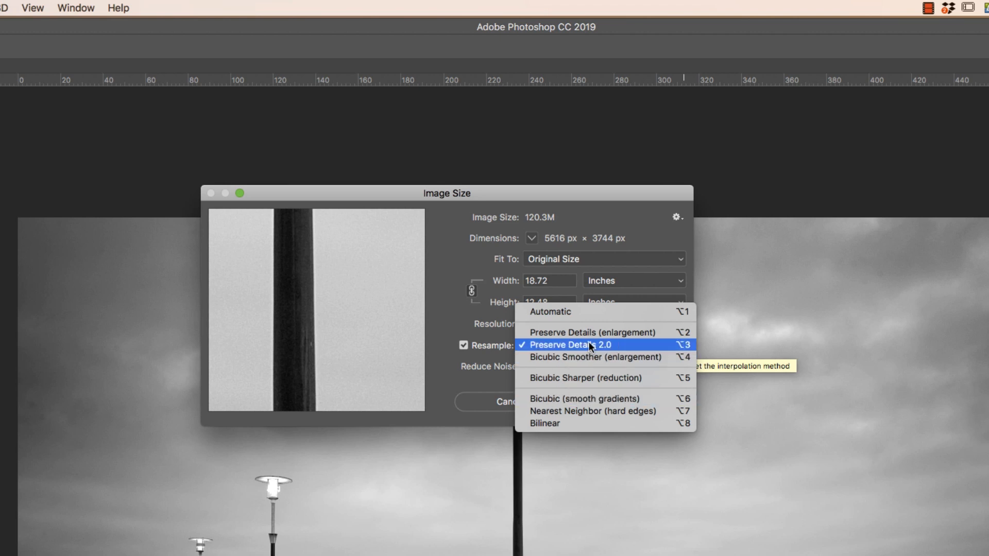
click(570, 345)
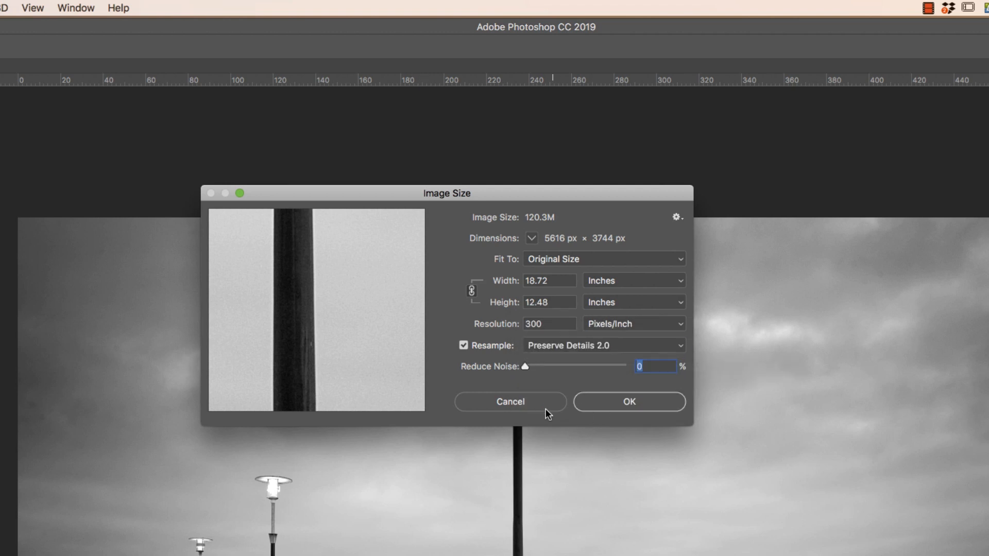
click(510, 402)
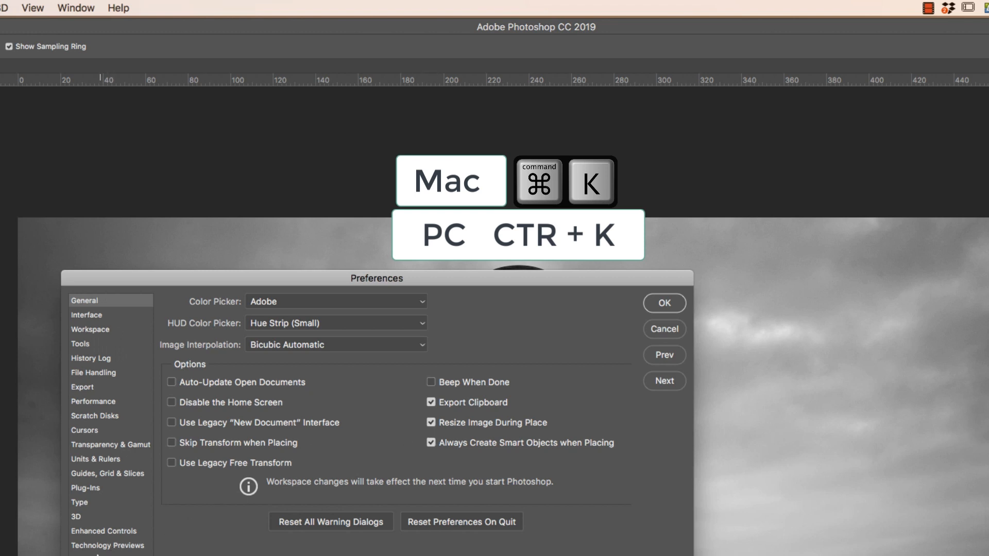
Re-enable Preserve Details 2.0 Upscale under Technology Previews in Preferences and confirm
click(106, 545)
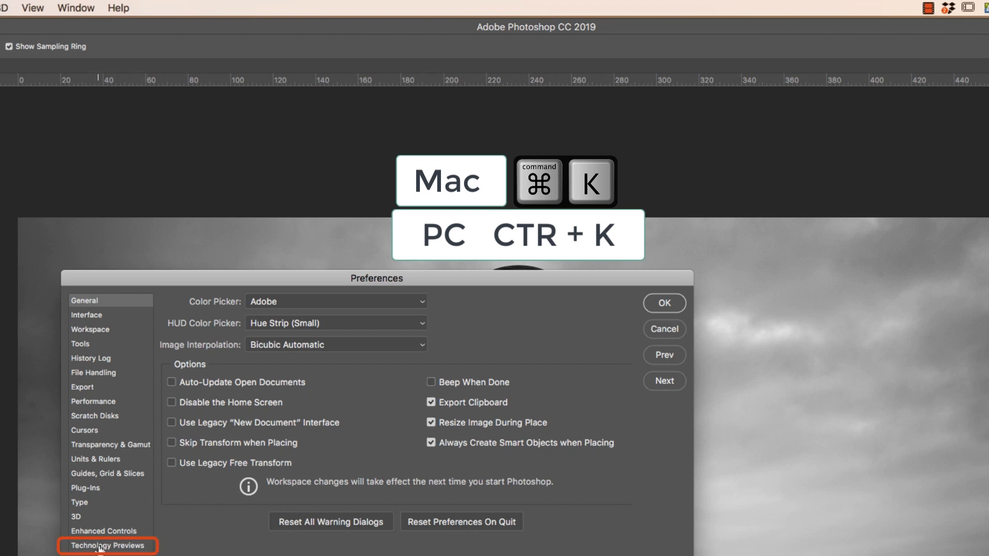
click(109, 545)
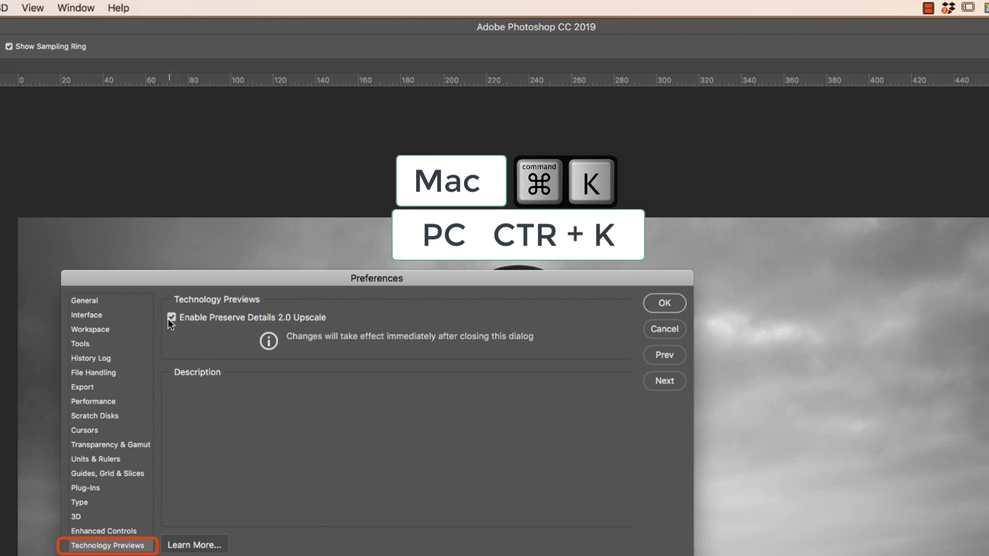
click(171, 318)
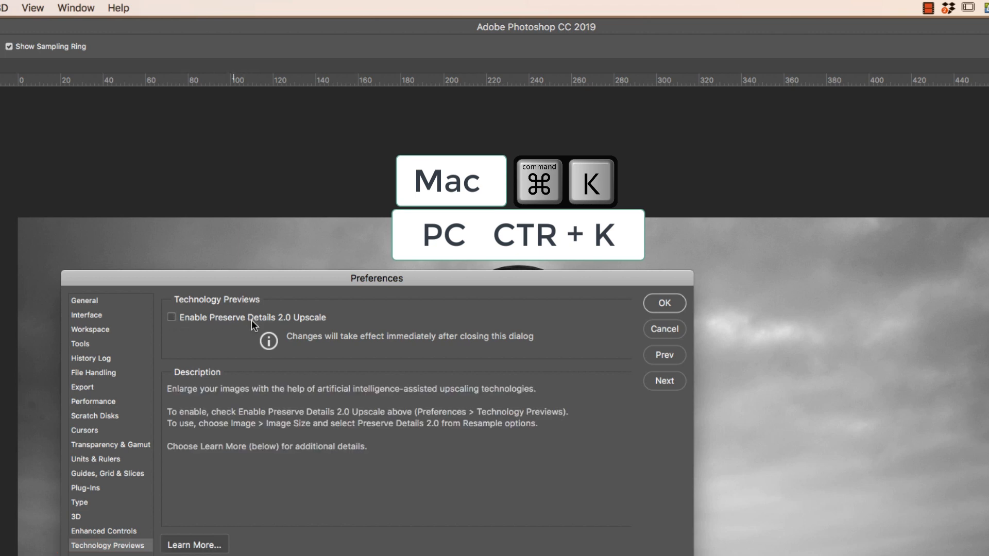
click(171, 317)
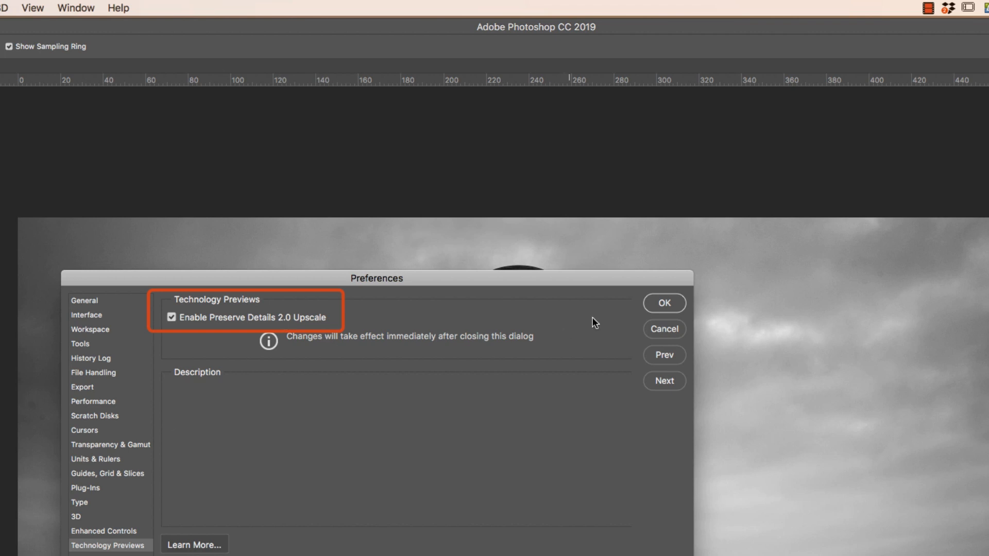
click(663, 303)
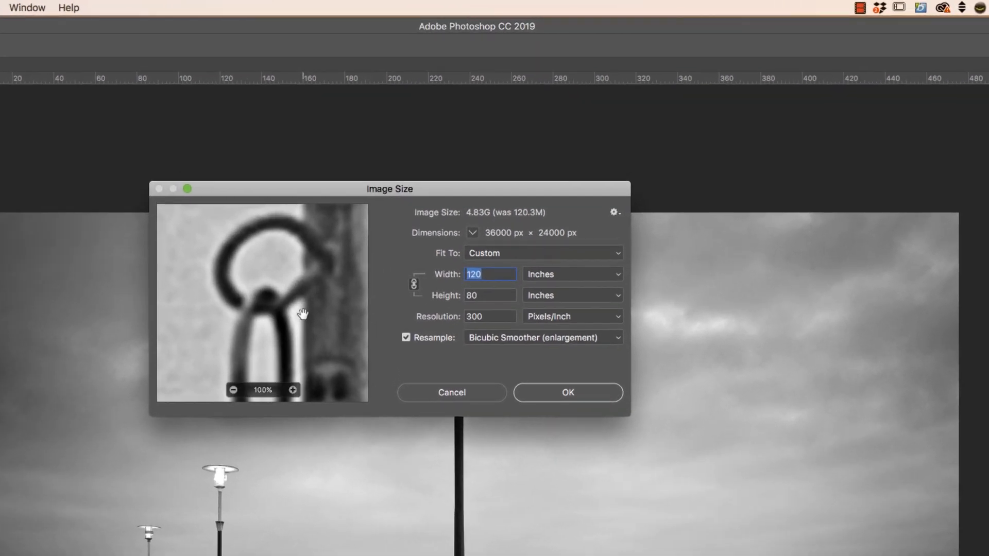
mouse_move(318, 289)
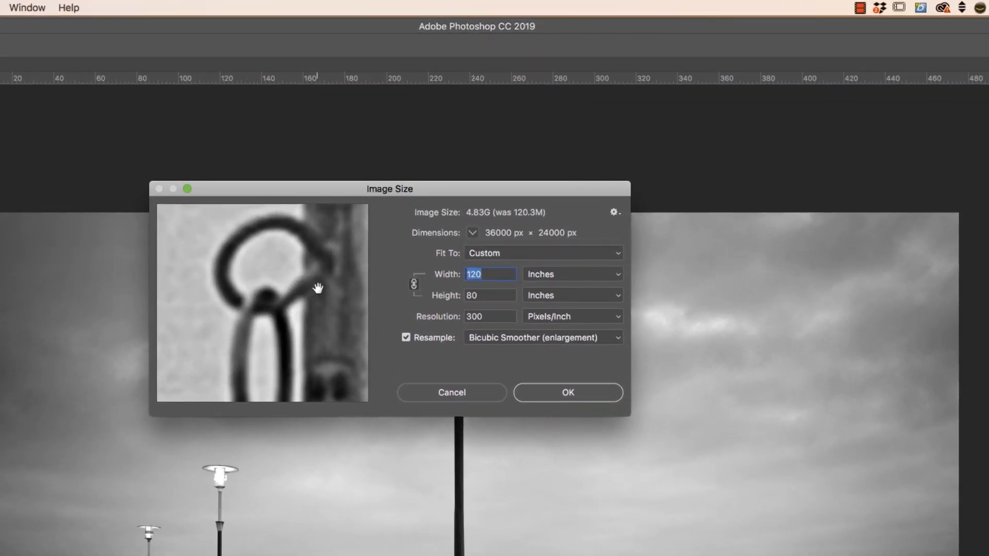
mouse_move(610, 345)
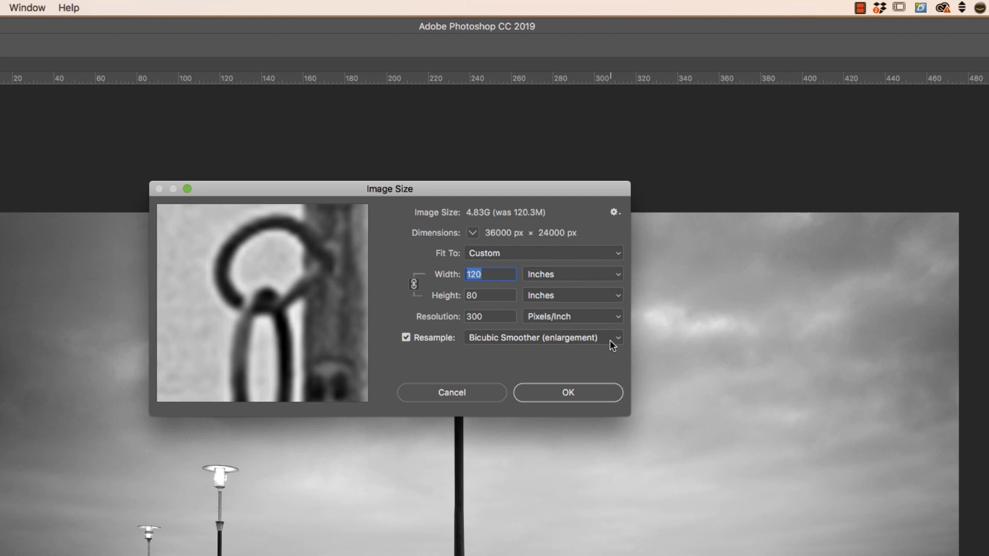
mouse_move(512, 345)
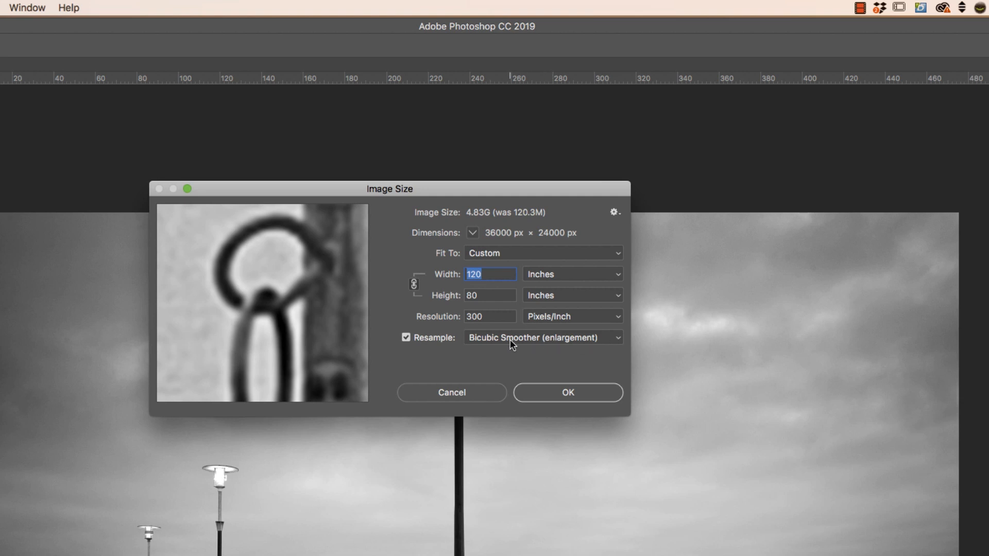
mouse_move(548, 340)
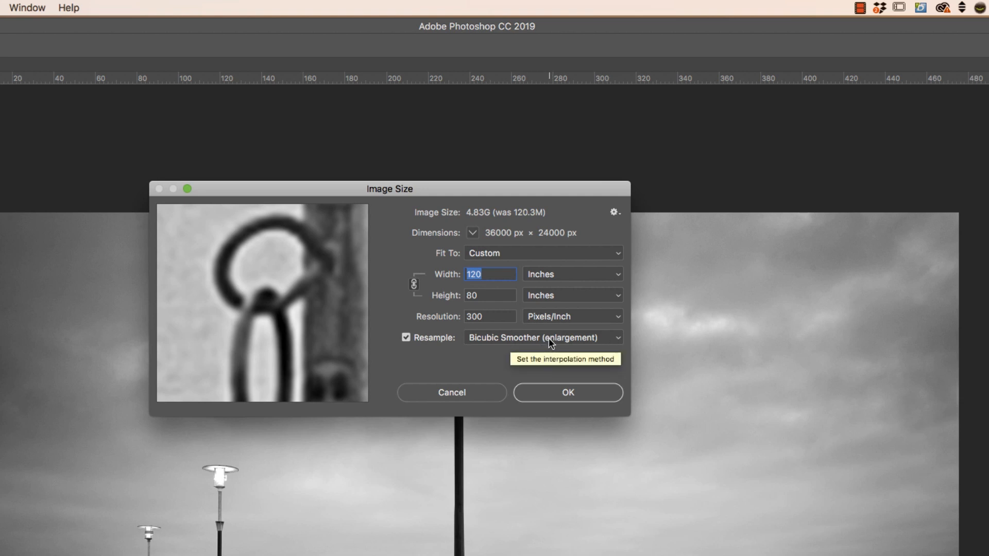
Compare Bicubic Smoother against Preserve Details 2.0, settling on Preserve Details 2.0 resampling
click(541, 338)
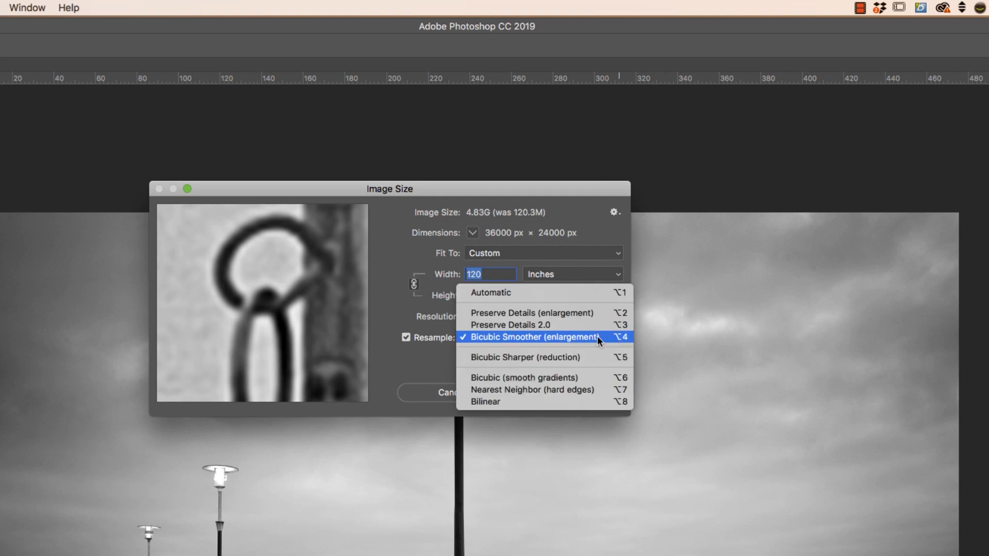
click(509, 325)
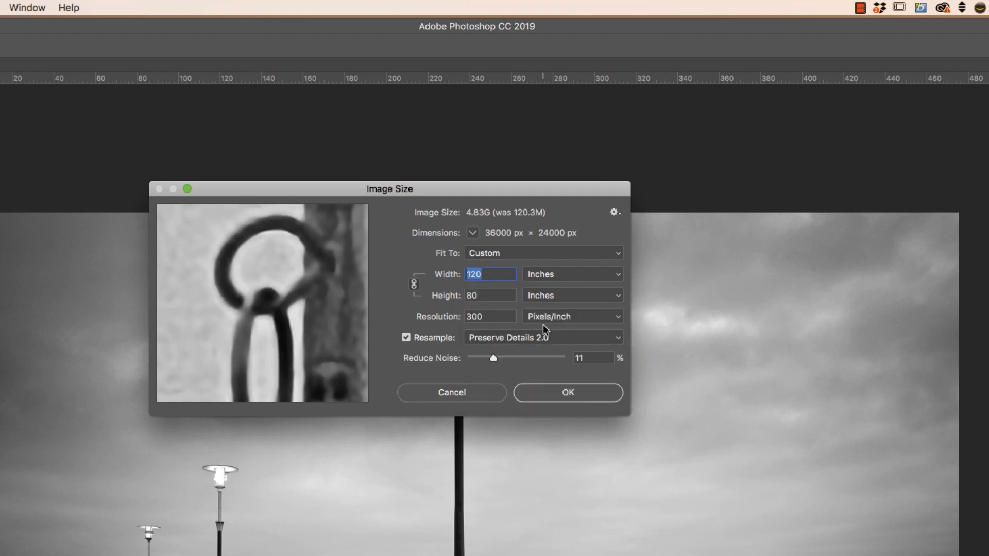
mouse_move(495, 360)
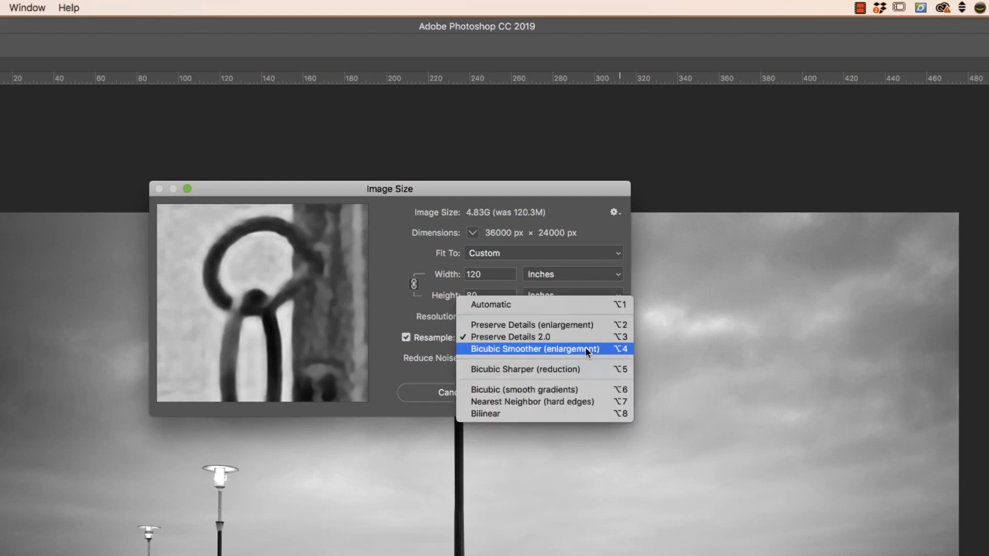
click(535, 348)
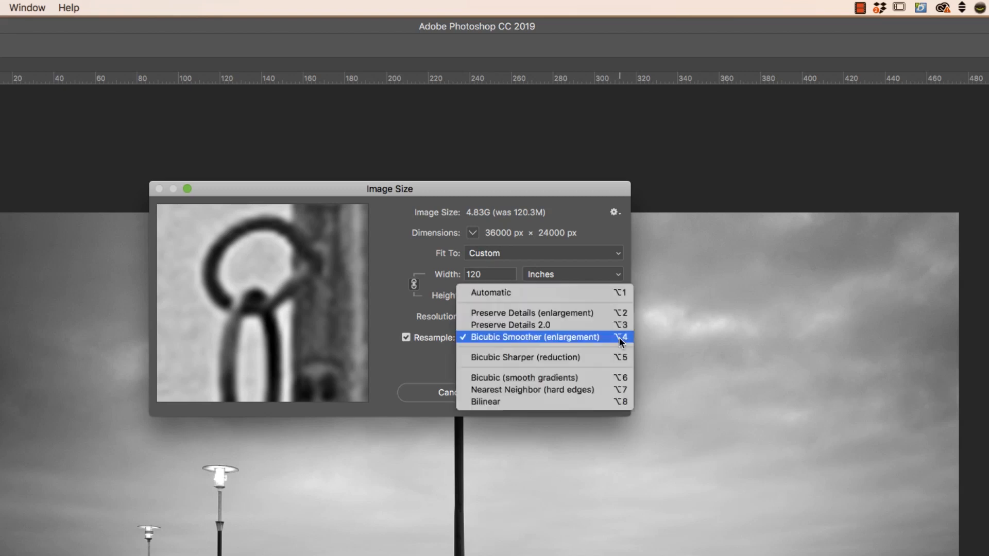
click(510, 326)
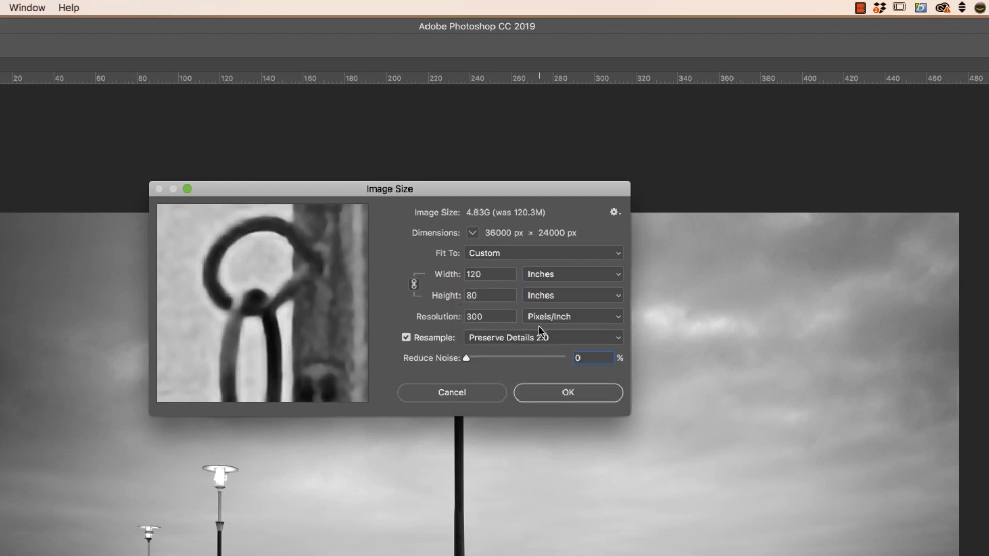
mouse_move(331, 329)
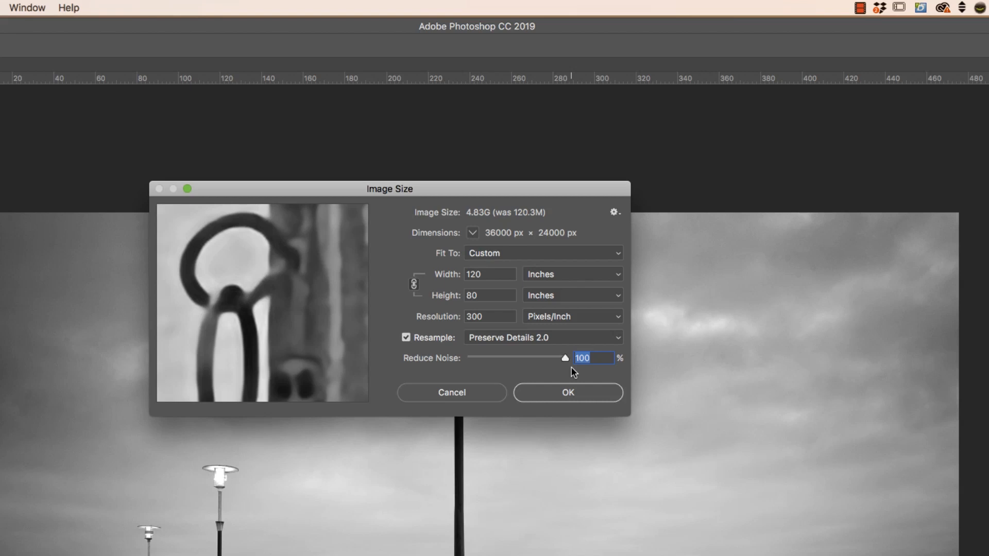
mouse_move(564, 360)
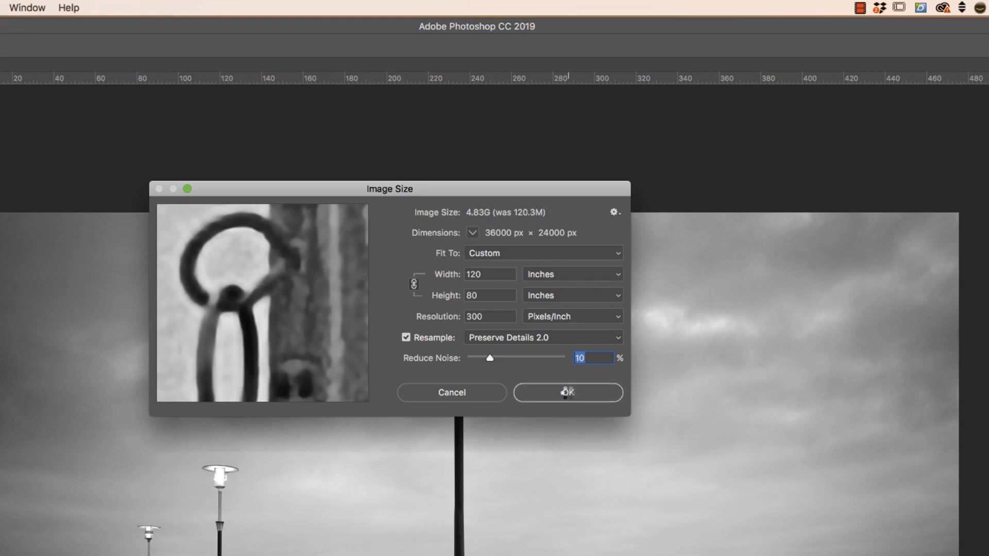
Apply the 120 × 80 inch Preserve Details 2.0 resize with 10% noise reduction
click(567, 392)
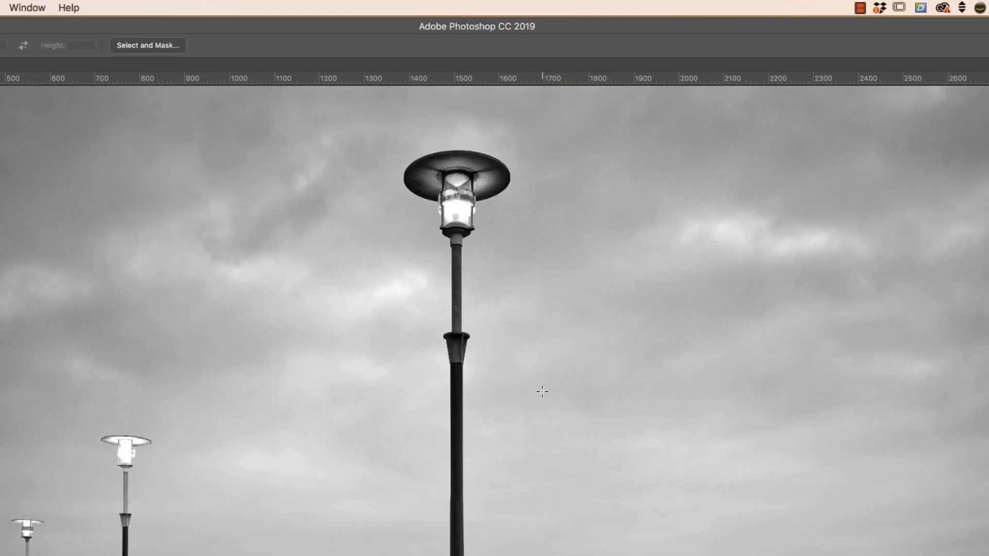
mouse_move(544, 396)
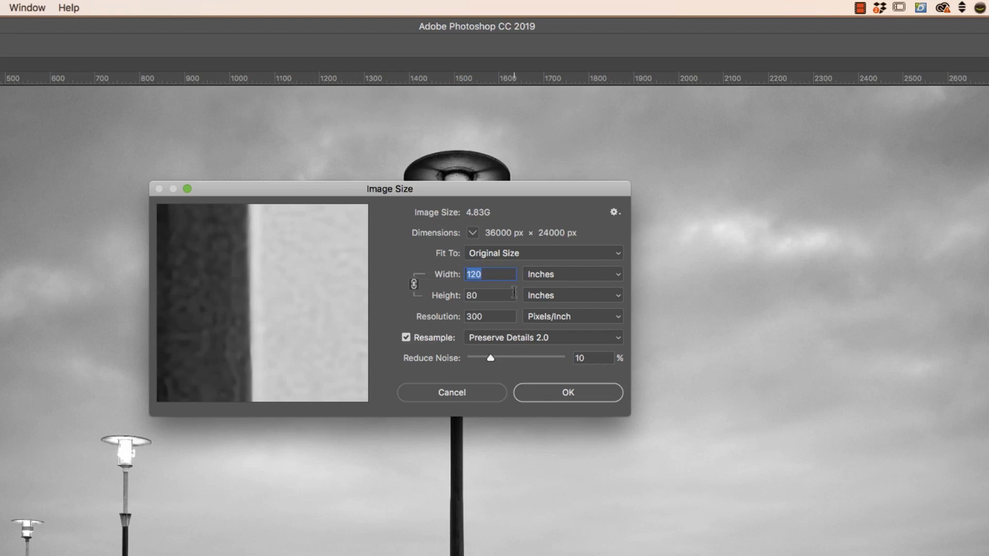
mouse_move(519, 292)
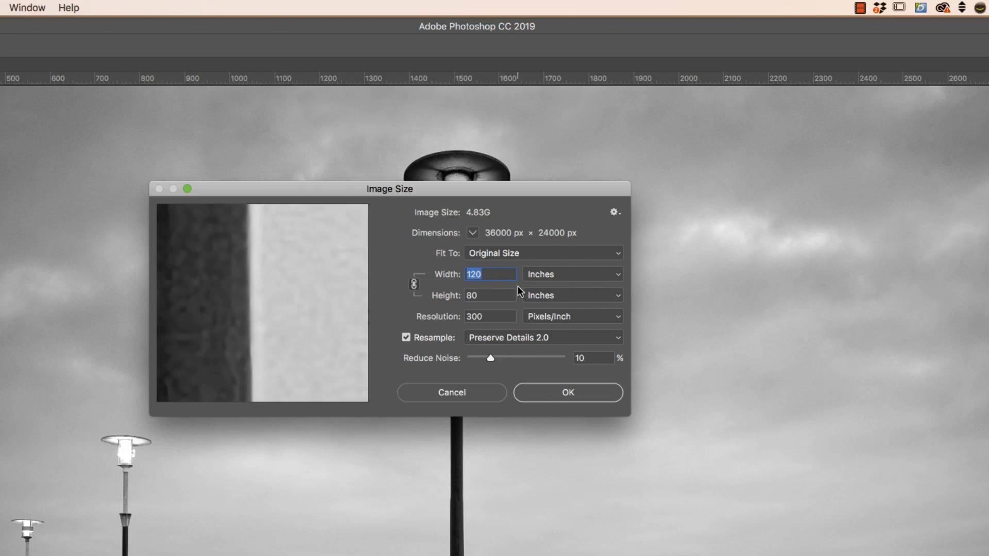
mouse_move(472, 222)
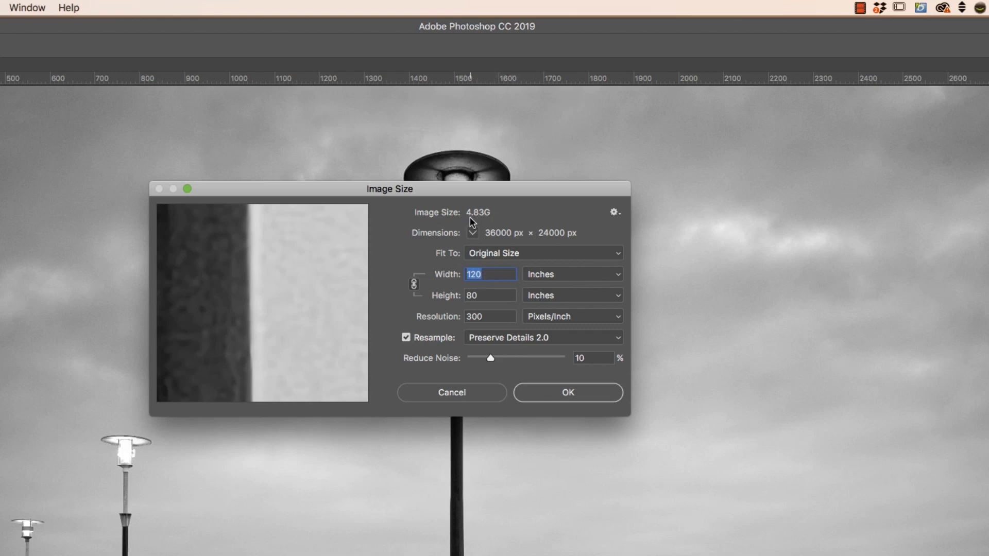
click(567, 393)
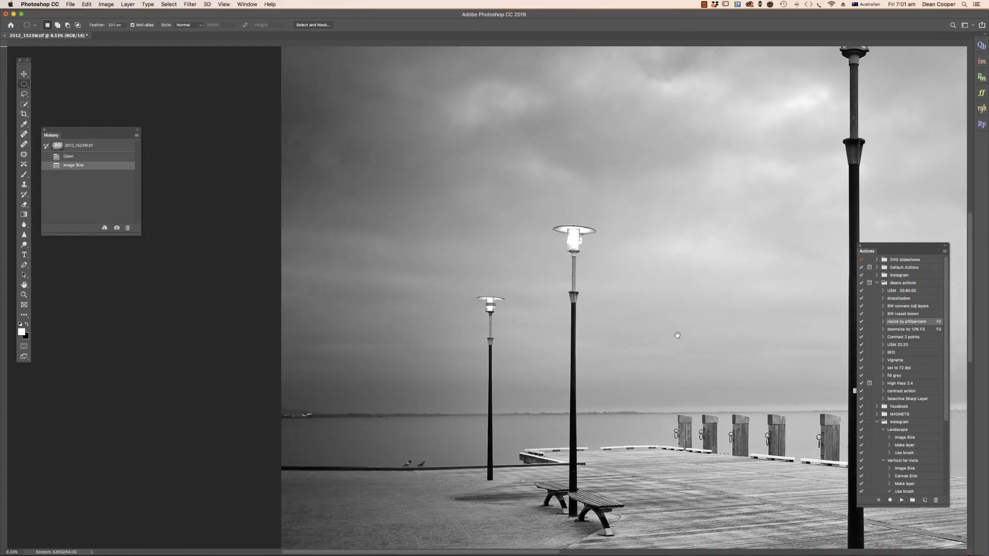
click(223, 5)
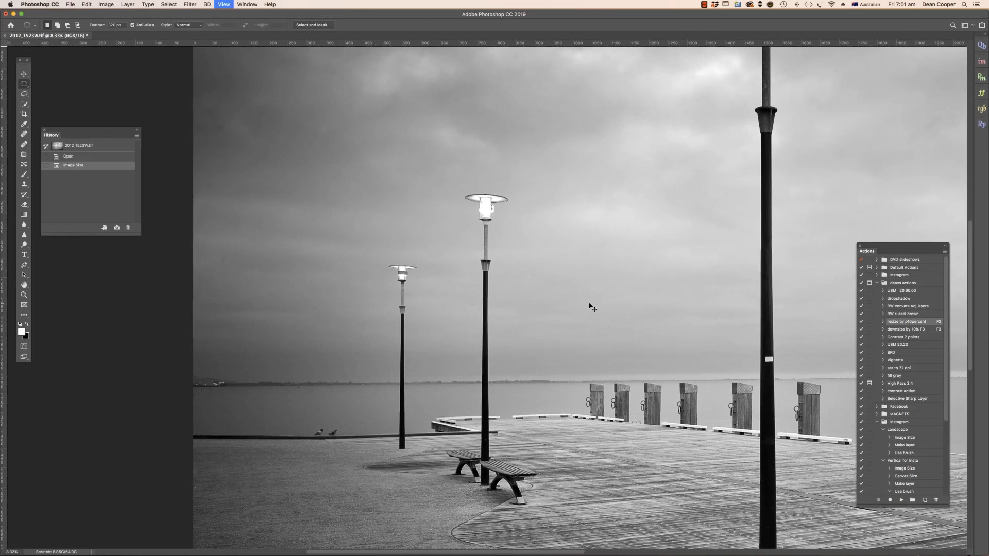